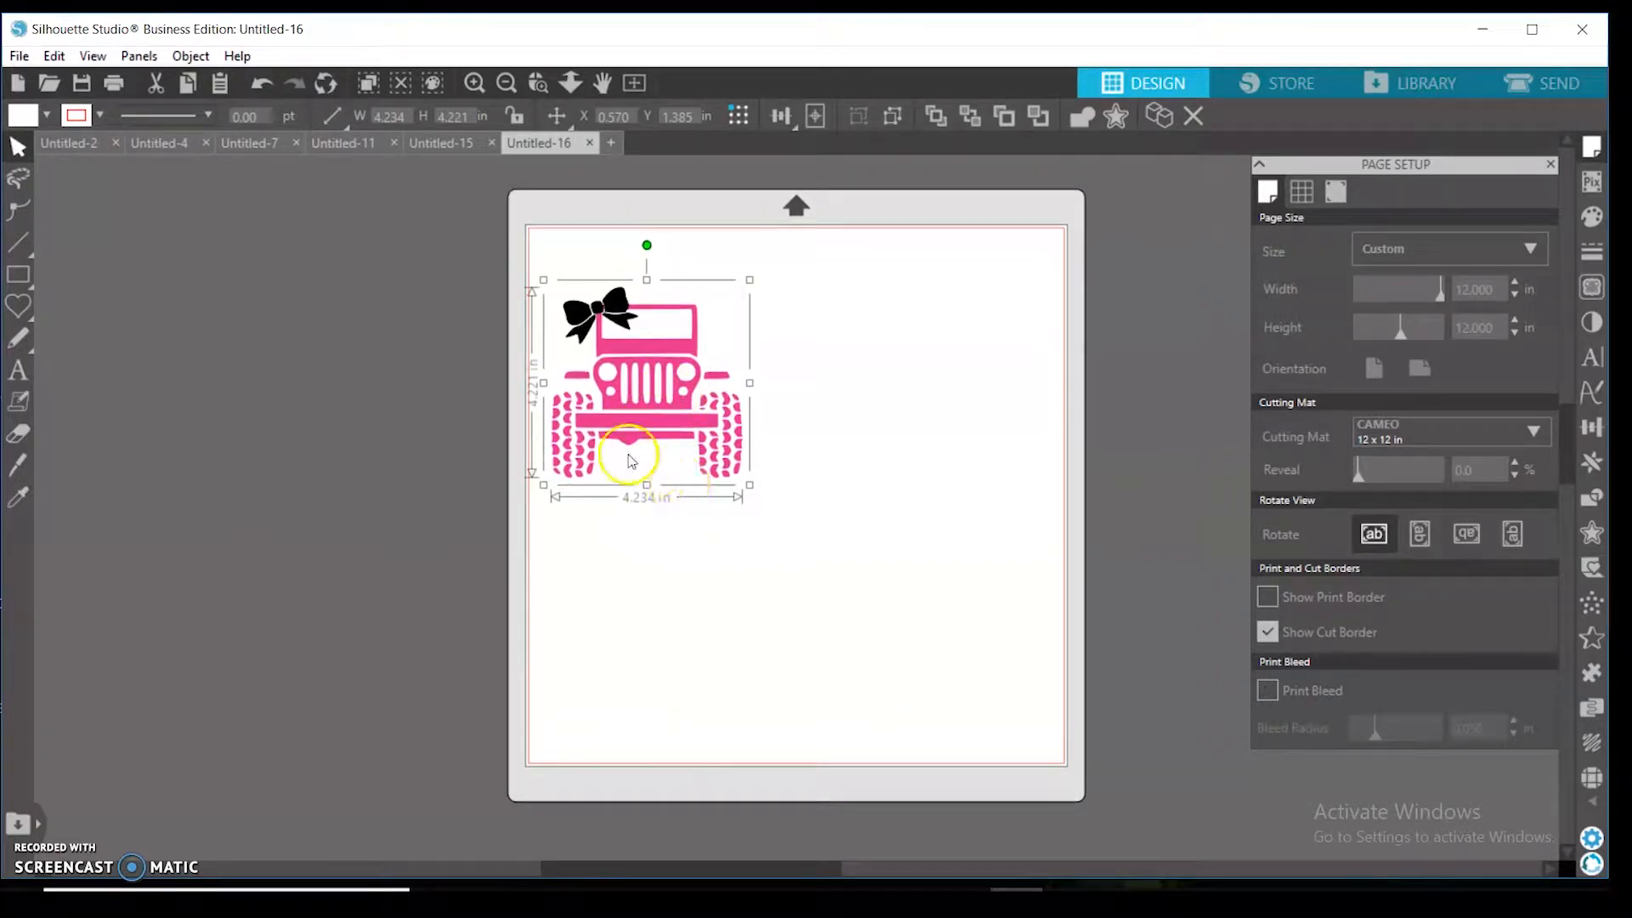
- Move the pink jeep with its black bow up to the mat's top-left corner
{"action": "left_click_drag", "start_coordinate": [627, 461], "coordinate": [634, 388]}
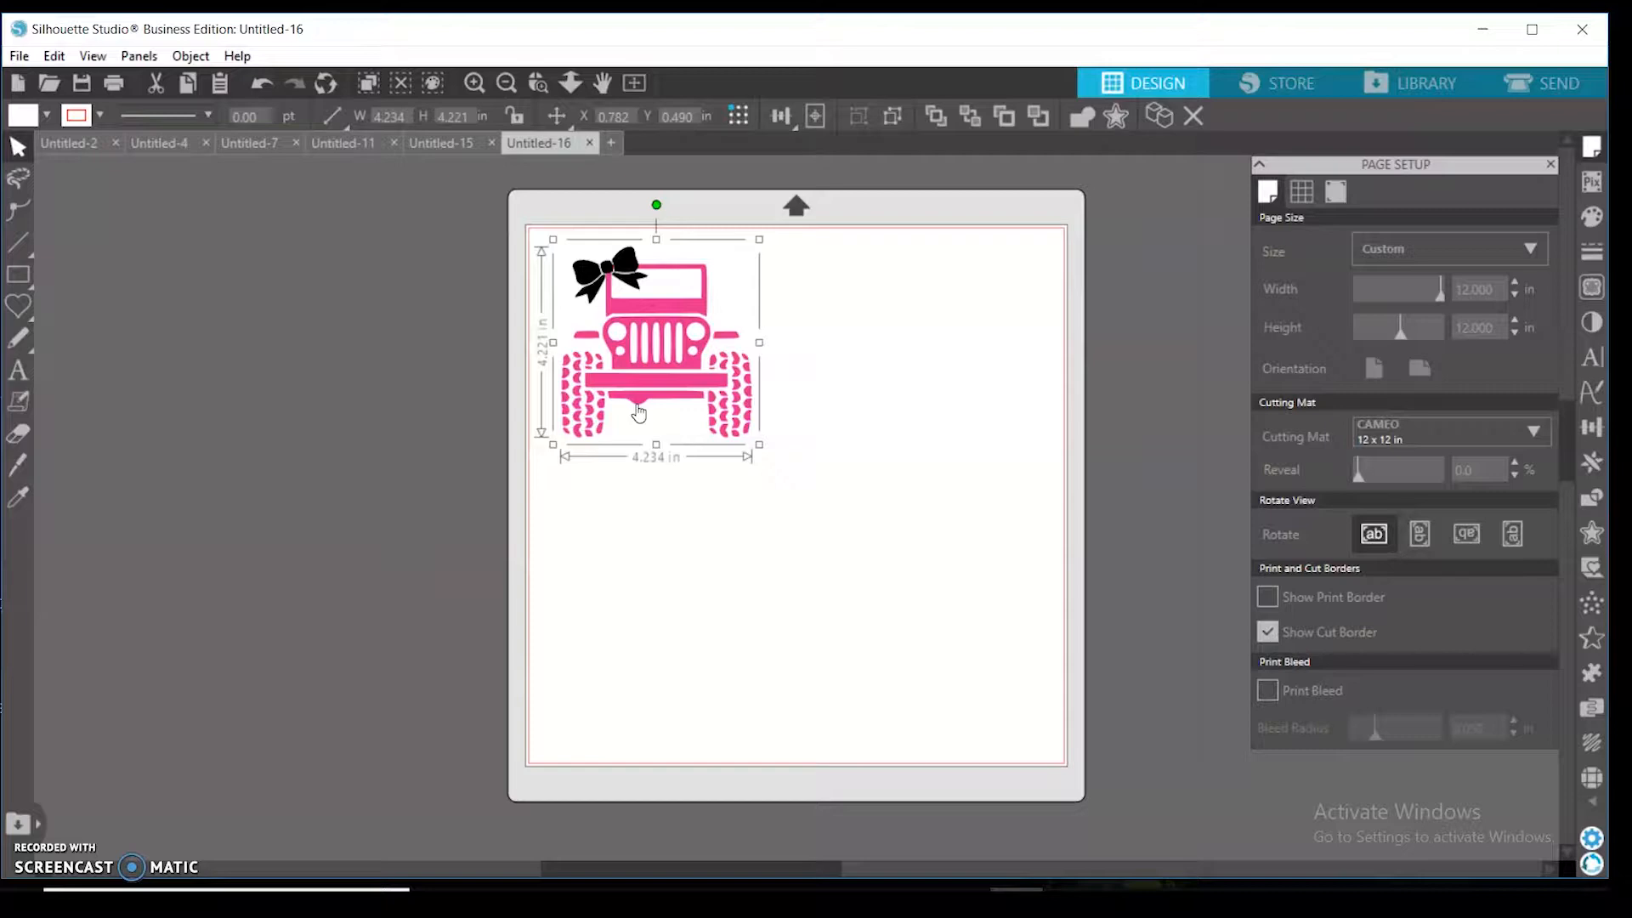
{"action": "mouse_move", "coordinate": [15, 138]}
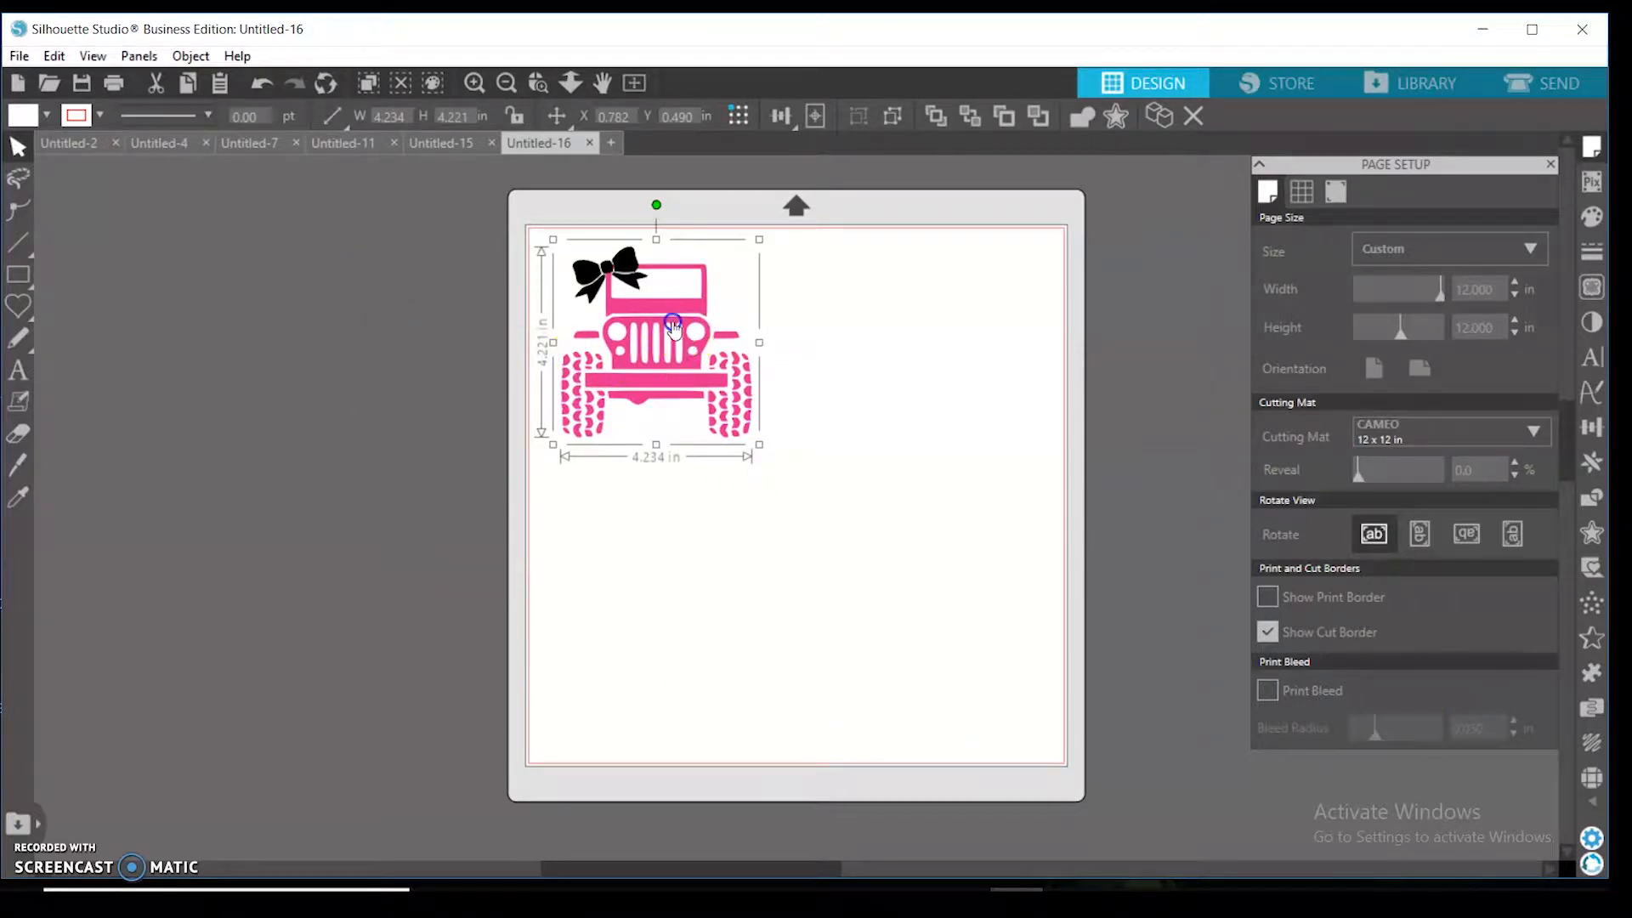
{"action": "mouse_move", "coordinate": [374, 224]}
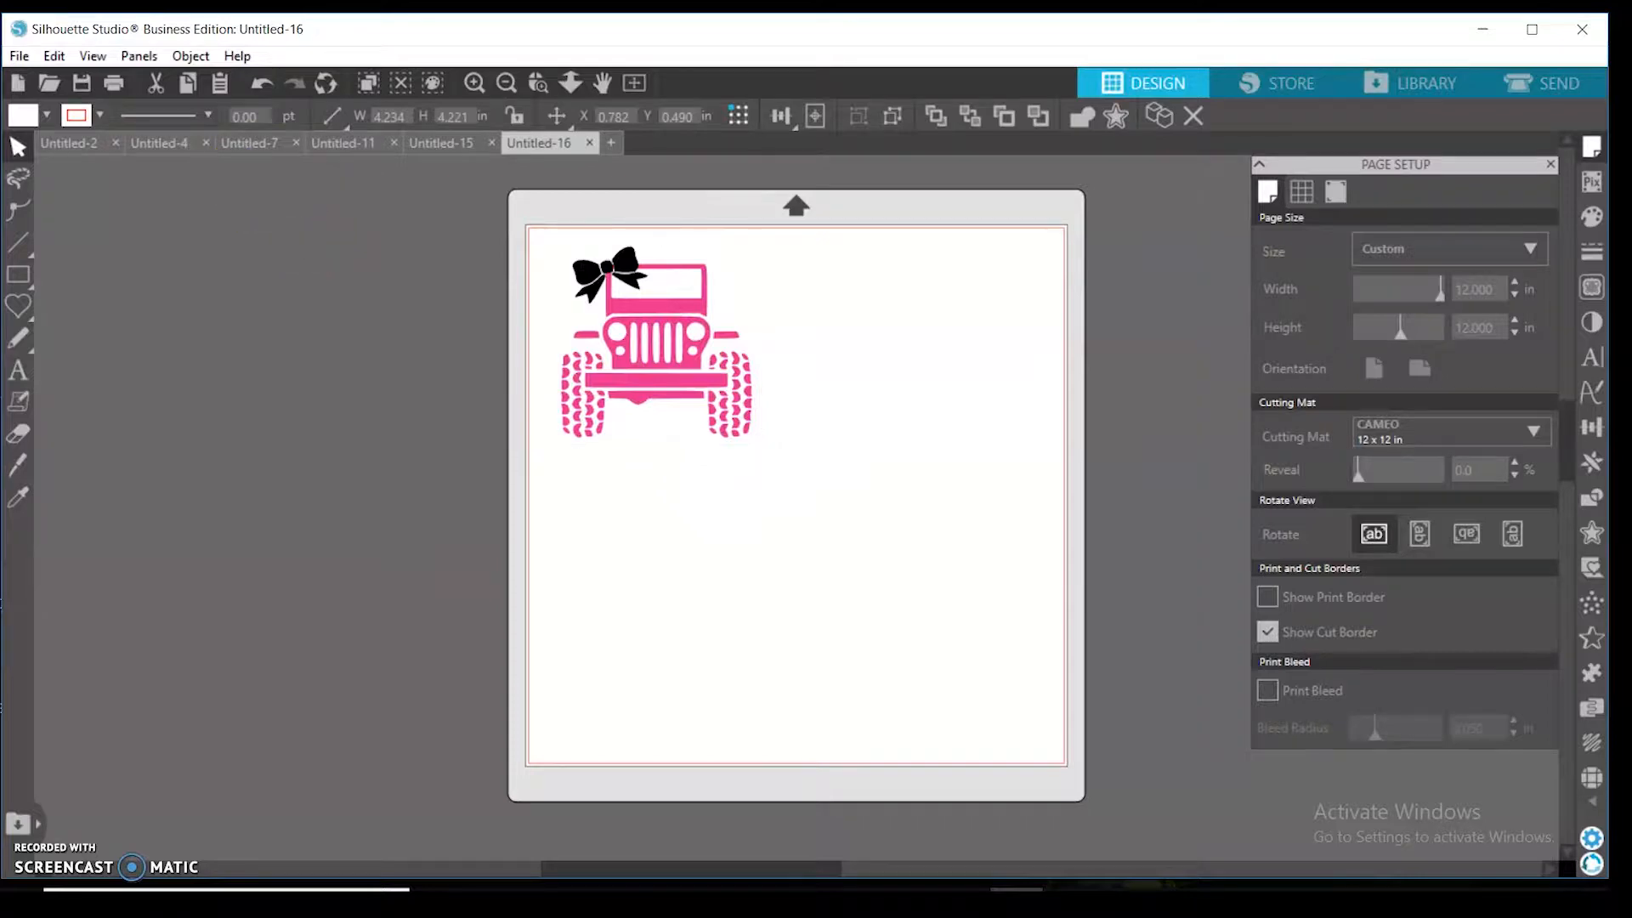
- Merge file 13 from Downloads > svg, adding the black standing-woman silhouette below the jeep
{"action": "left_click", "coordinate": [17, 54]}
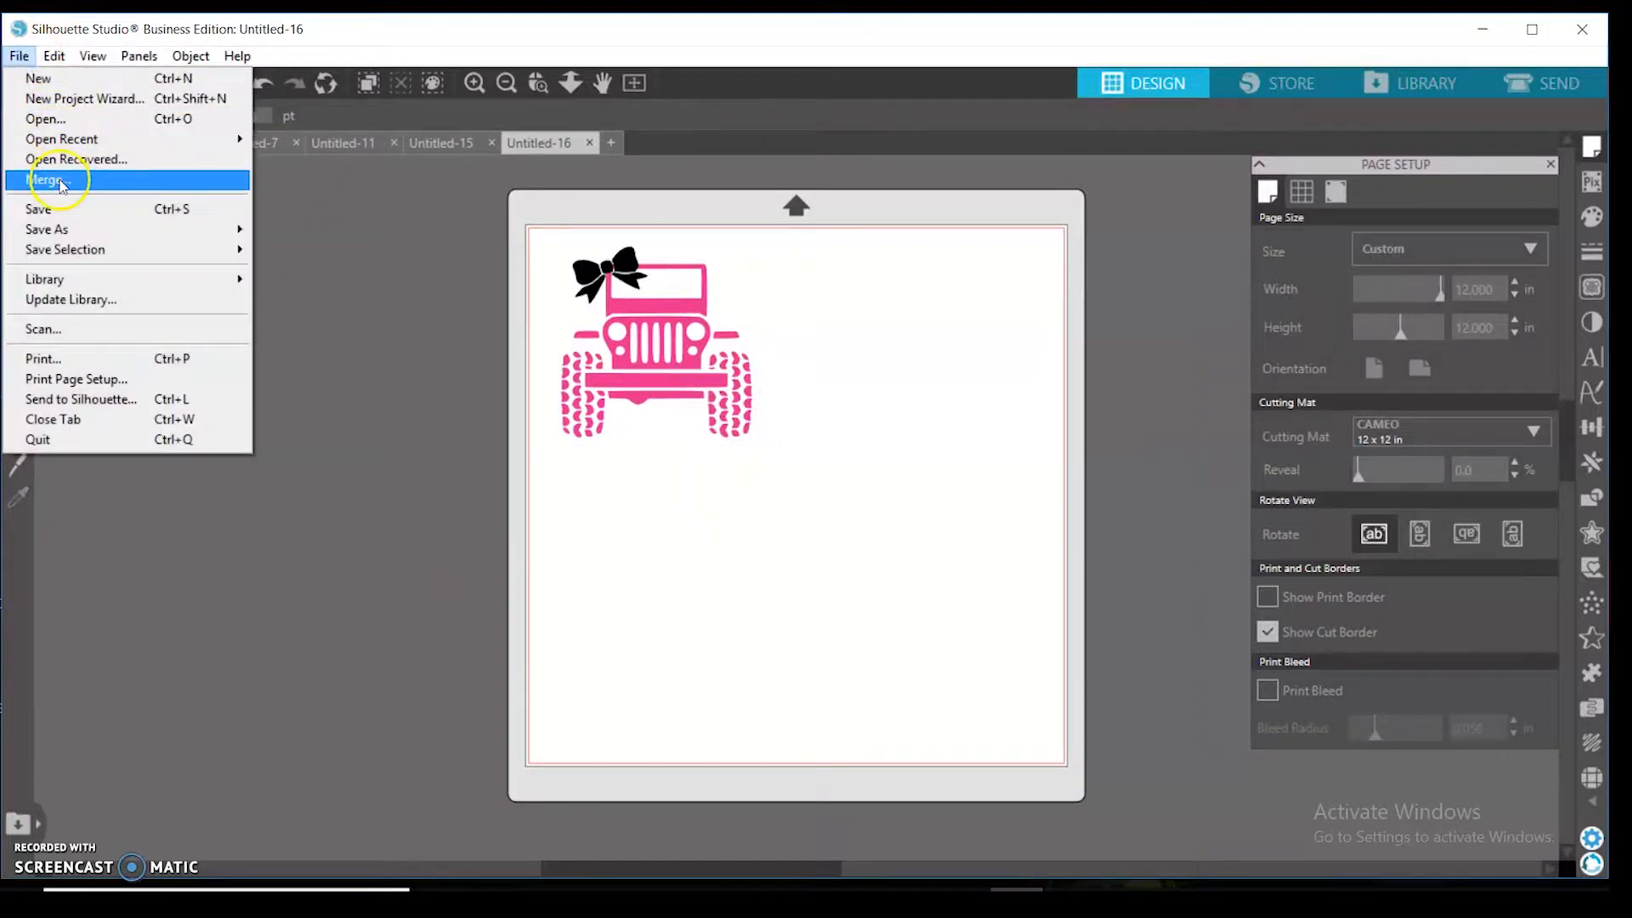
{"action": "left_click", "coordinate": [53, 180]}
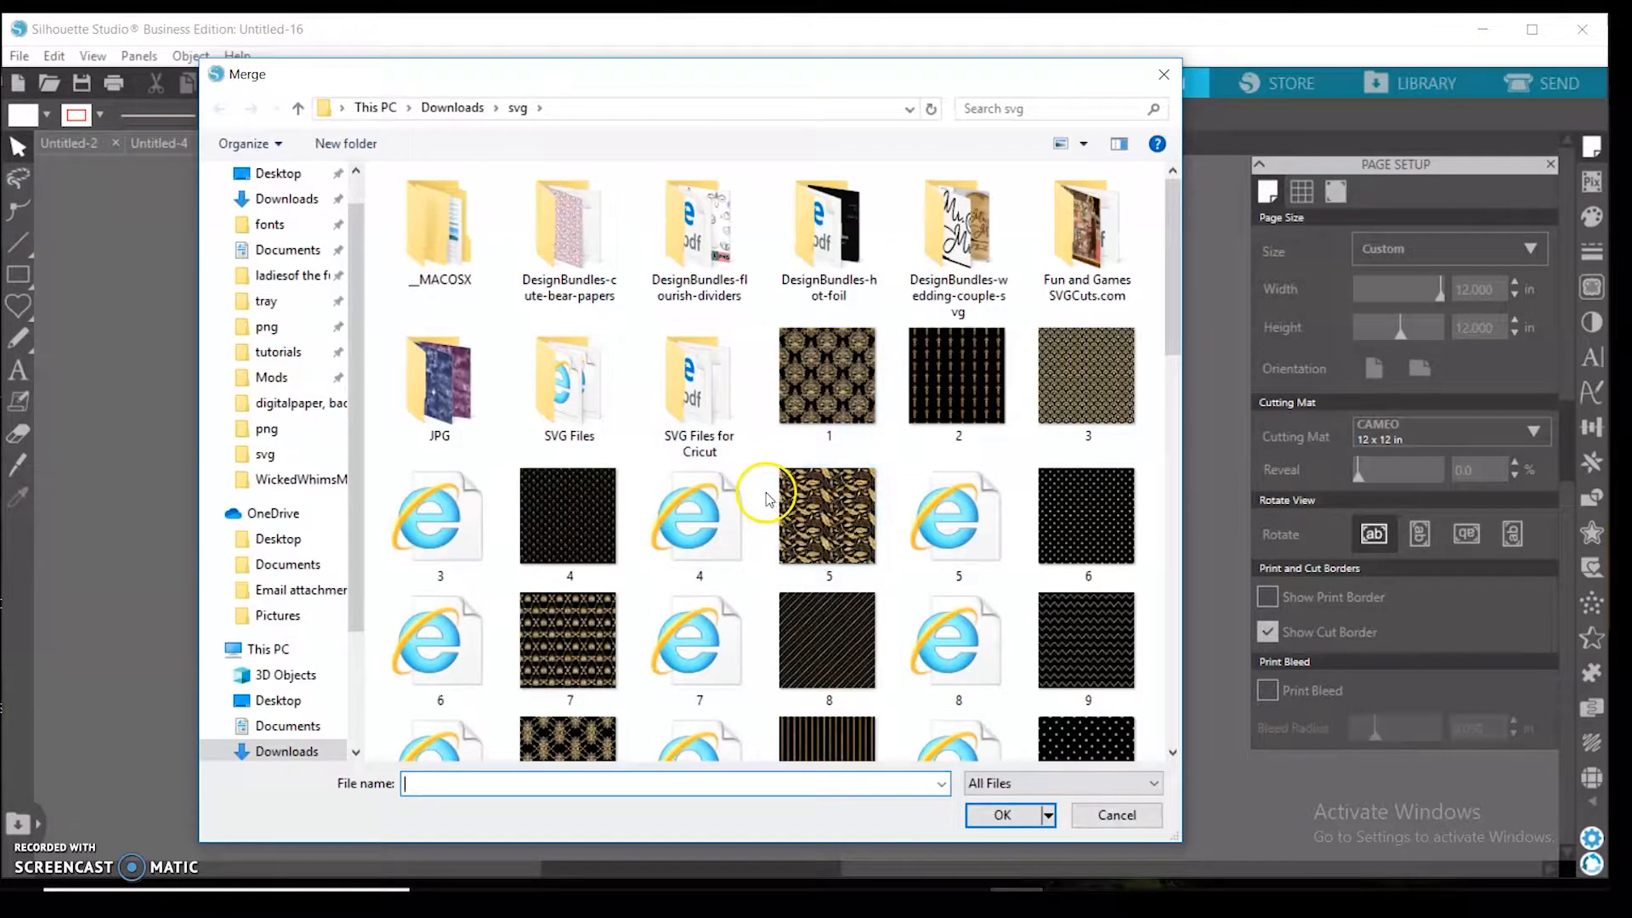
{"action": "double_click", "coordinate": [568, 377]}
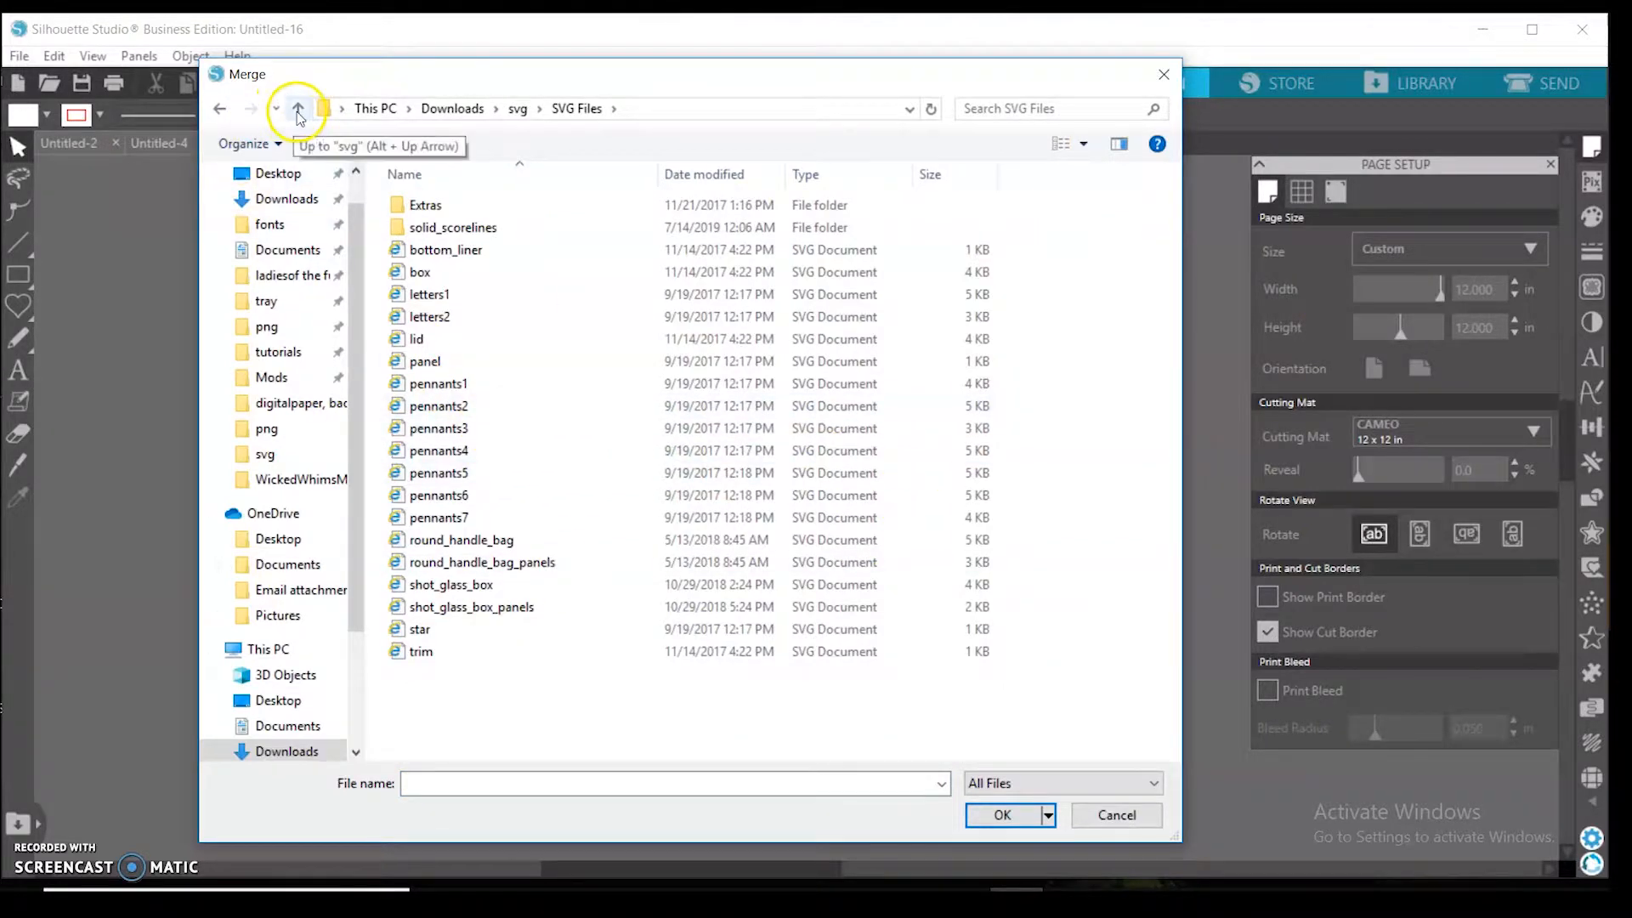
{"action": "left_click", "coordinate": [298, 109]}
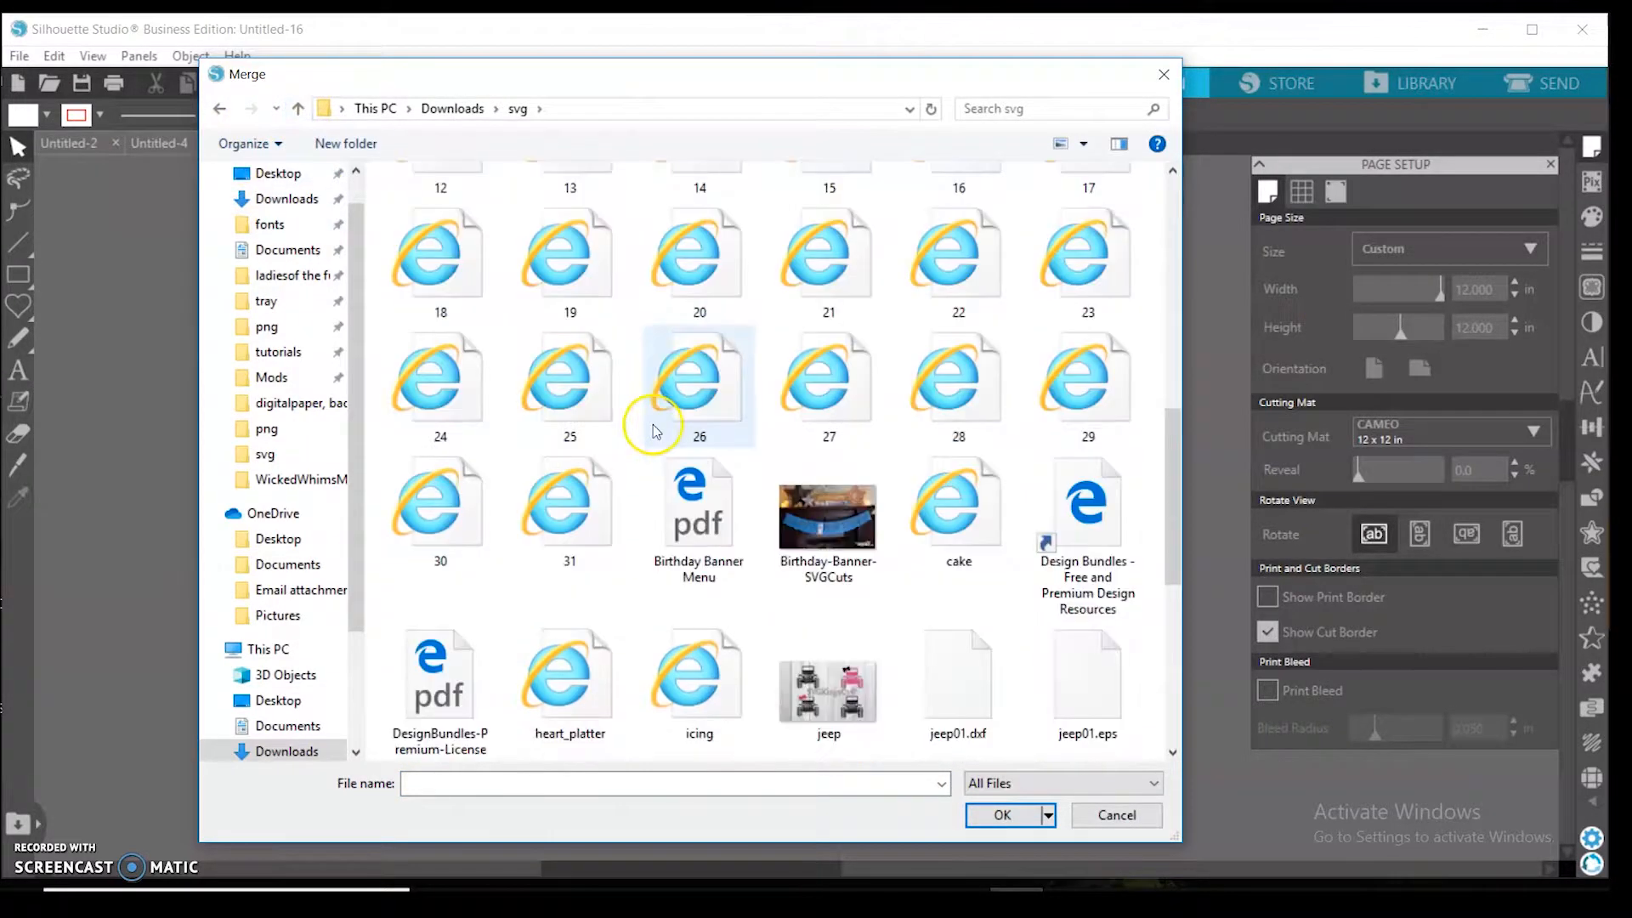
{"action": "scroll", "scroll_direction": "down", "scroll_amount": 3}
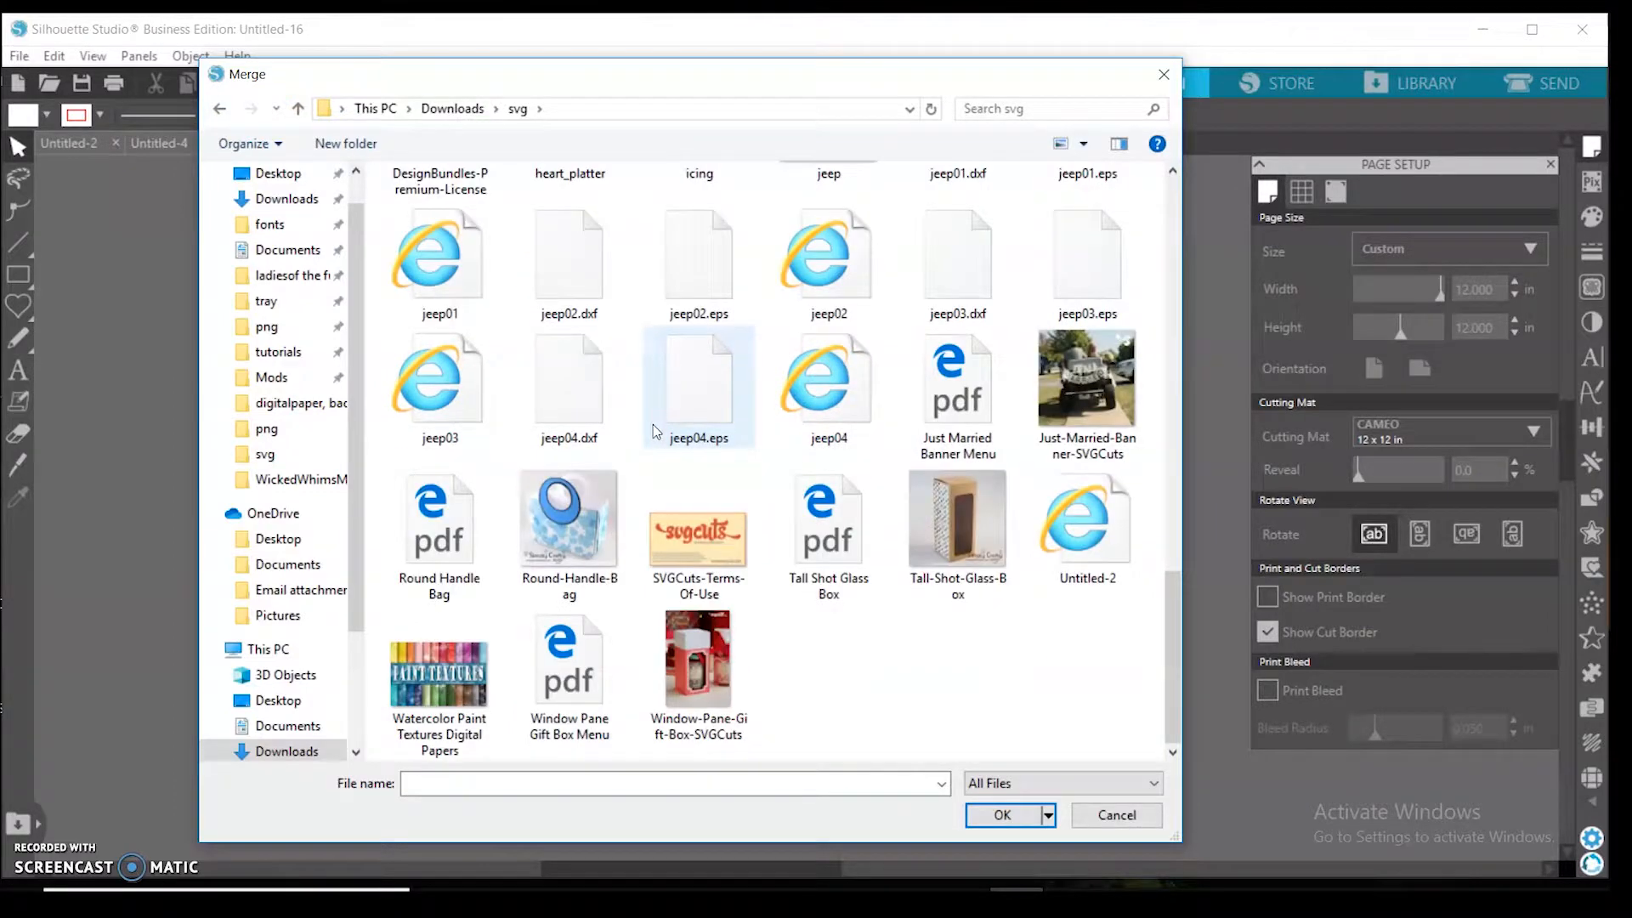
{"action": "mouse_move", "coordinate": [656, 432]}
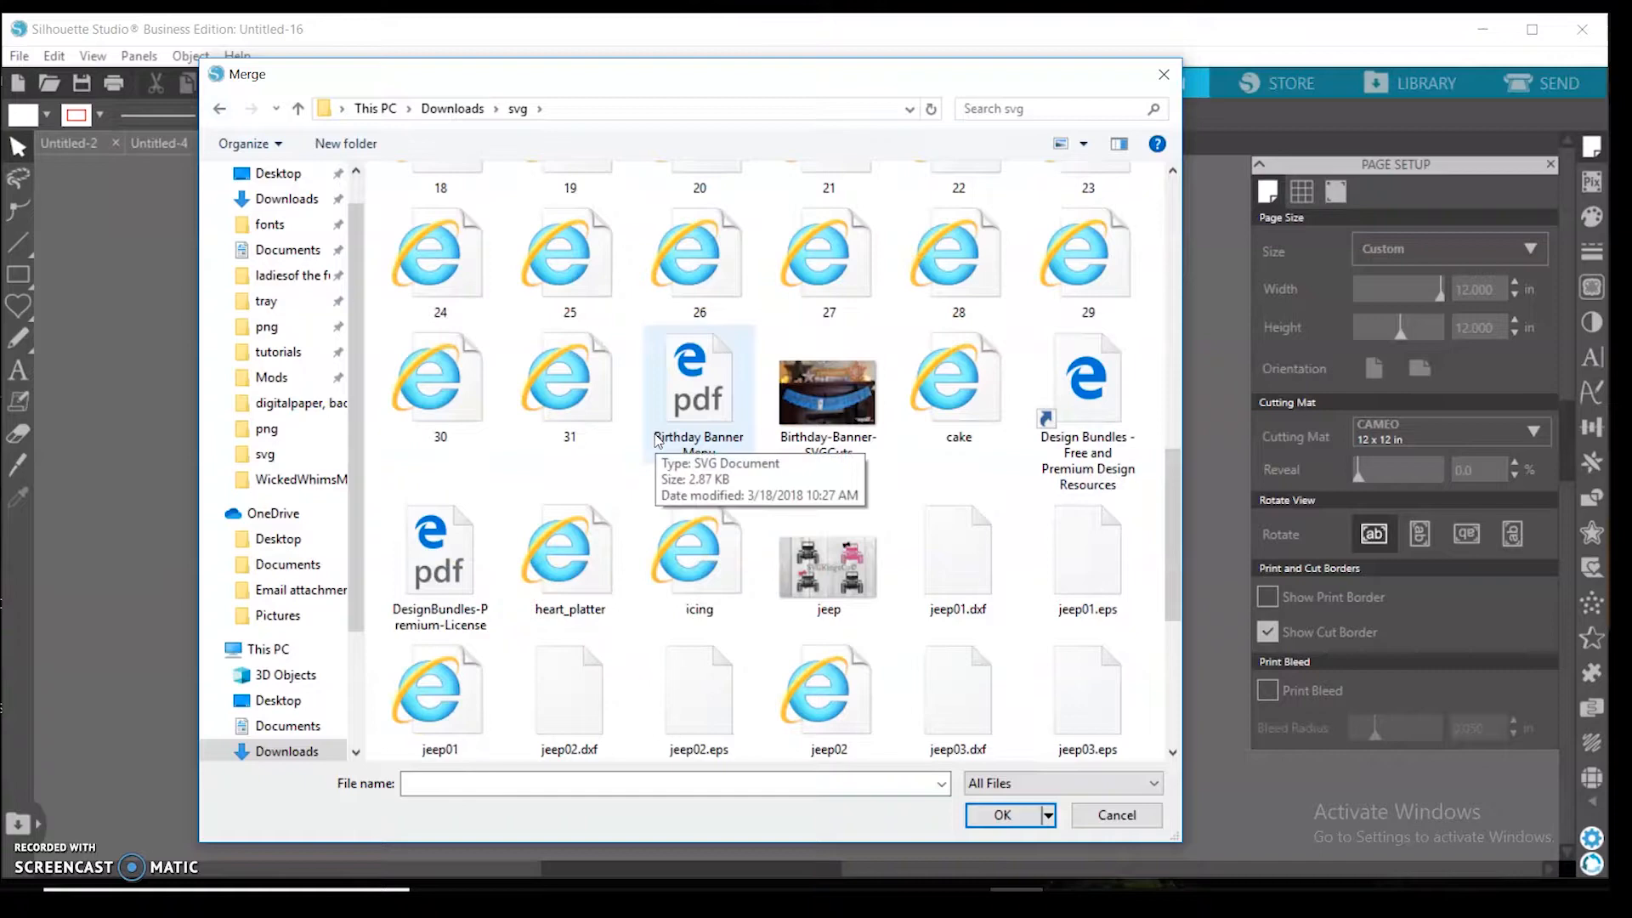
{"action": "scroll", "scroll_direction": "up", "scroll_amount": 3}
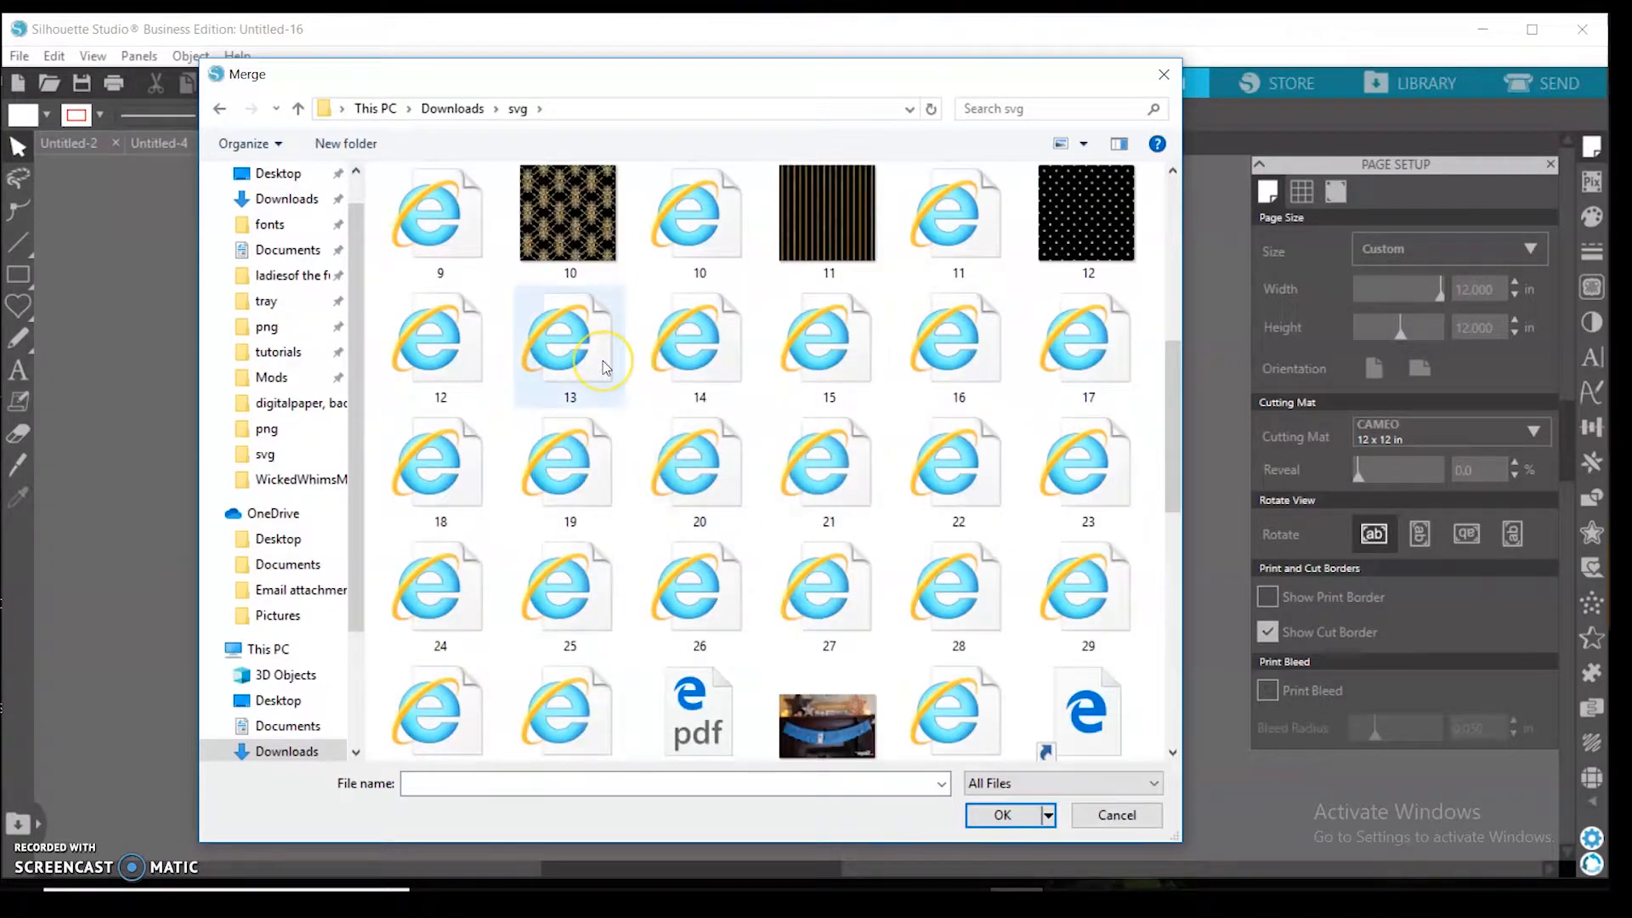
{"action": "left_click", "coordinate": [571, 344]}
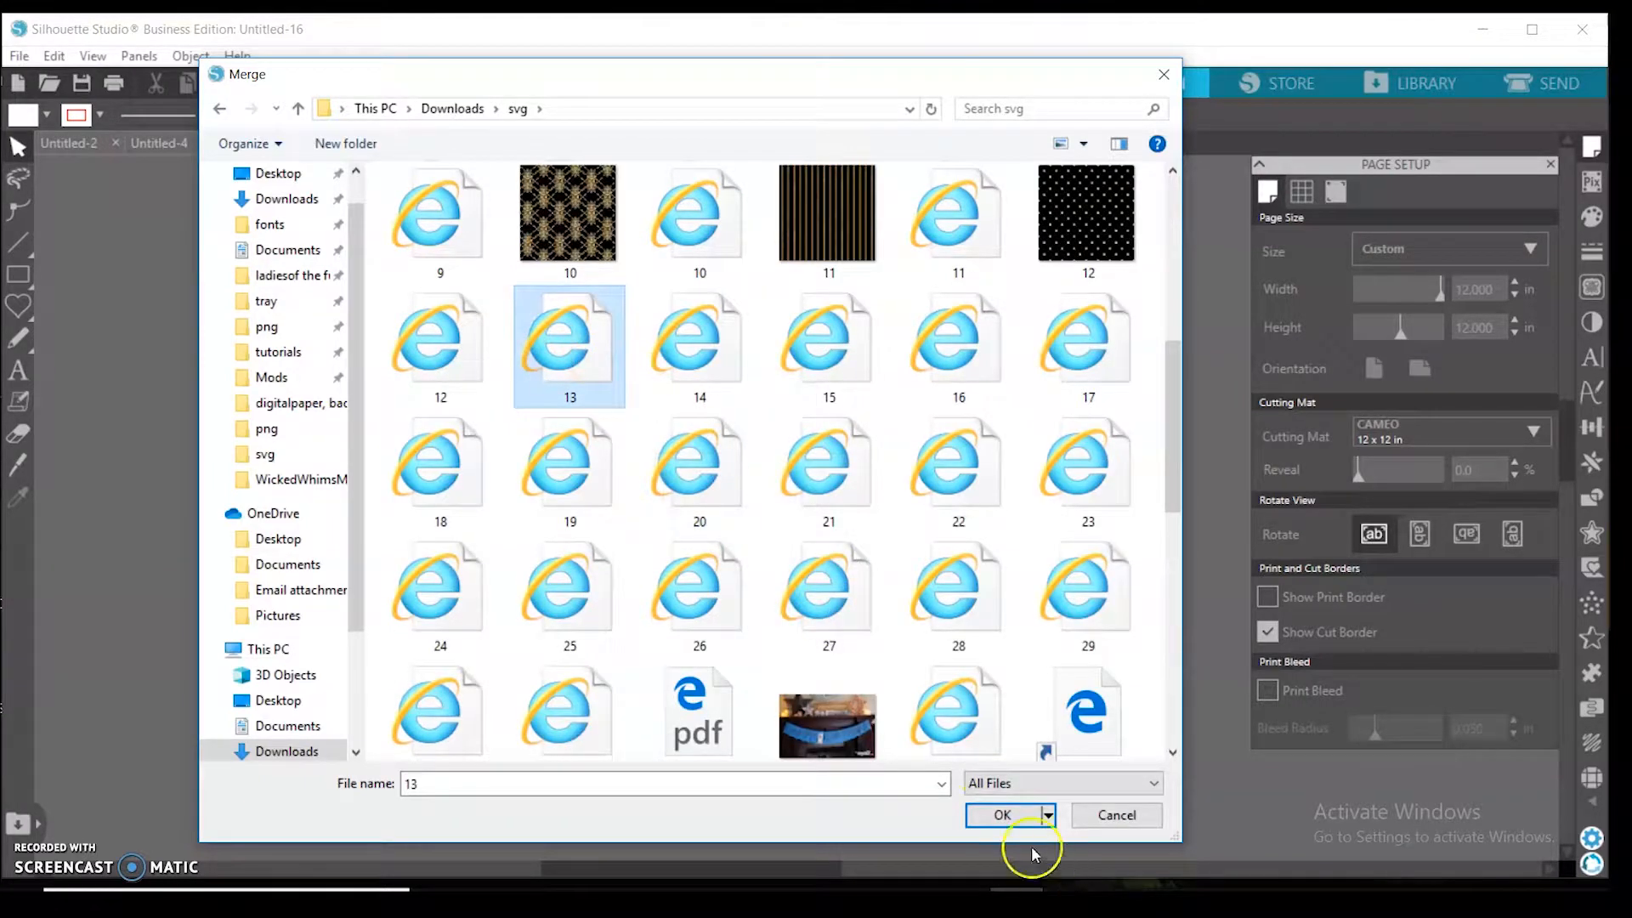
{"action": "left_click", "coordinate": [1003, 815]}
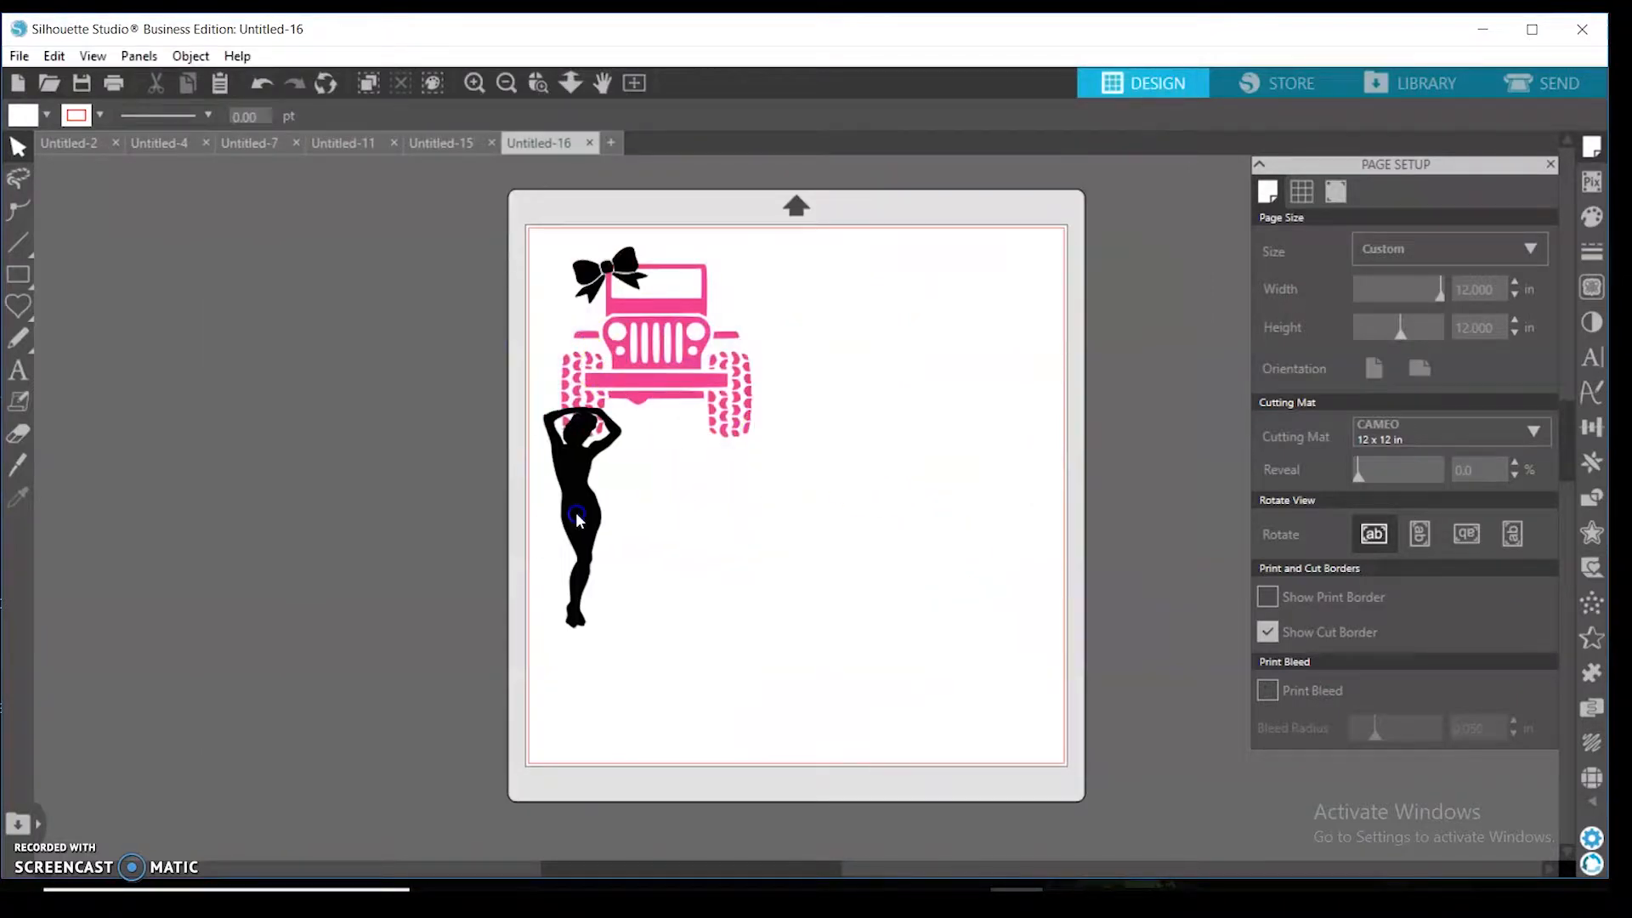
- Move the woman silhouette off the mat to the left and begin another merge
{"action": "left_click_drag", "start_coordinate": [578, 517], "coordinate": [332, 364]}
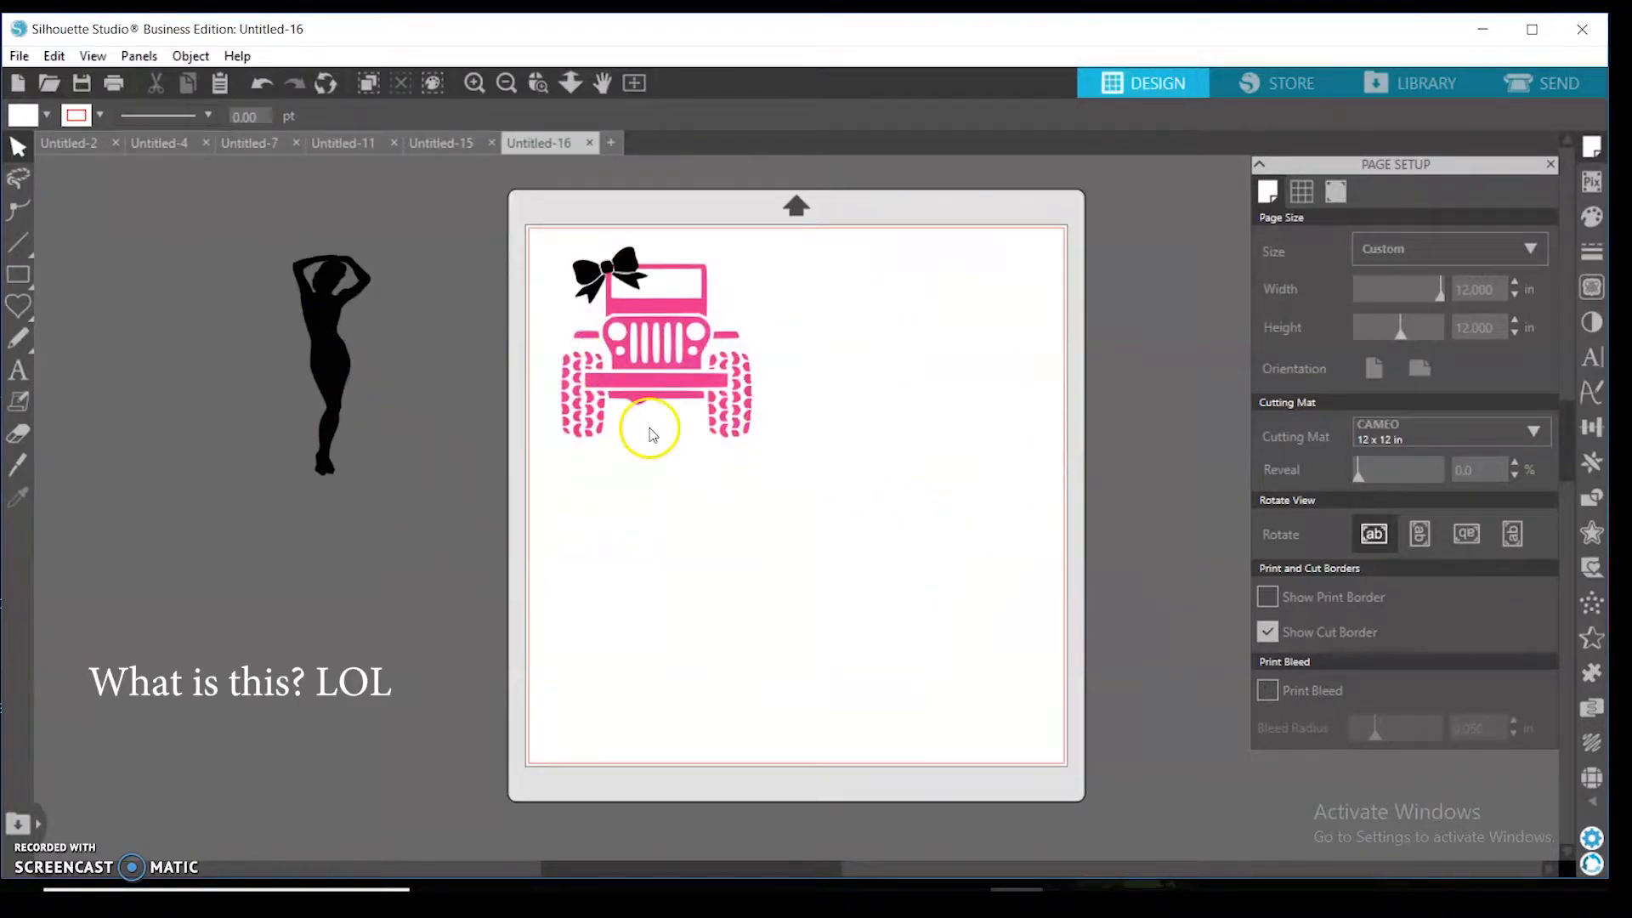
{"action": "left_click", "coordinate": [330, 364]}
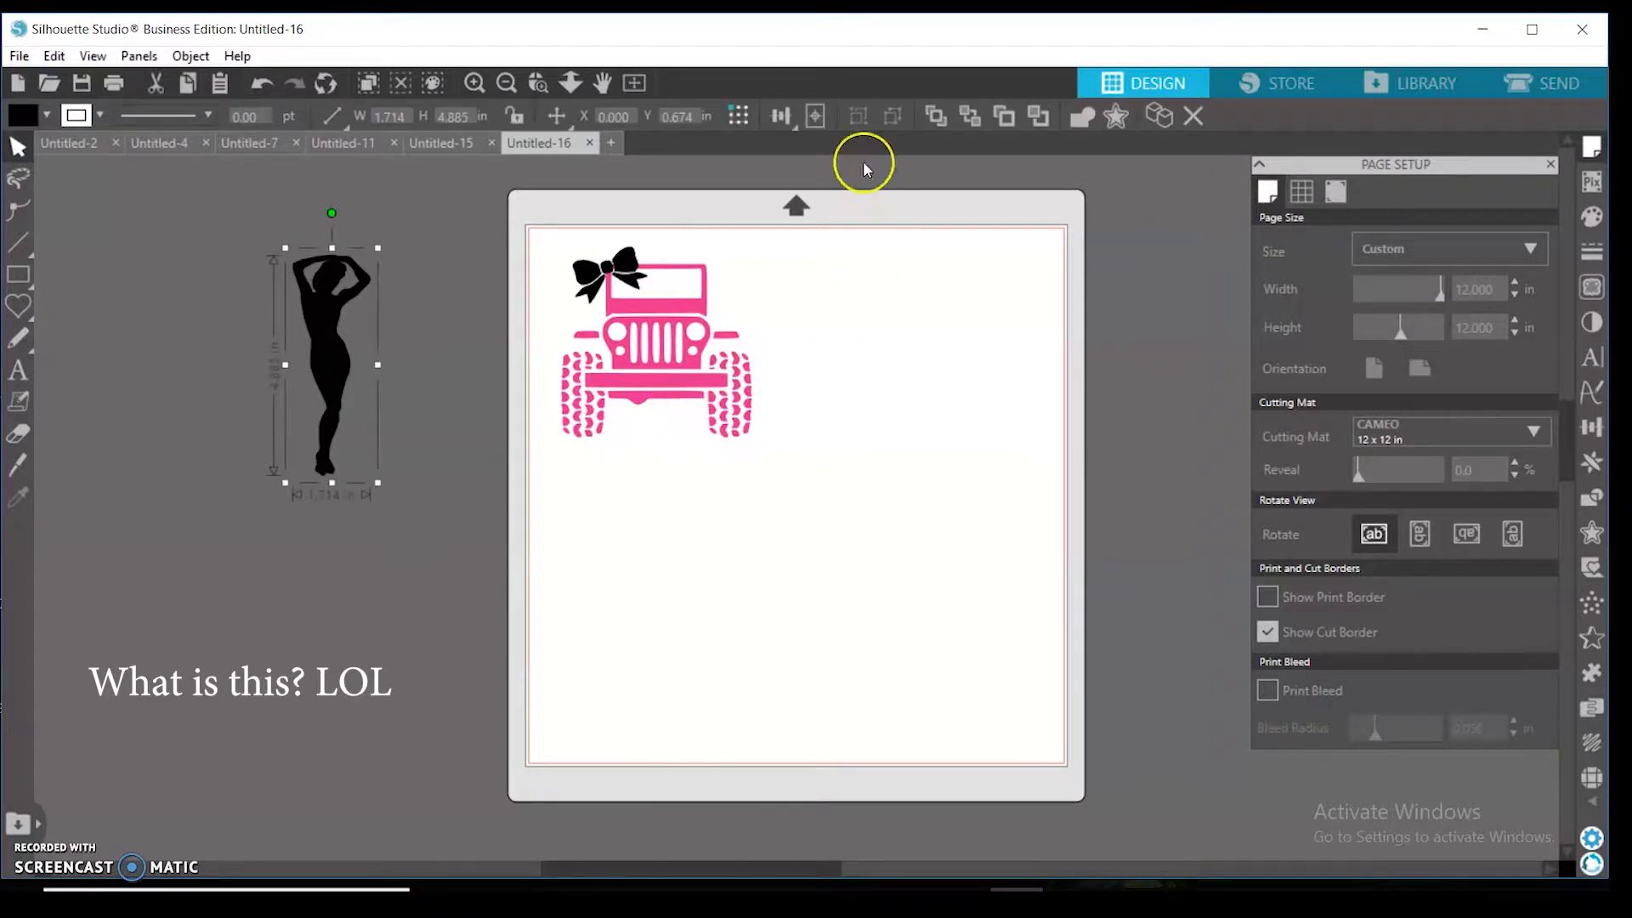
{"action": "mouse_move", "coordinate": [897, 116]}
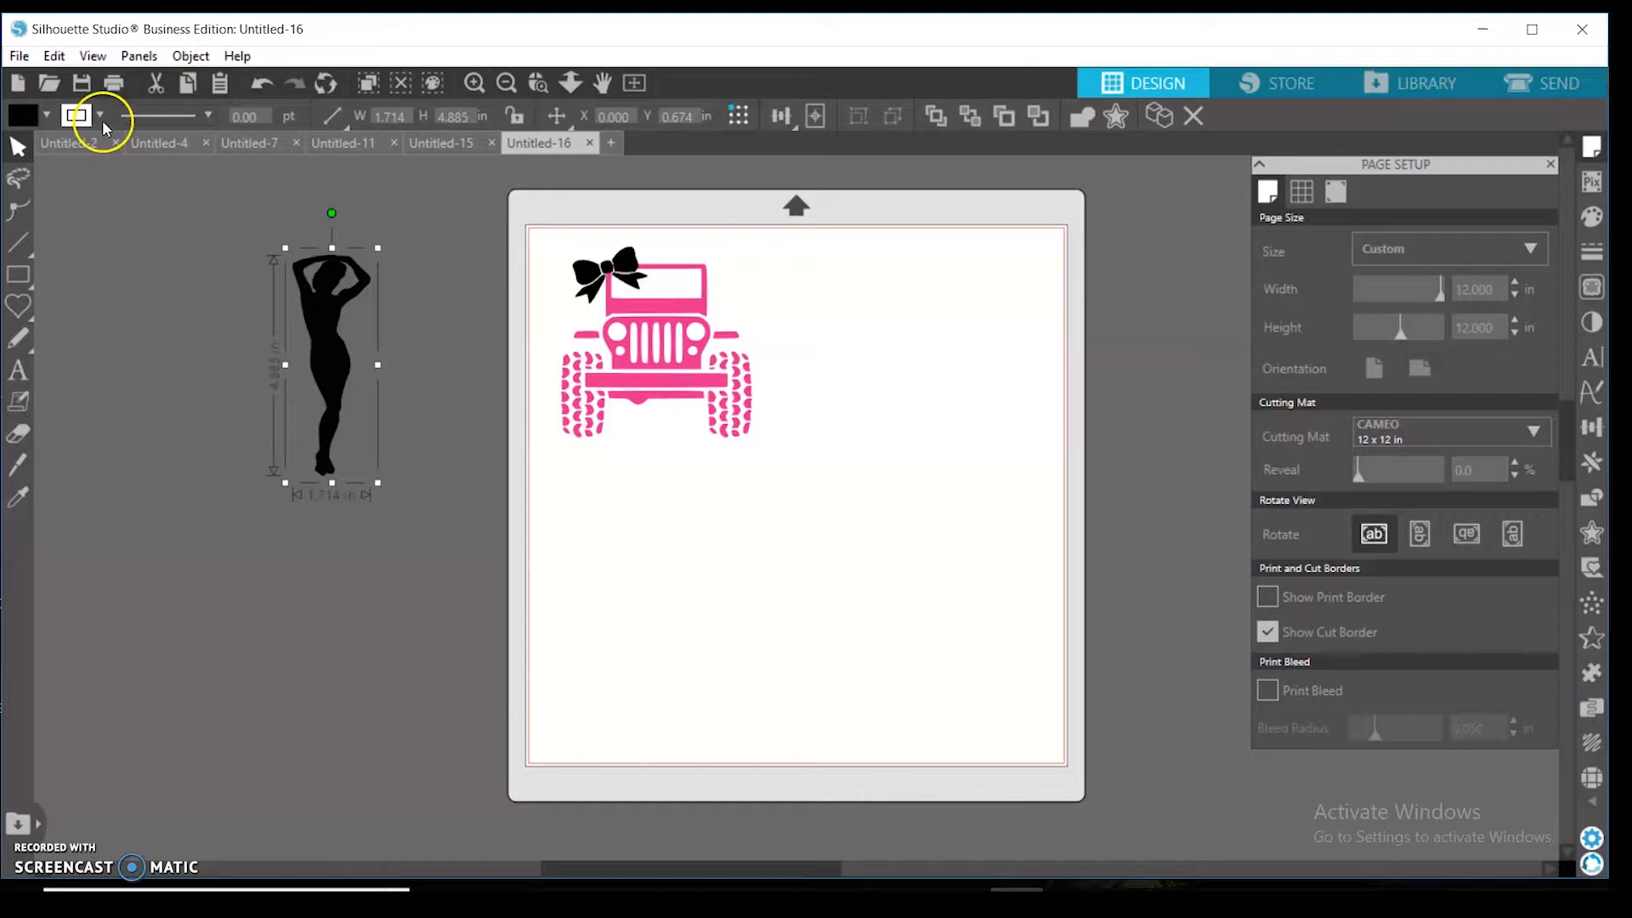
{"action": "left_click", "coordinate": [19, 56]}
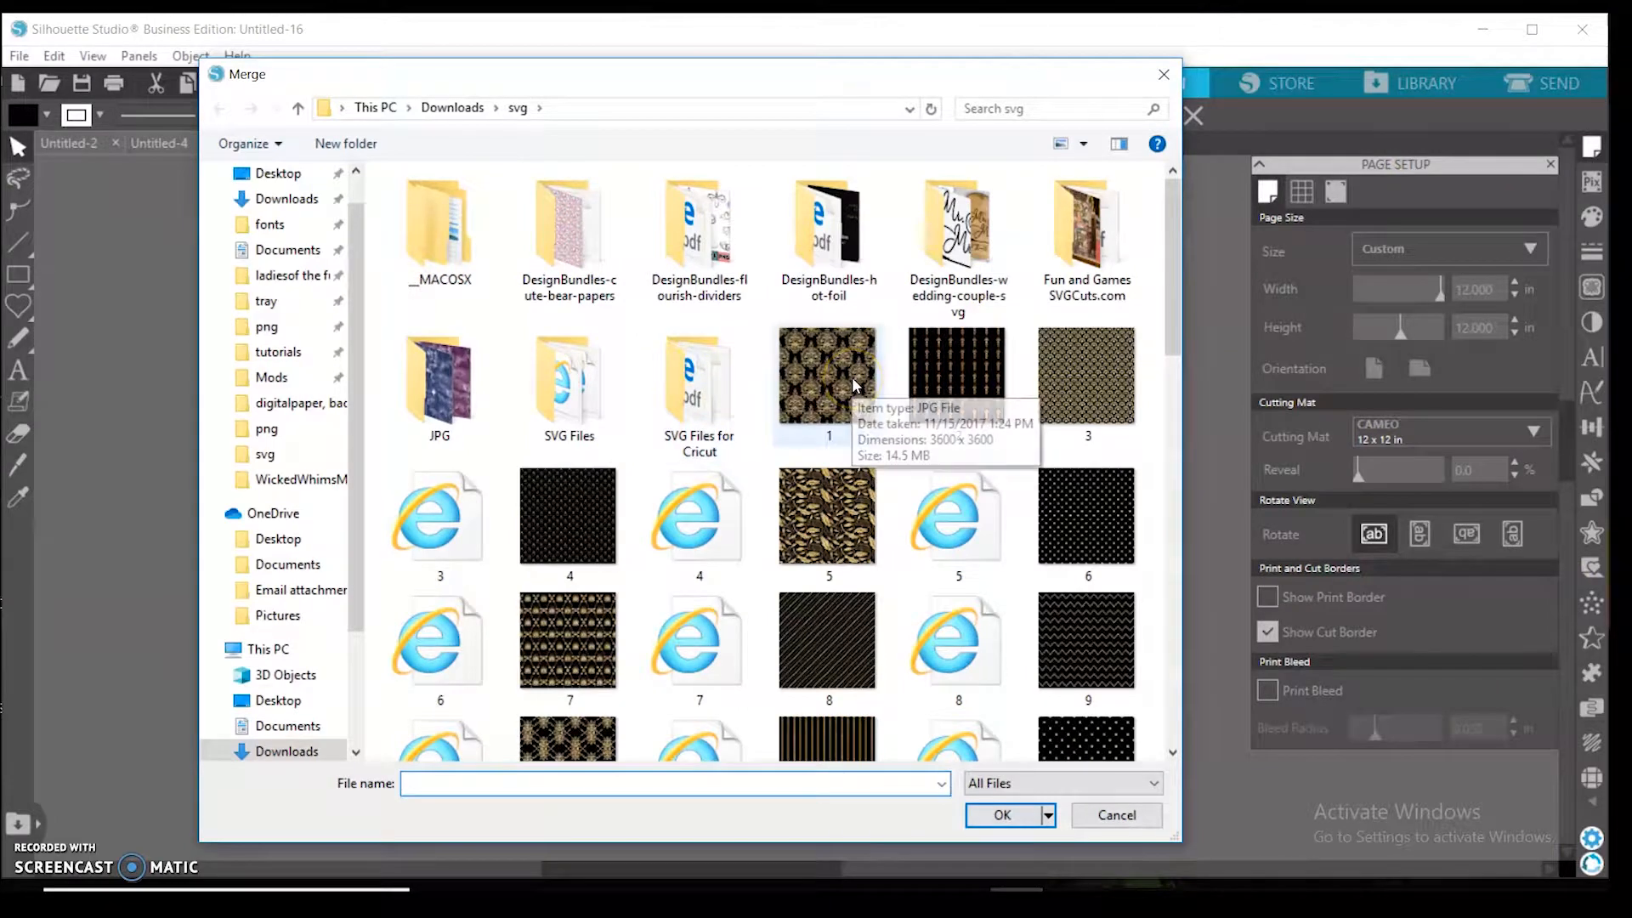
- Browse the SVGCuts folders back to Downloads and merge the red-dressed Betty Boop design beside the jeep
{"action": "double_click", "coordinate": [1087, 221]}
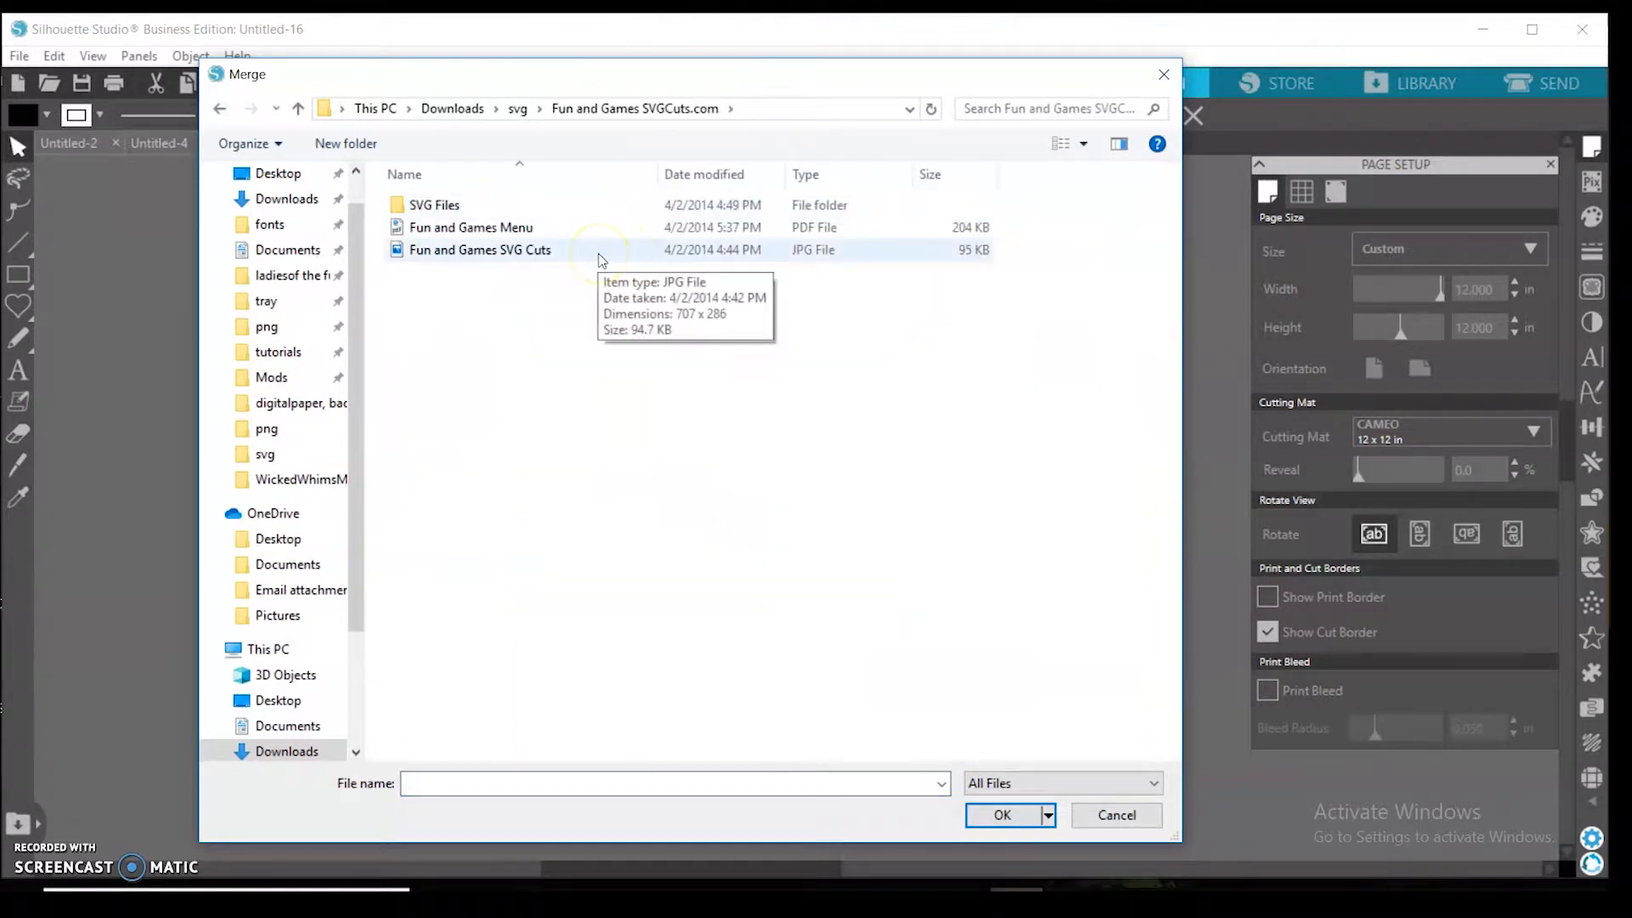
{"action": "double_click", "coordinate": [434, 204]}
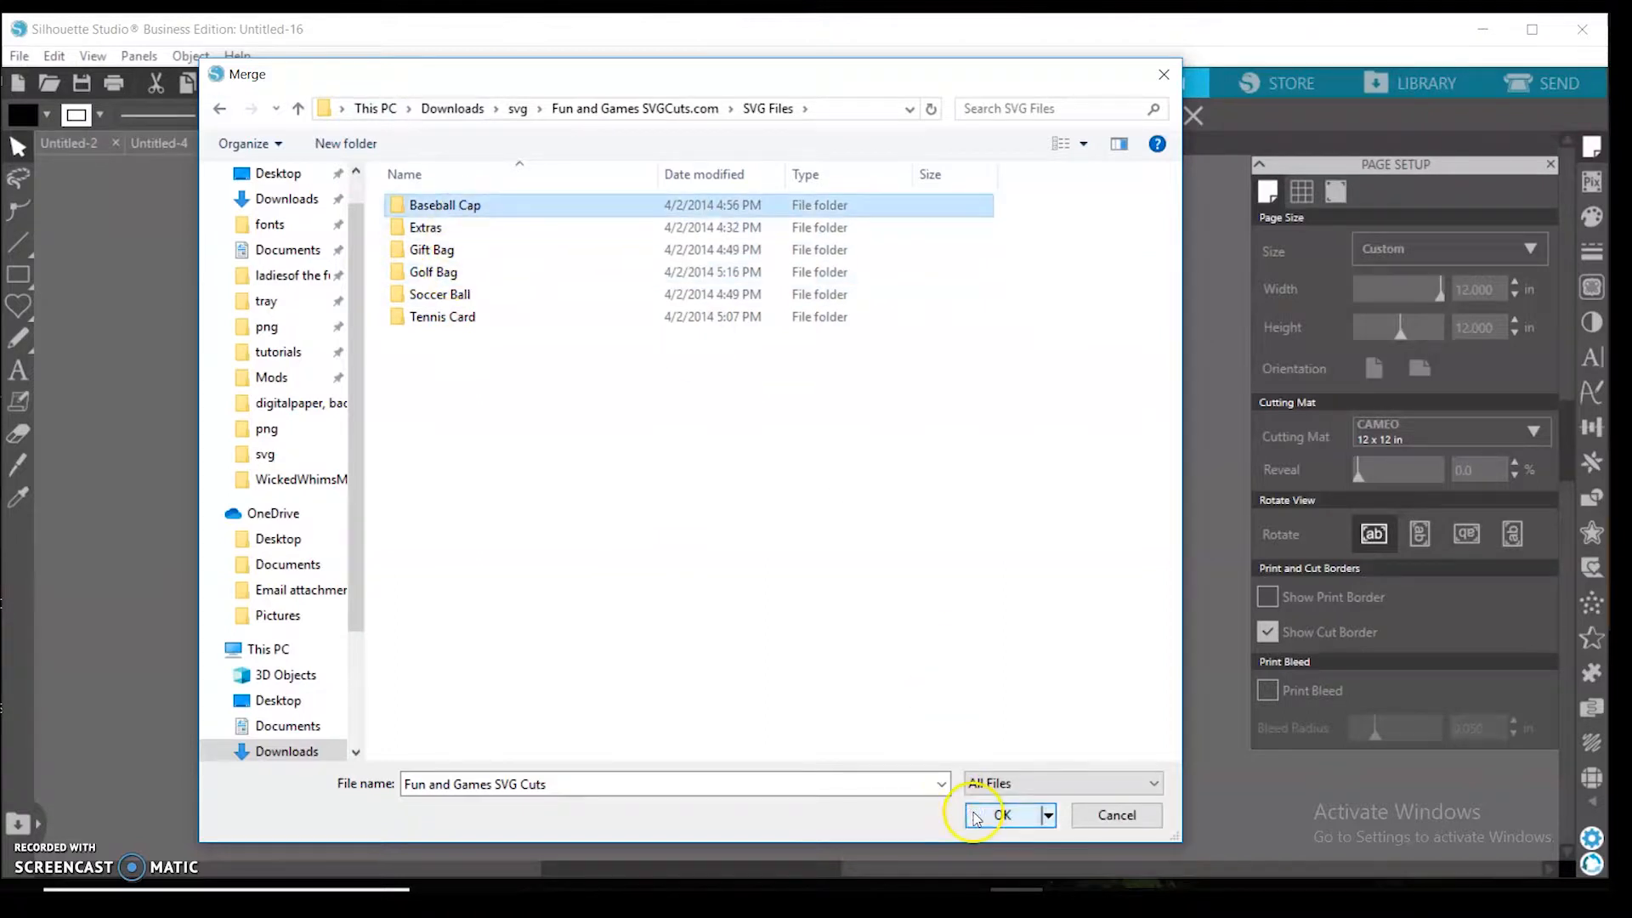
{"action": "double_click", "coordinate": [445, 204]}
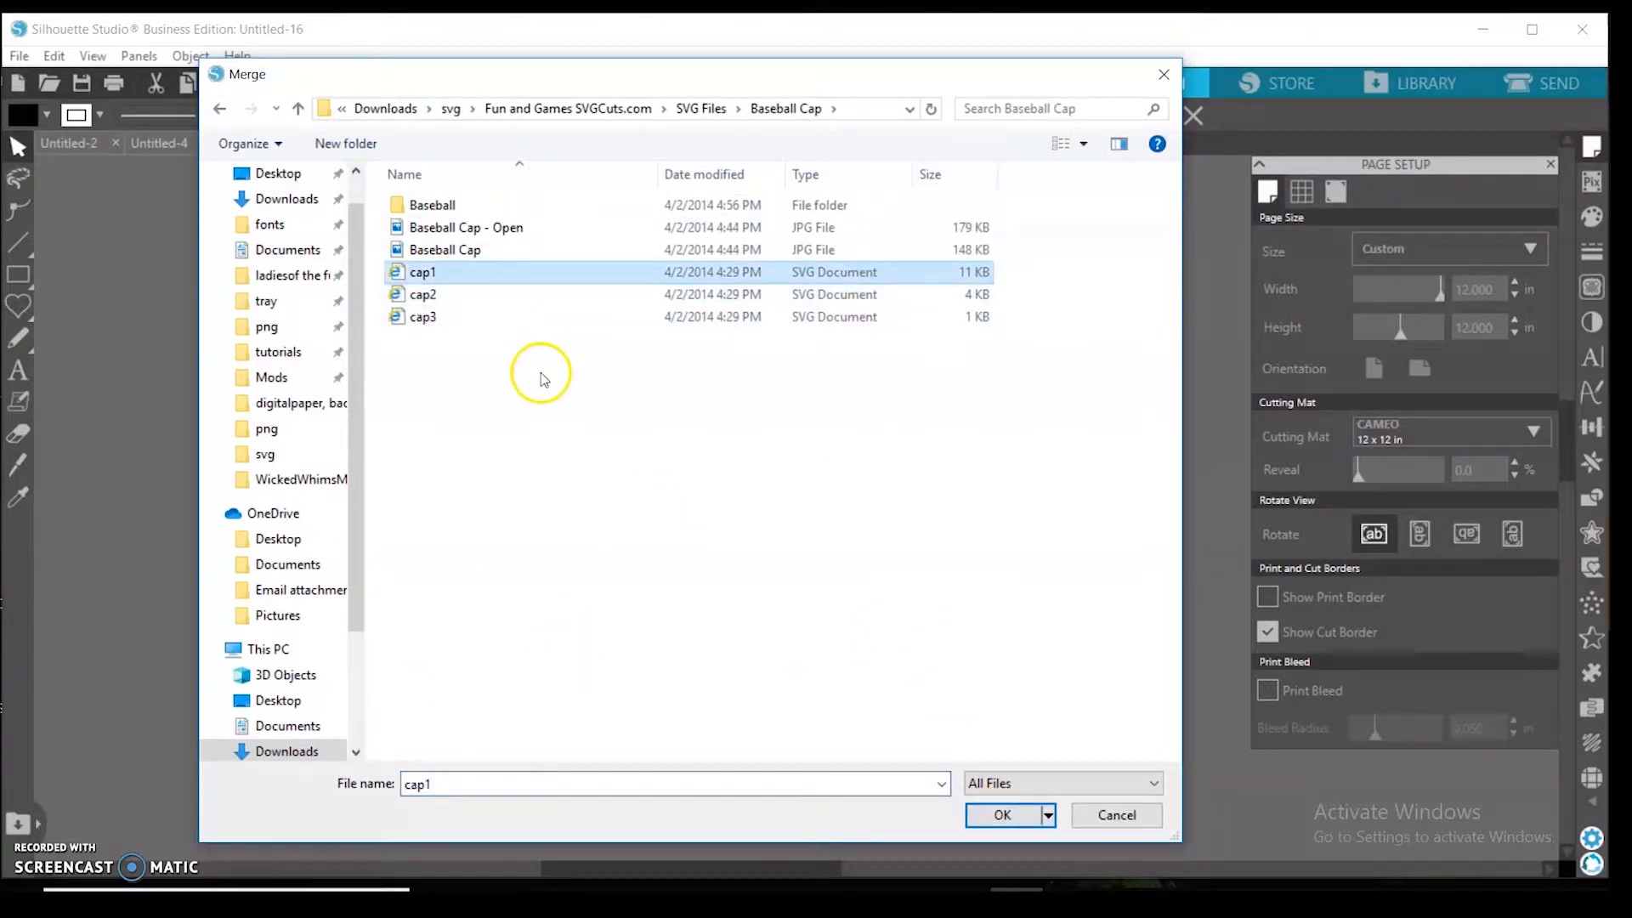
{"action": "left_click", "coordinate": [299, 109]}
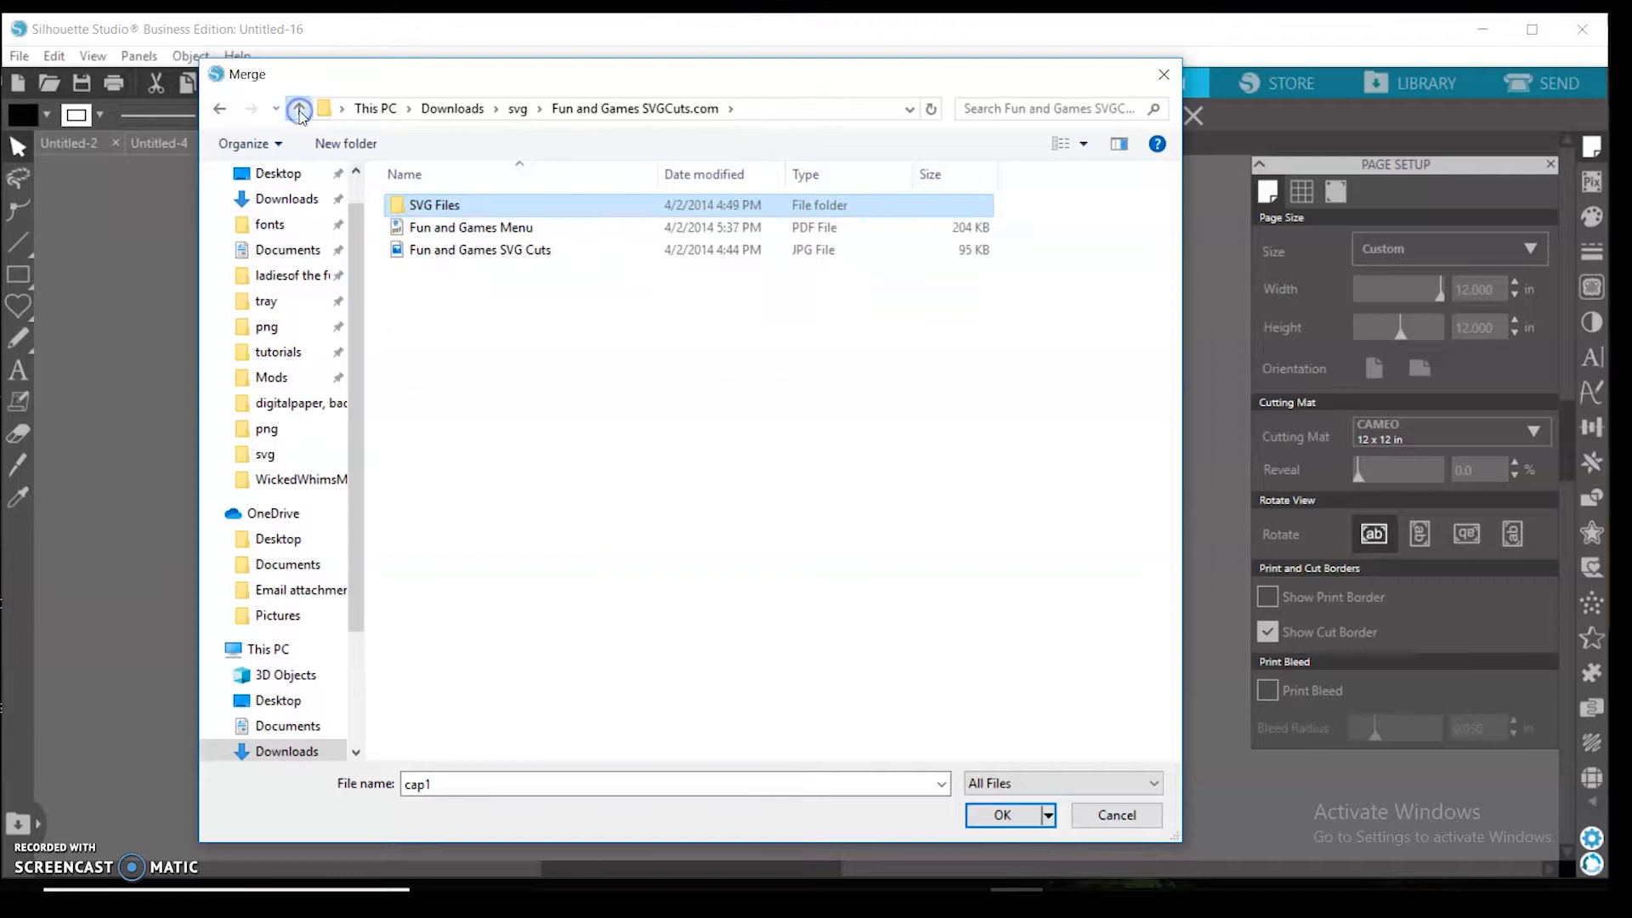
{"action": "left_click", "coordinate": [299, 109]}
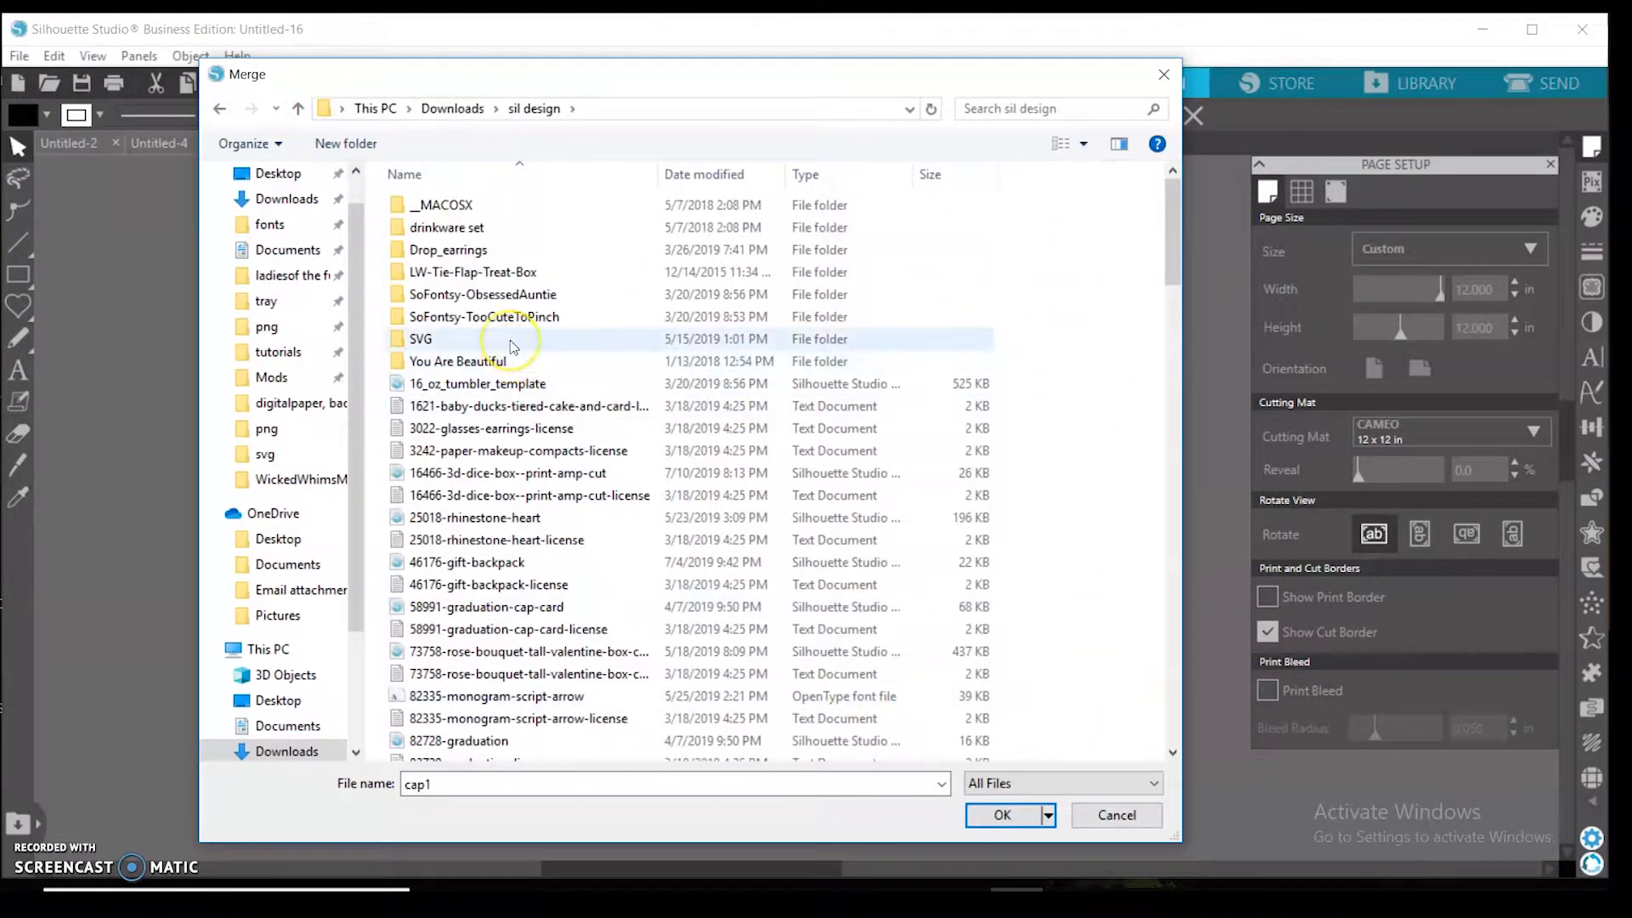
{"action": "left_click", "coordinate": [421, 338]}
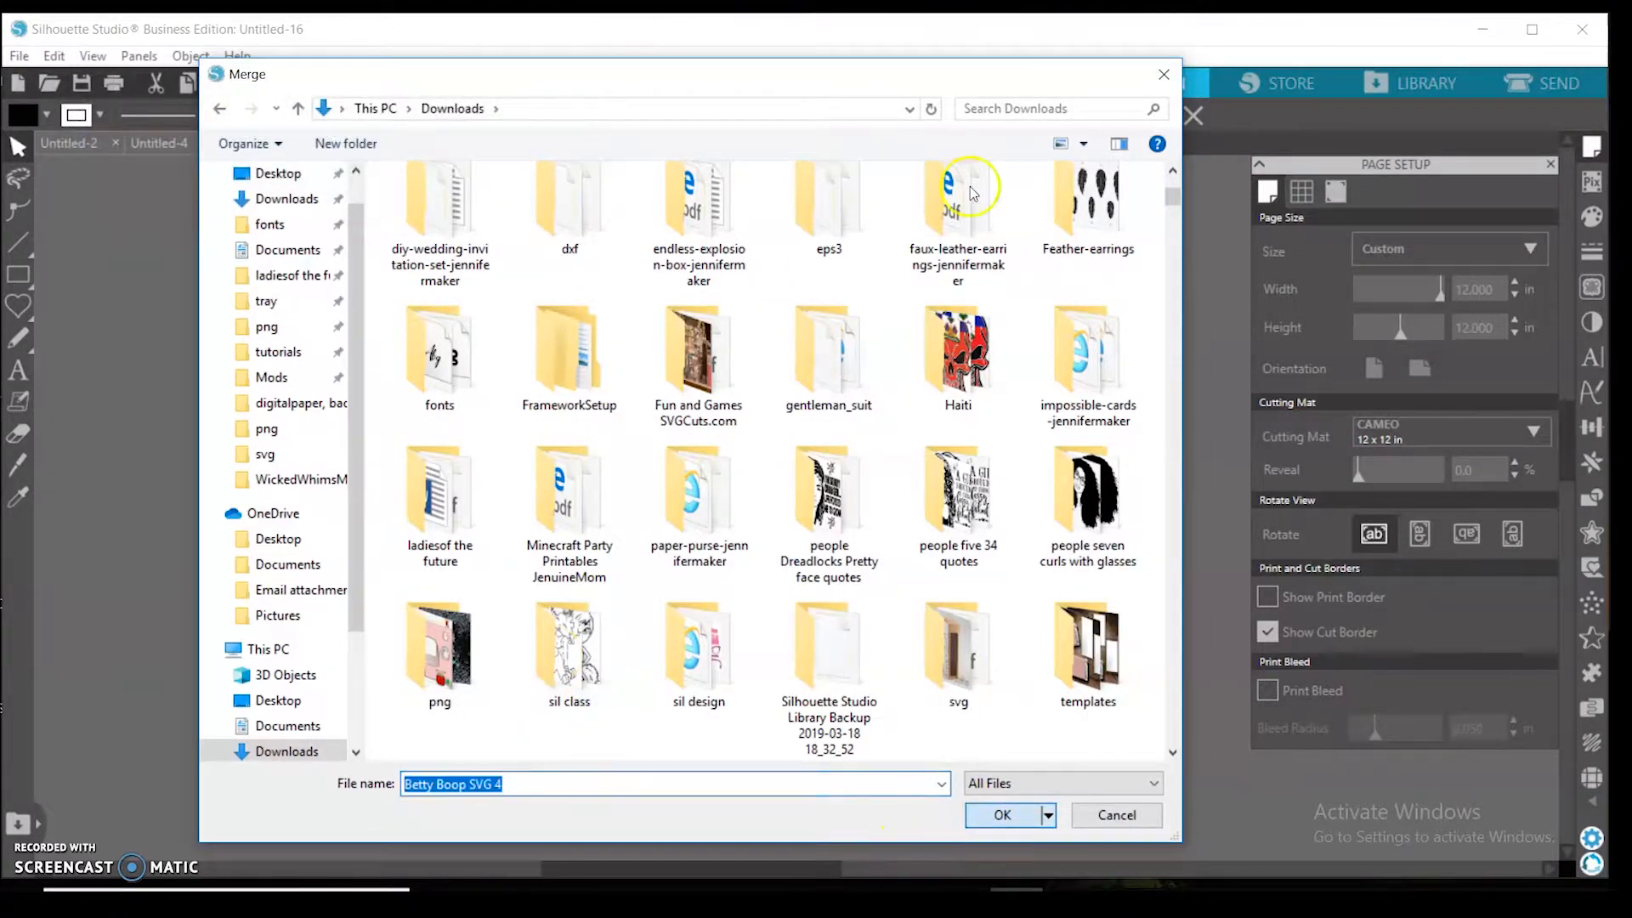
{"action": "left_click", "coordinate": [1002, 816]}
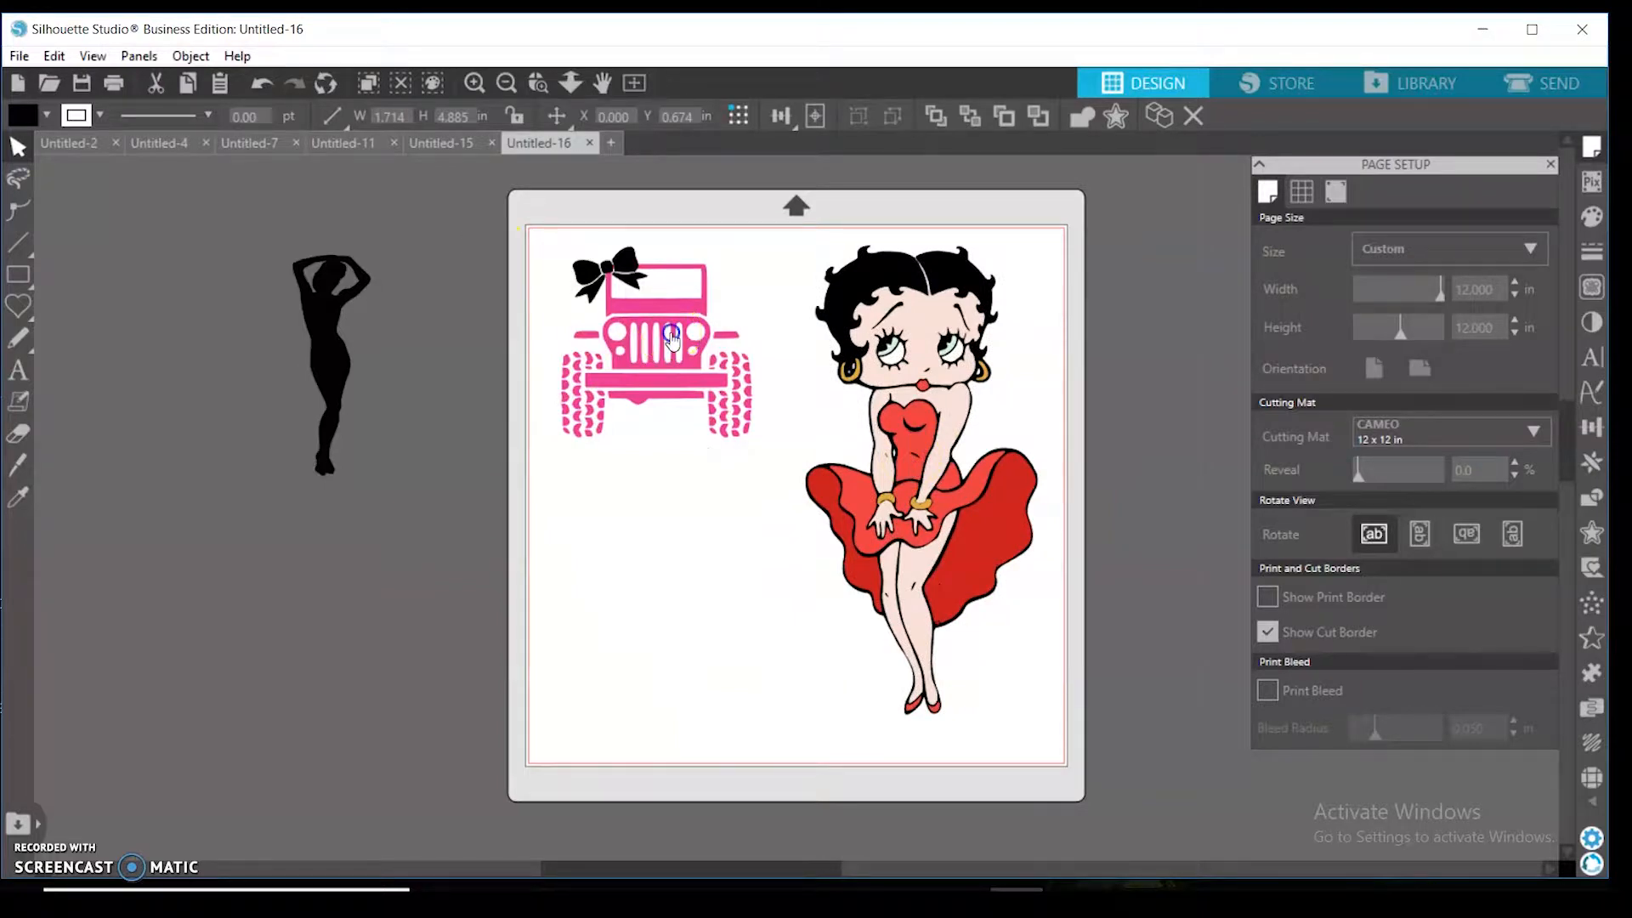
- Delete the black woman silhouette from the workspace and select the jeep's bow
{"action": "left_click", "coordinate": [330, 367]}
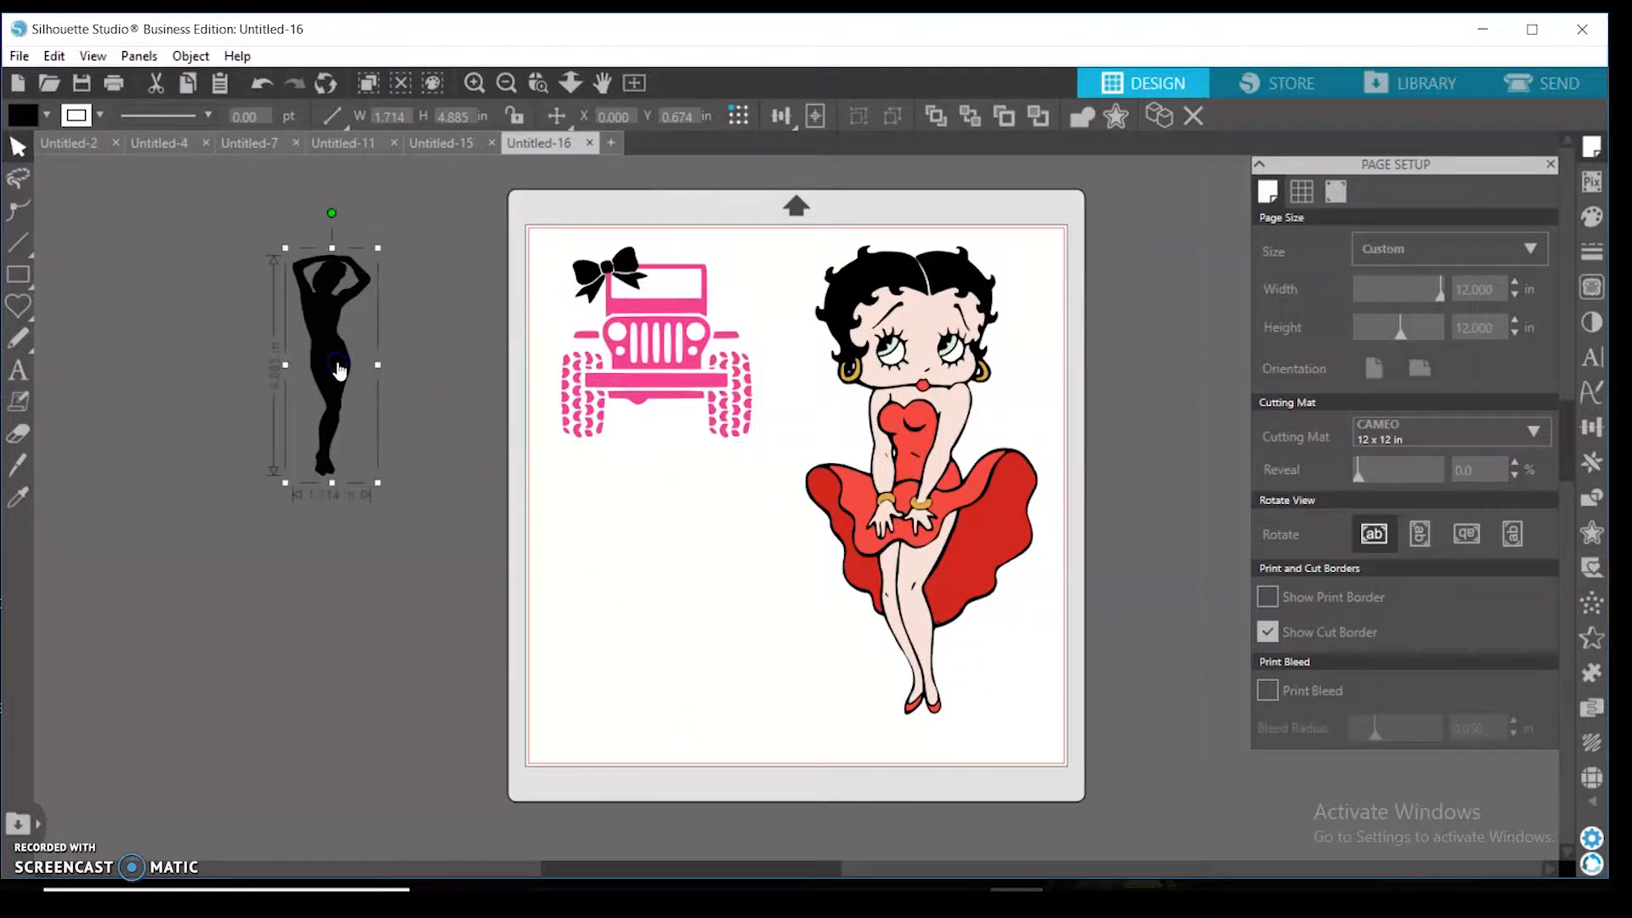
{"action": "left_click", "coordinate": [668, 343]}
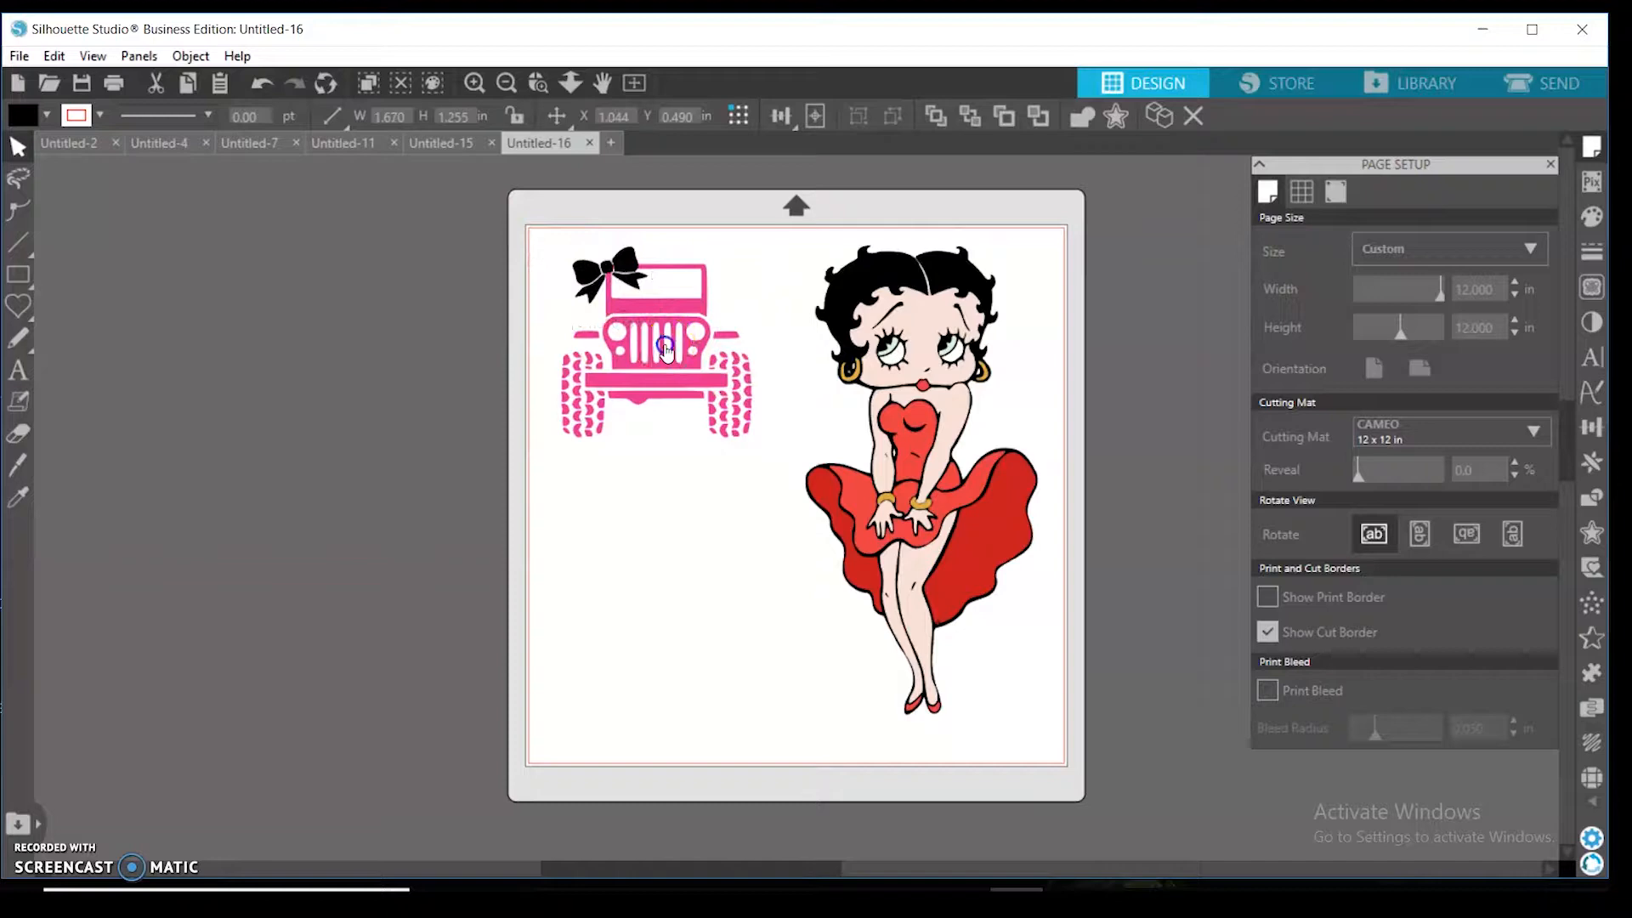
{"action": "left_click", "coordinate": [661, 350]}
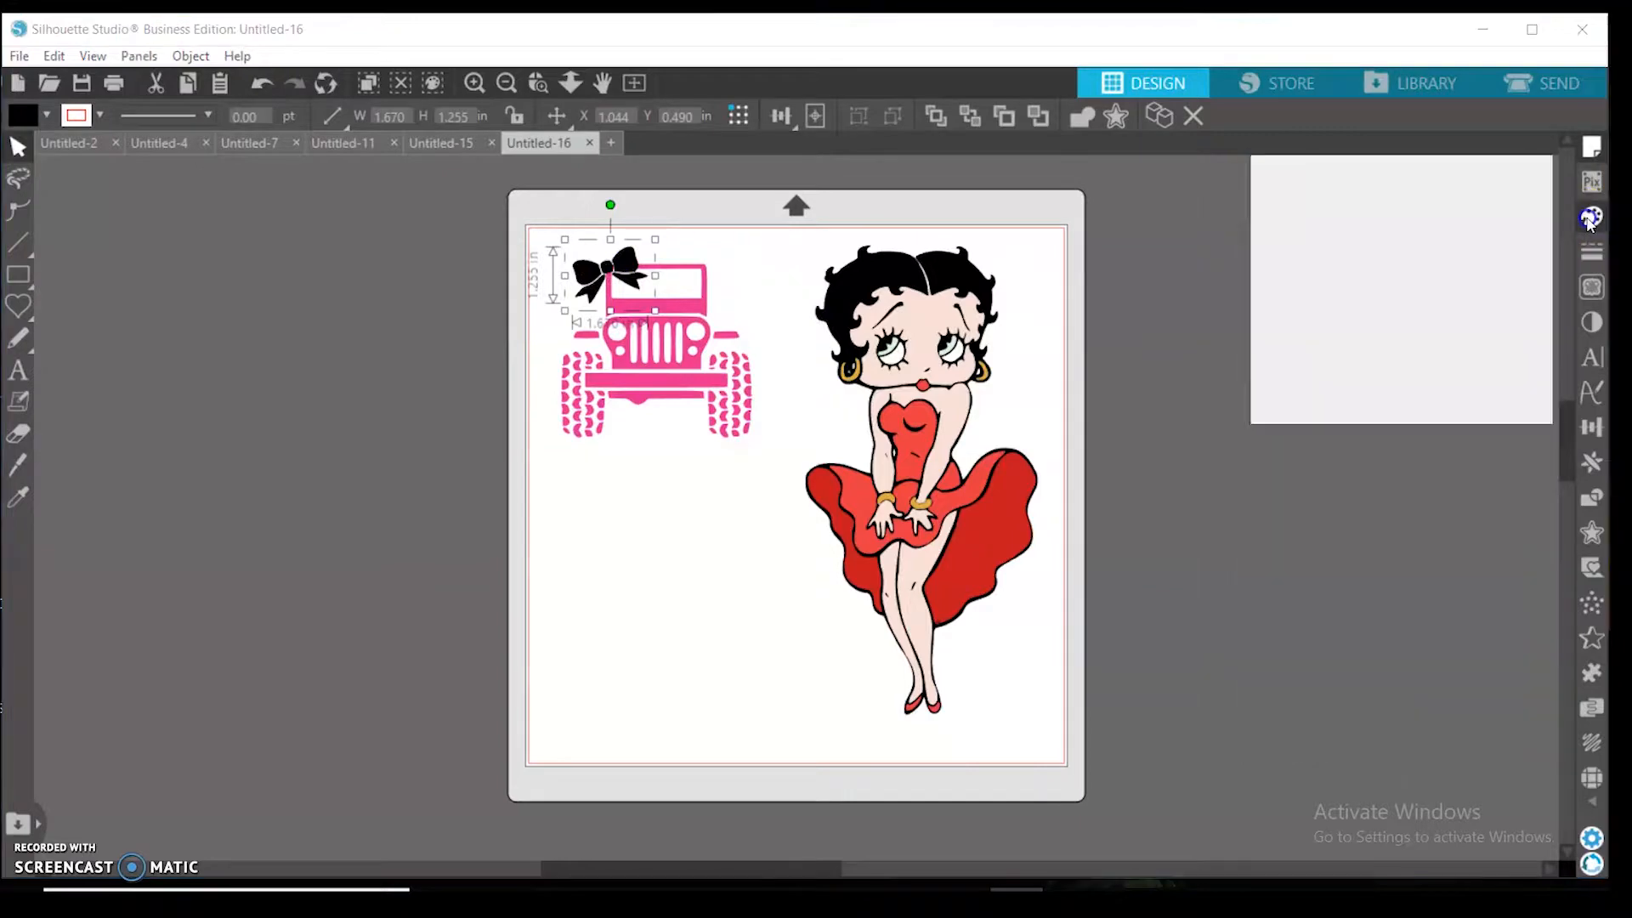
- Fill the bow light blue, then select the jeep for a new fill
{"action": "left_click", "coordinate": [1591, 219]}
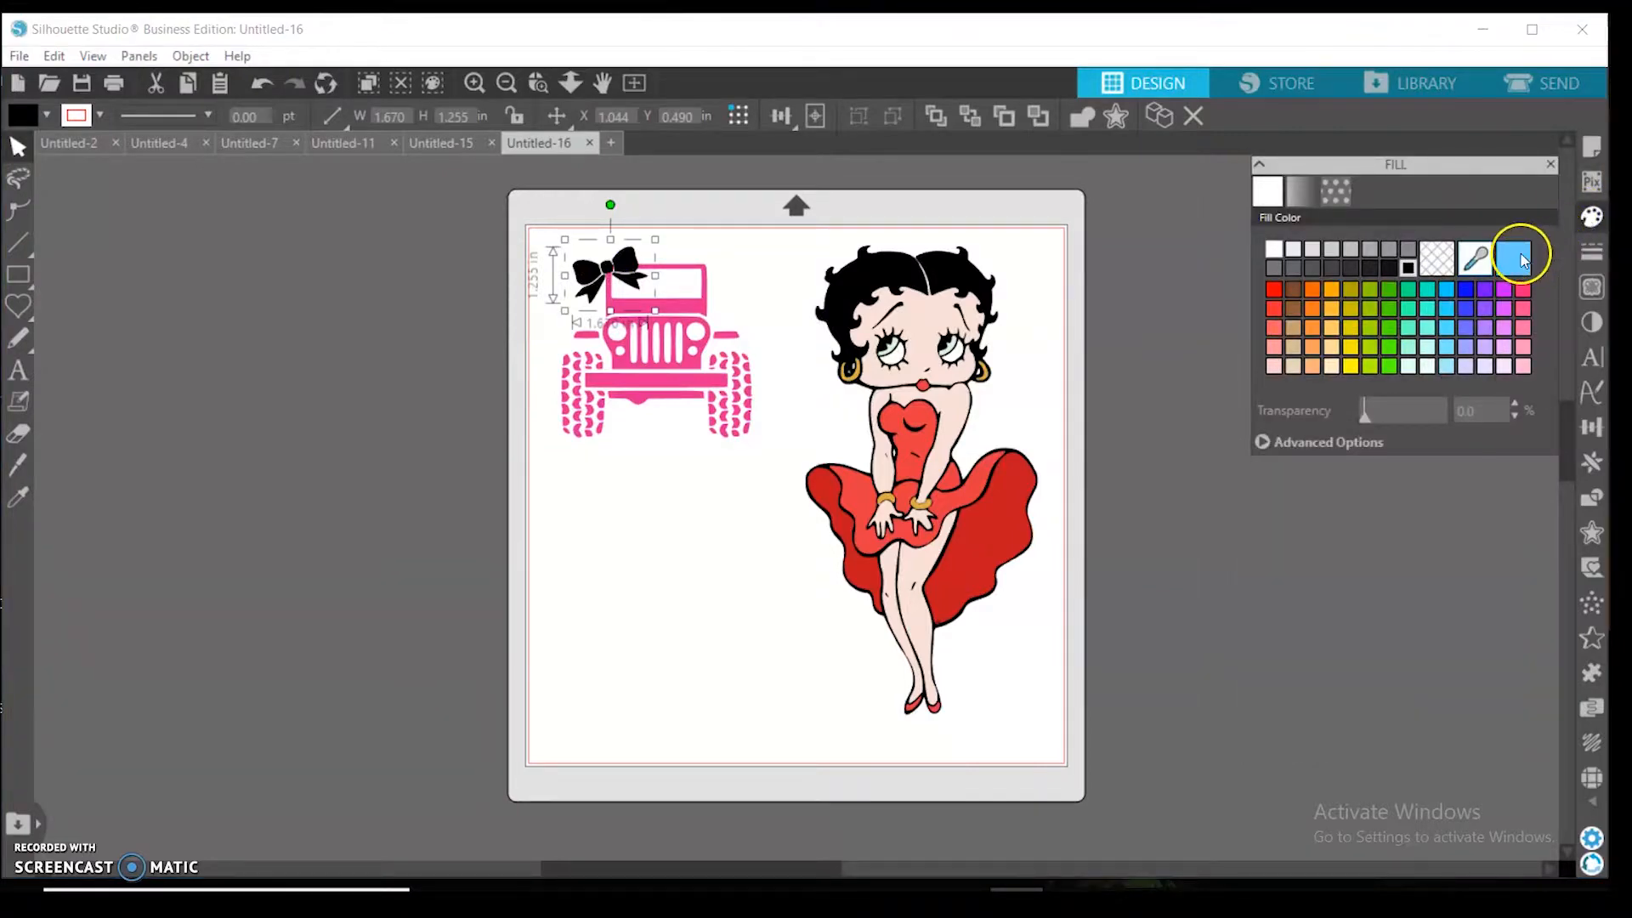
{"action": "left_click", "coordinate": [1513, 255]}
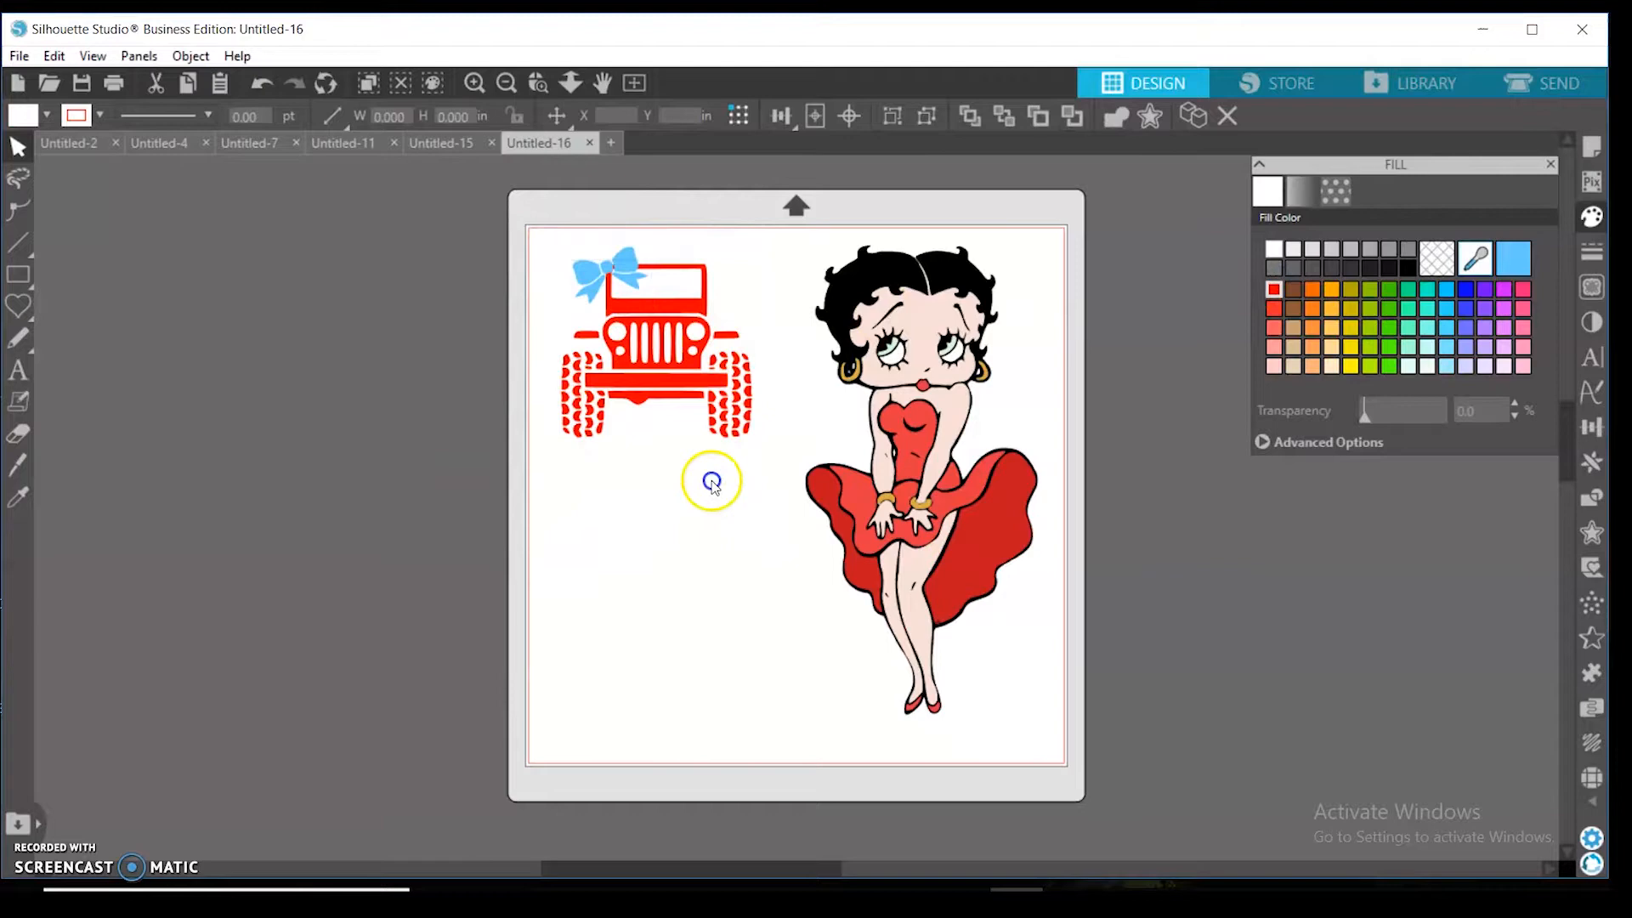
{"action": "left_click", "coordinate": [657, 352]}
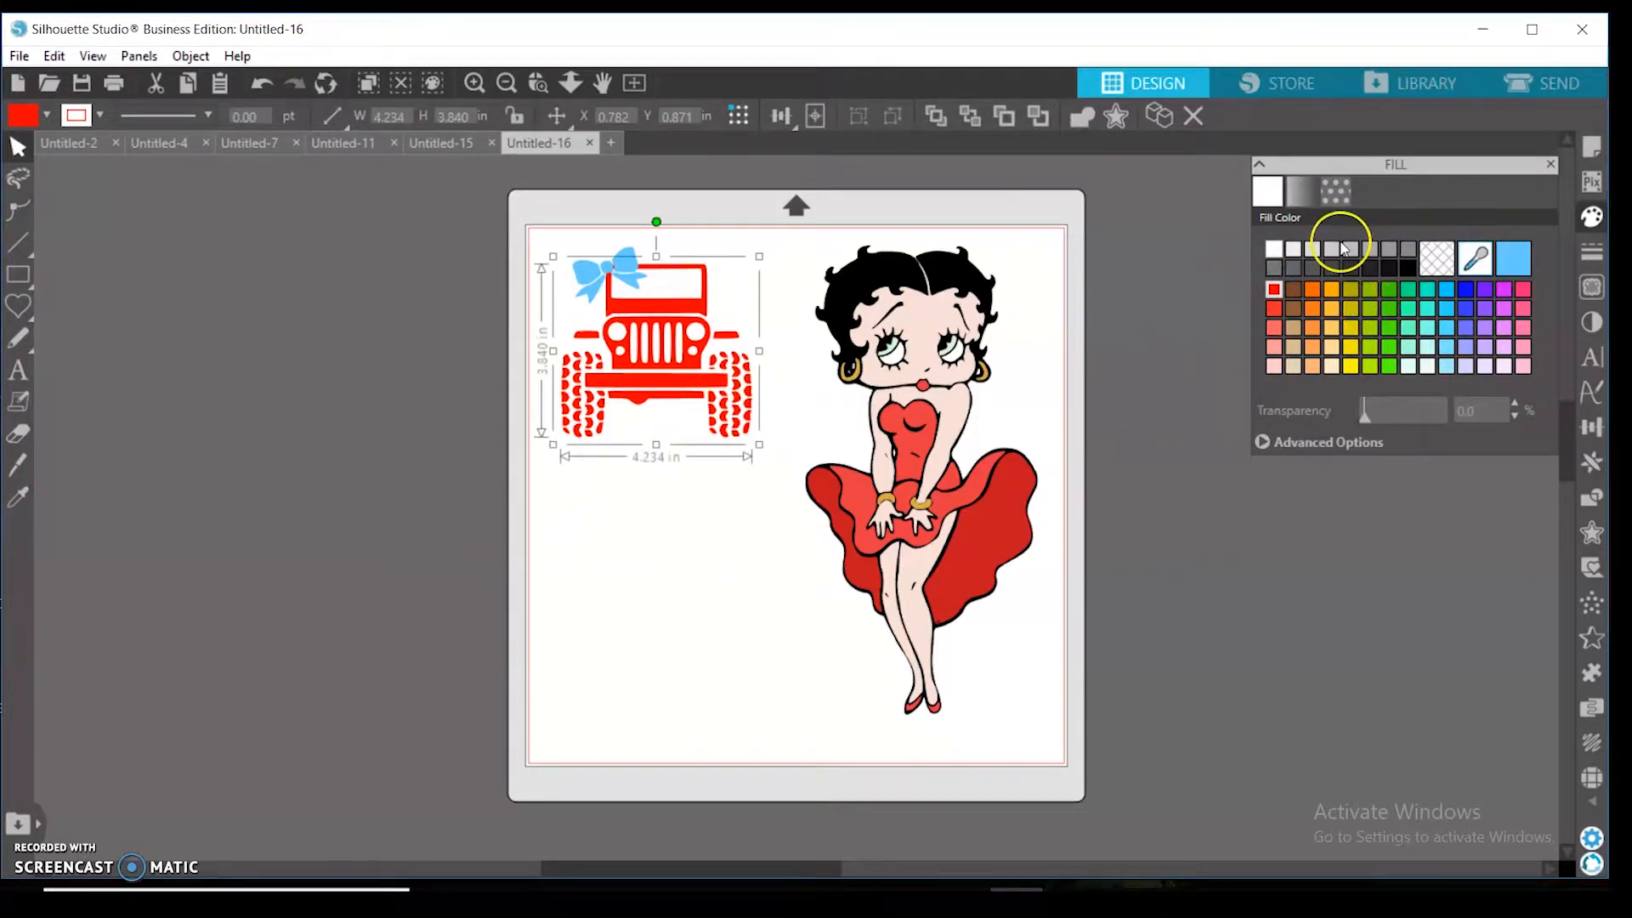
{"action": "left_click", "coordinate": [1302, 191]}
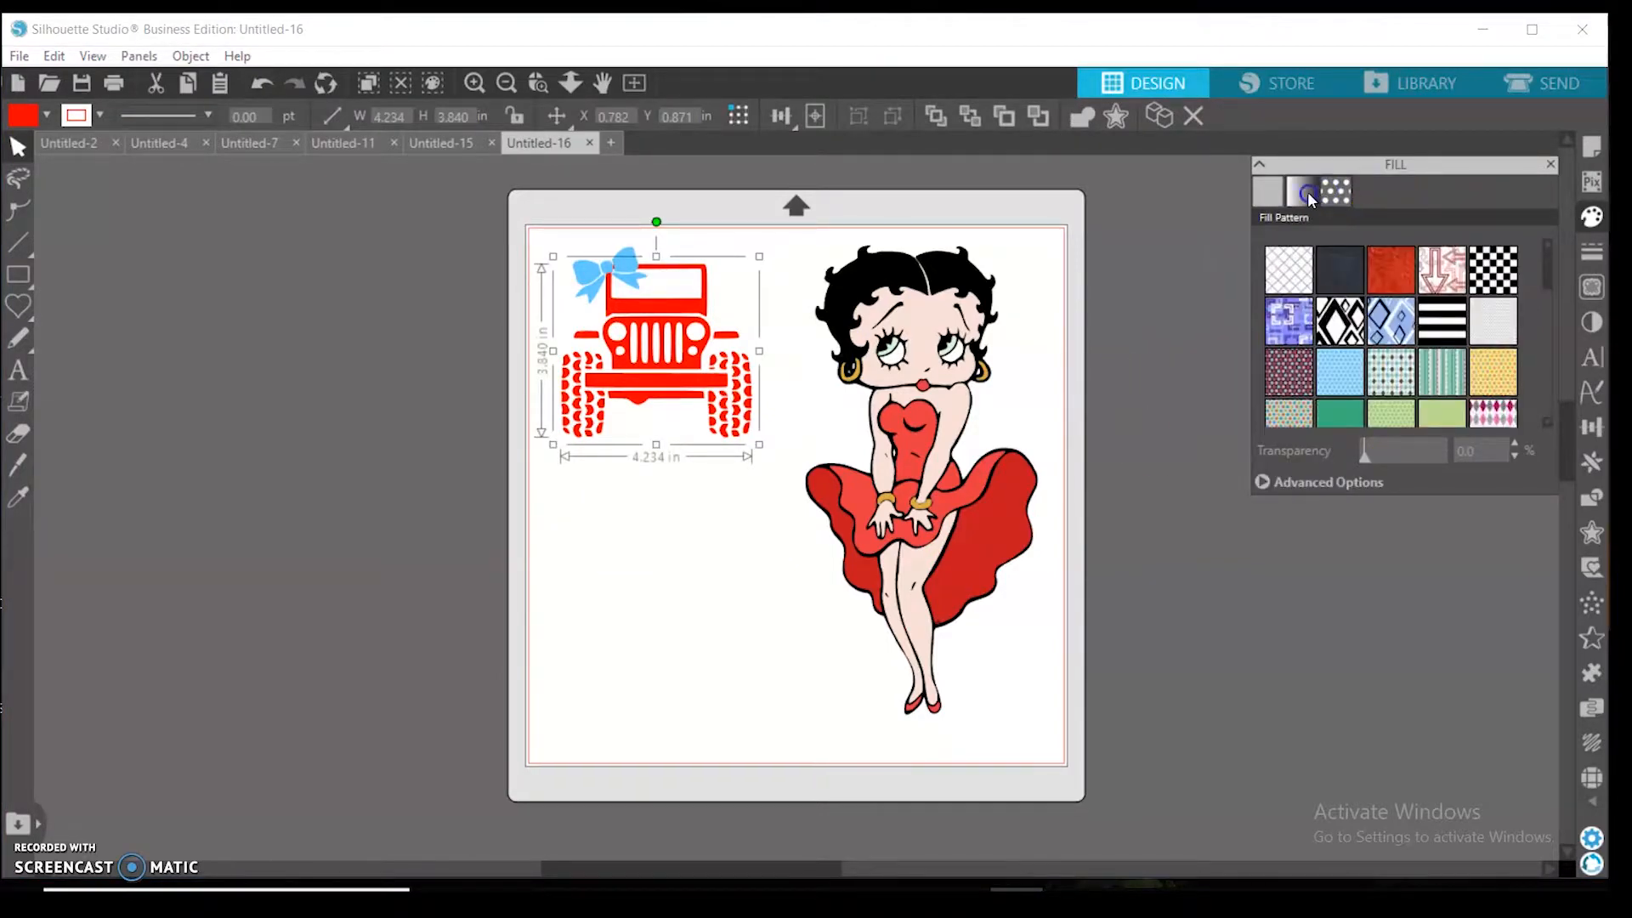
- Give the jeep a brown-to-blue gradient fill and move it off the mat to the left
{"action": "left_click", "coordinate": [1302, 190]}
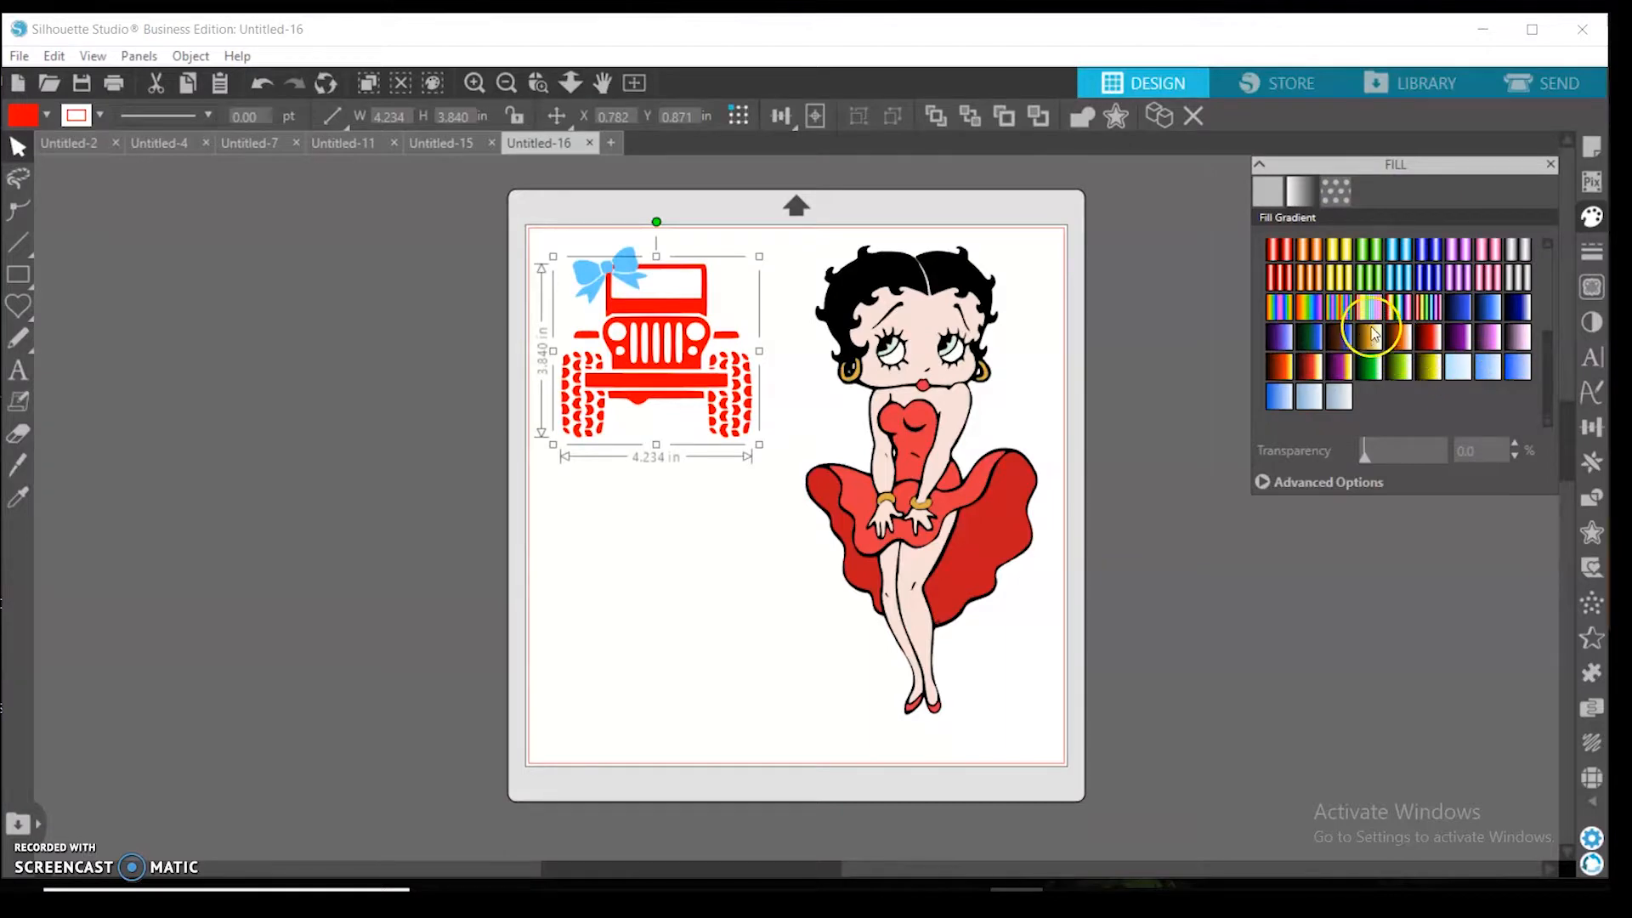
{"action": "left_click", "coordinate": [1370, 337]}
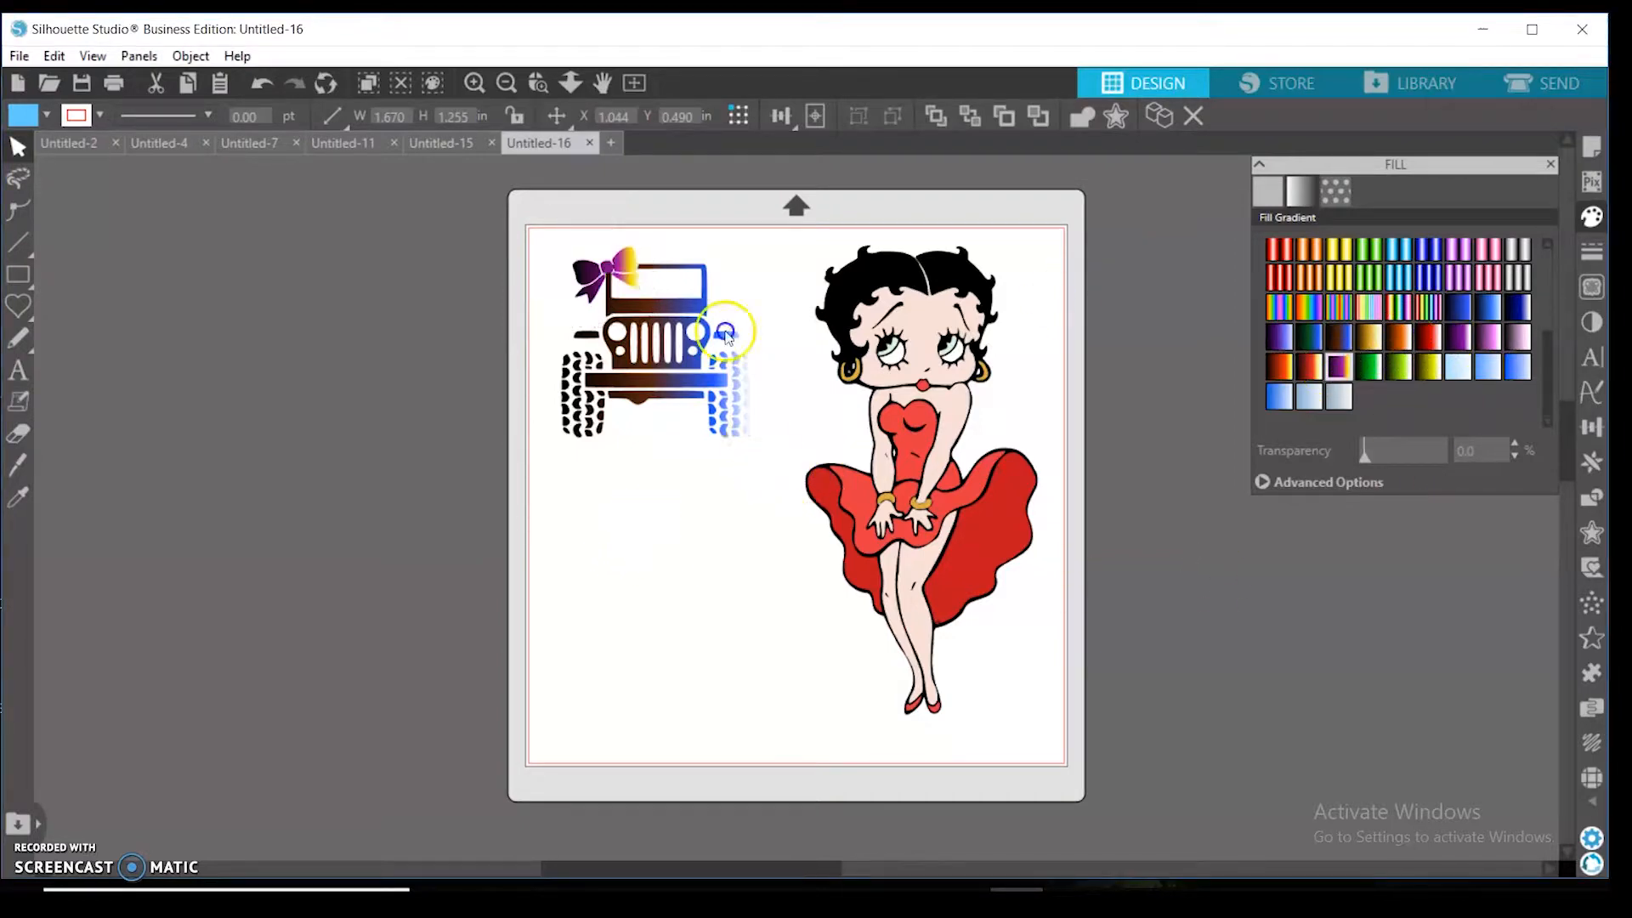
{"action": "left_click_drag", "start_coordinate": [656, 333], "coordinate": [318, 386]}
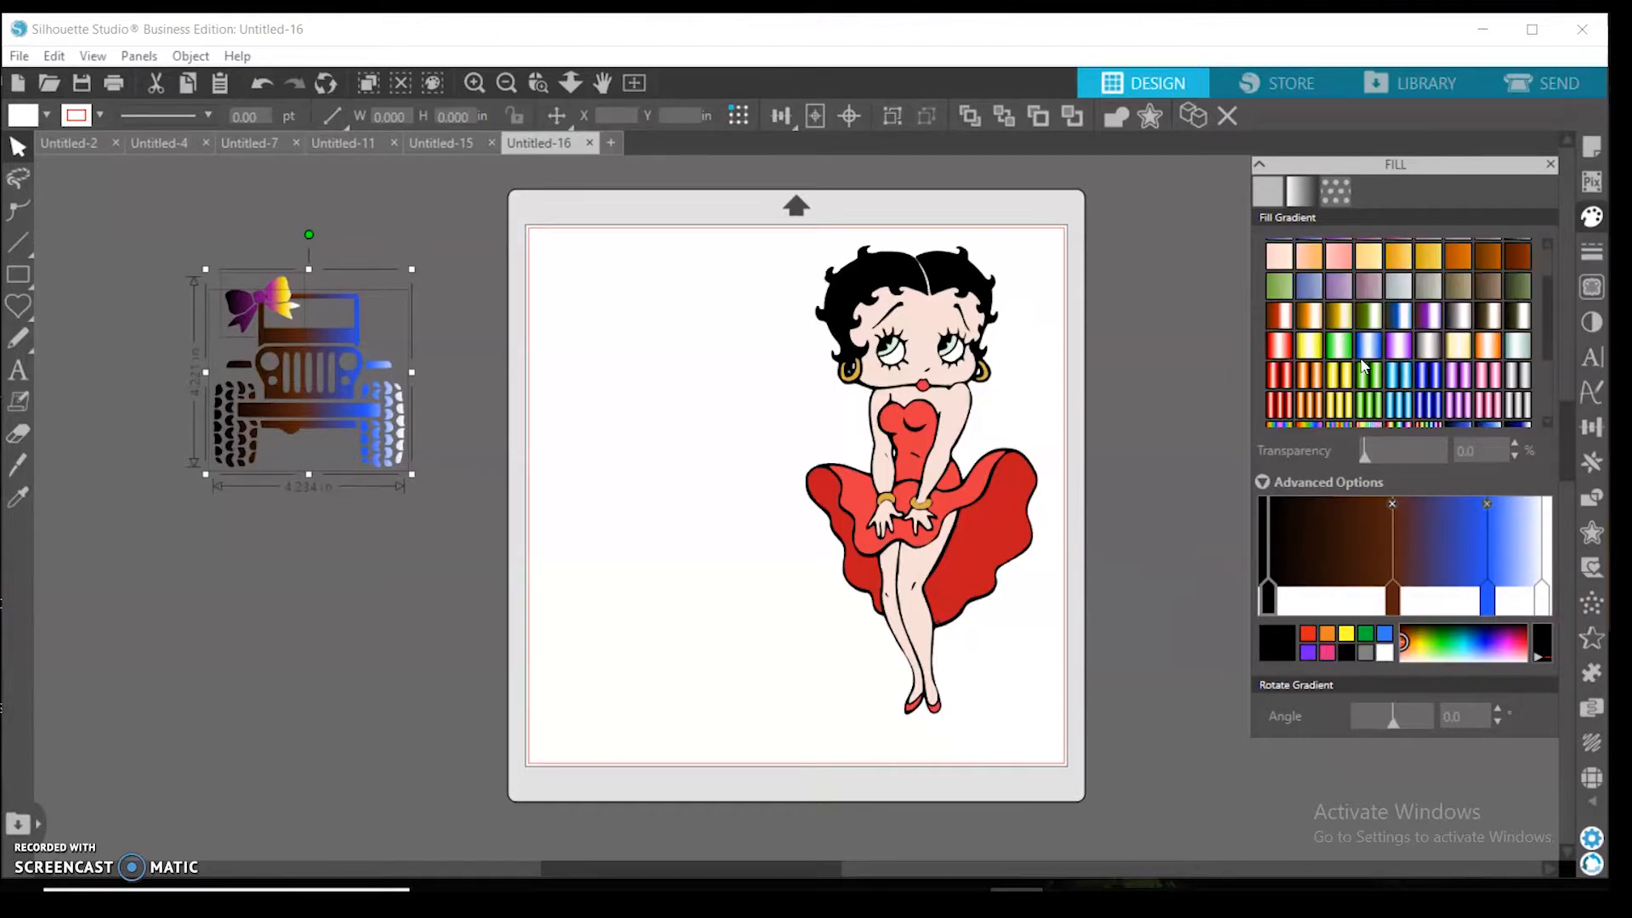
- Fill Betty Boop's shoes with a green gradient
{"action": "left_click", "coordinate": [982, 526]}
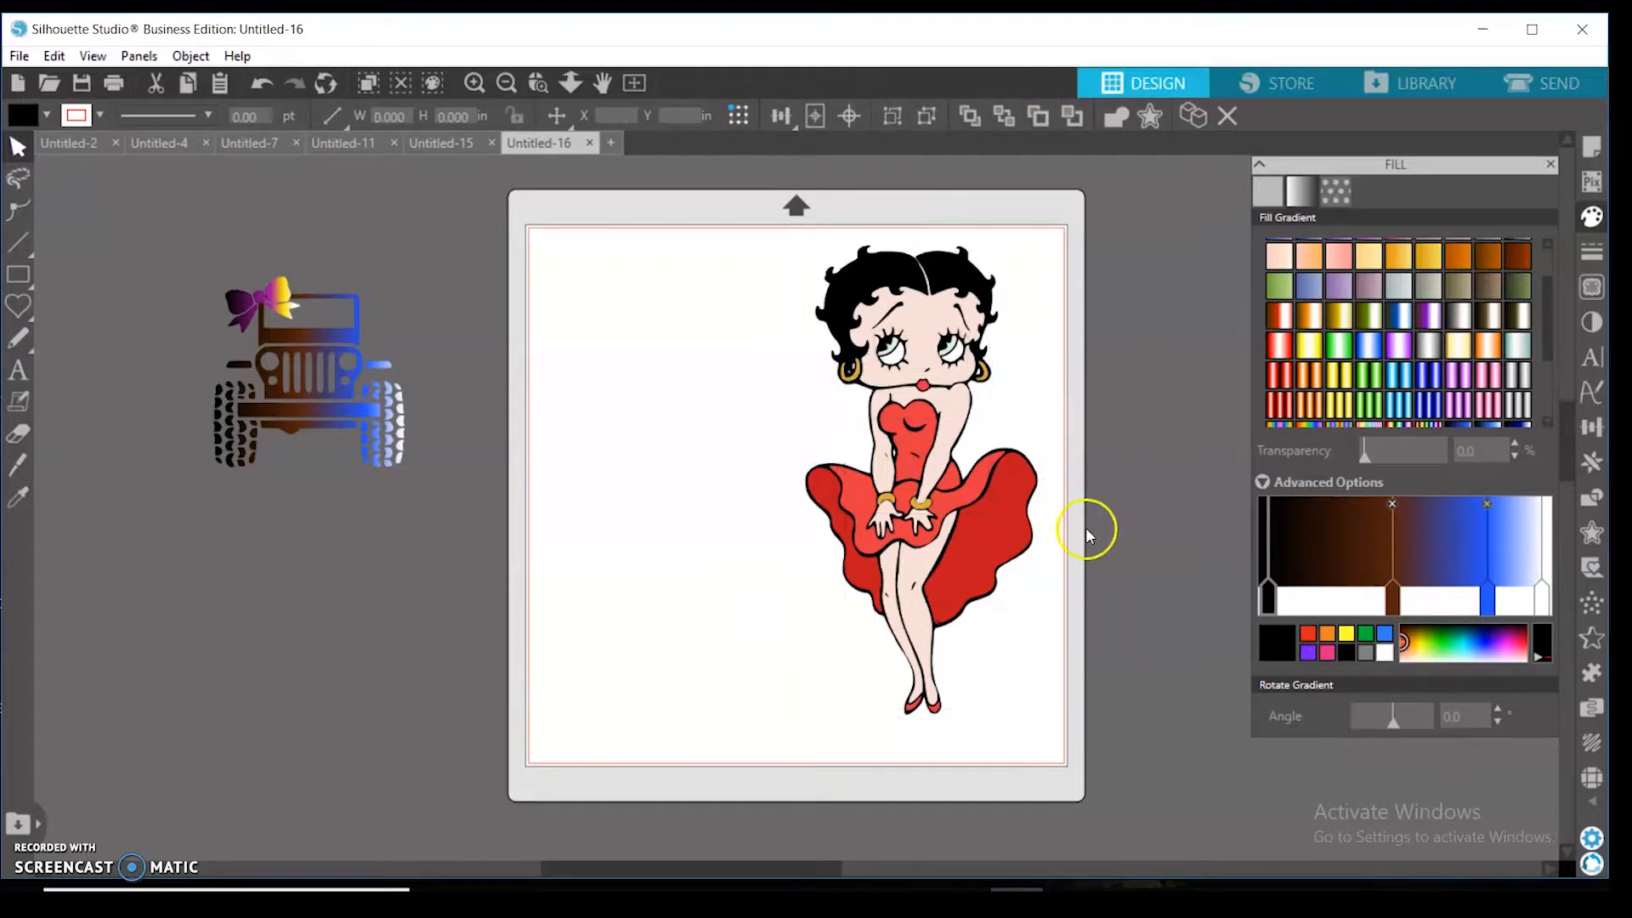
{"action": "left_click", "coordinate": [911, 501]}
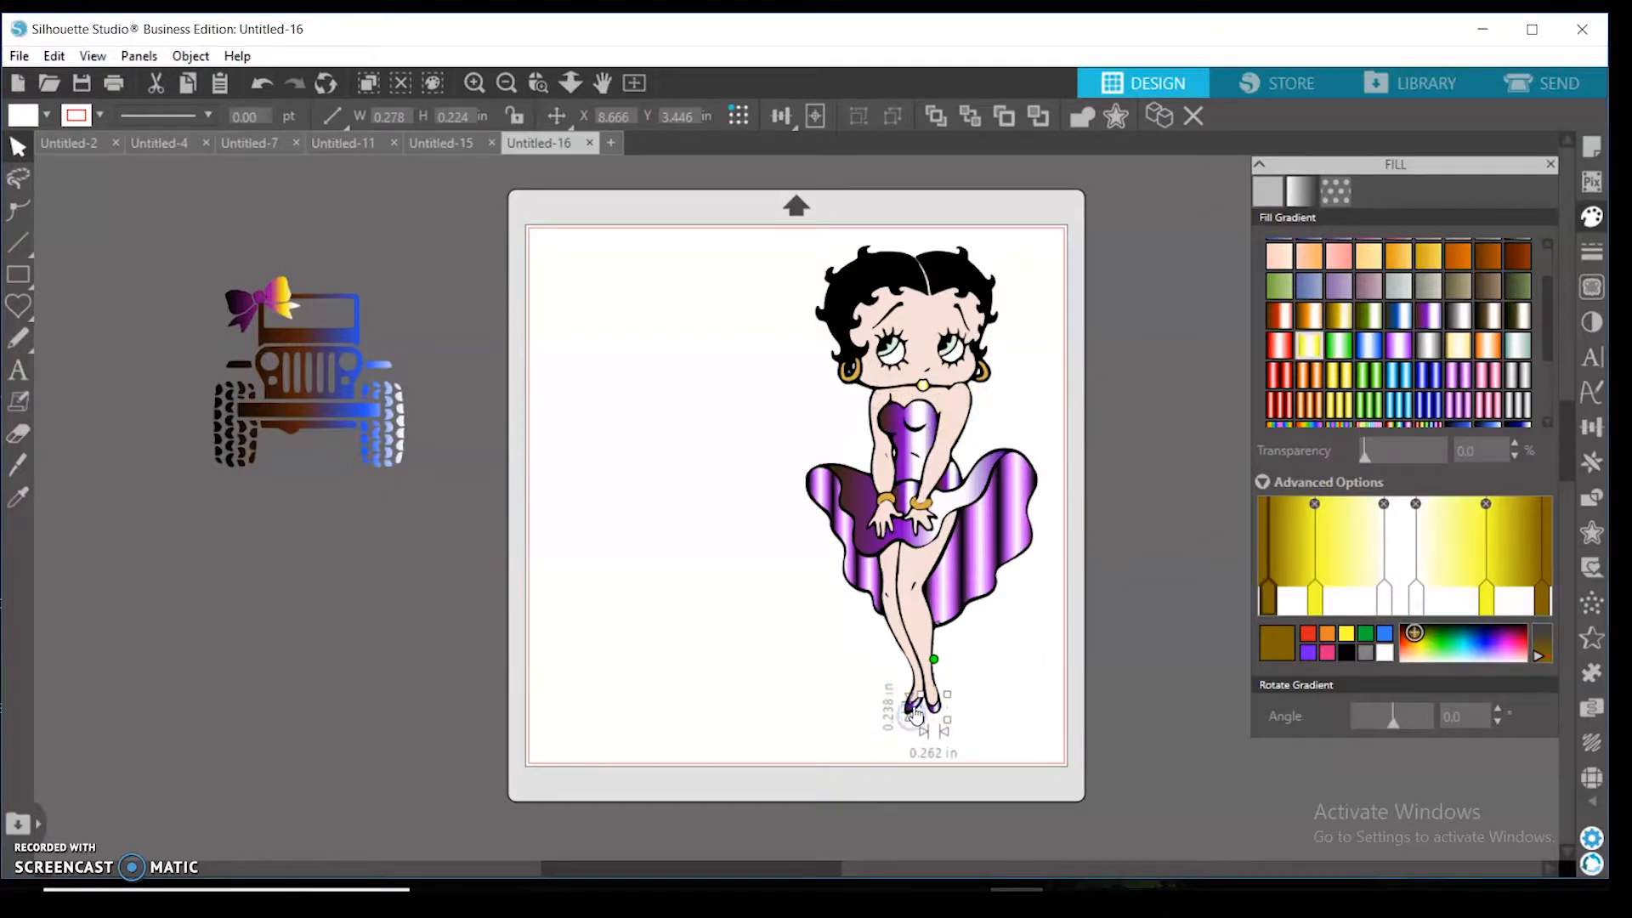
{"action": "left_click", "coordinate": [1336, 350]}
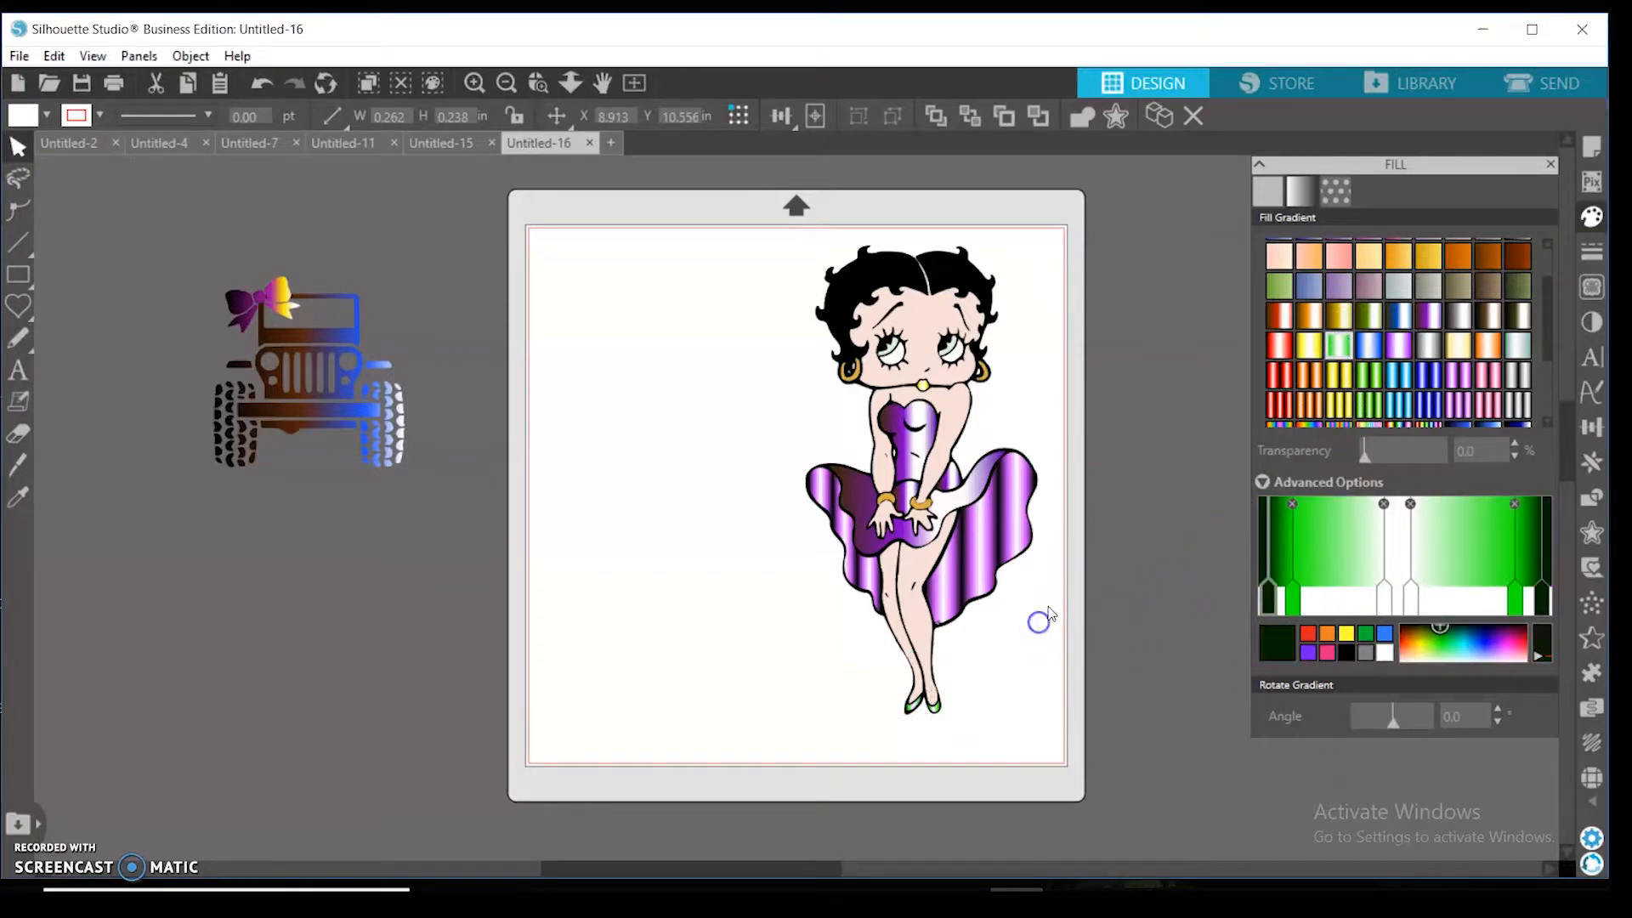
- Try gradients on the flared skirt until it is rainbow-striped, then select the whole figure
{"action": "left_click", "coordinate": [915, 522]}
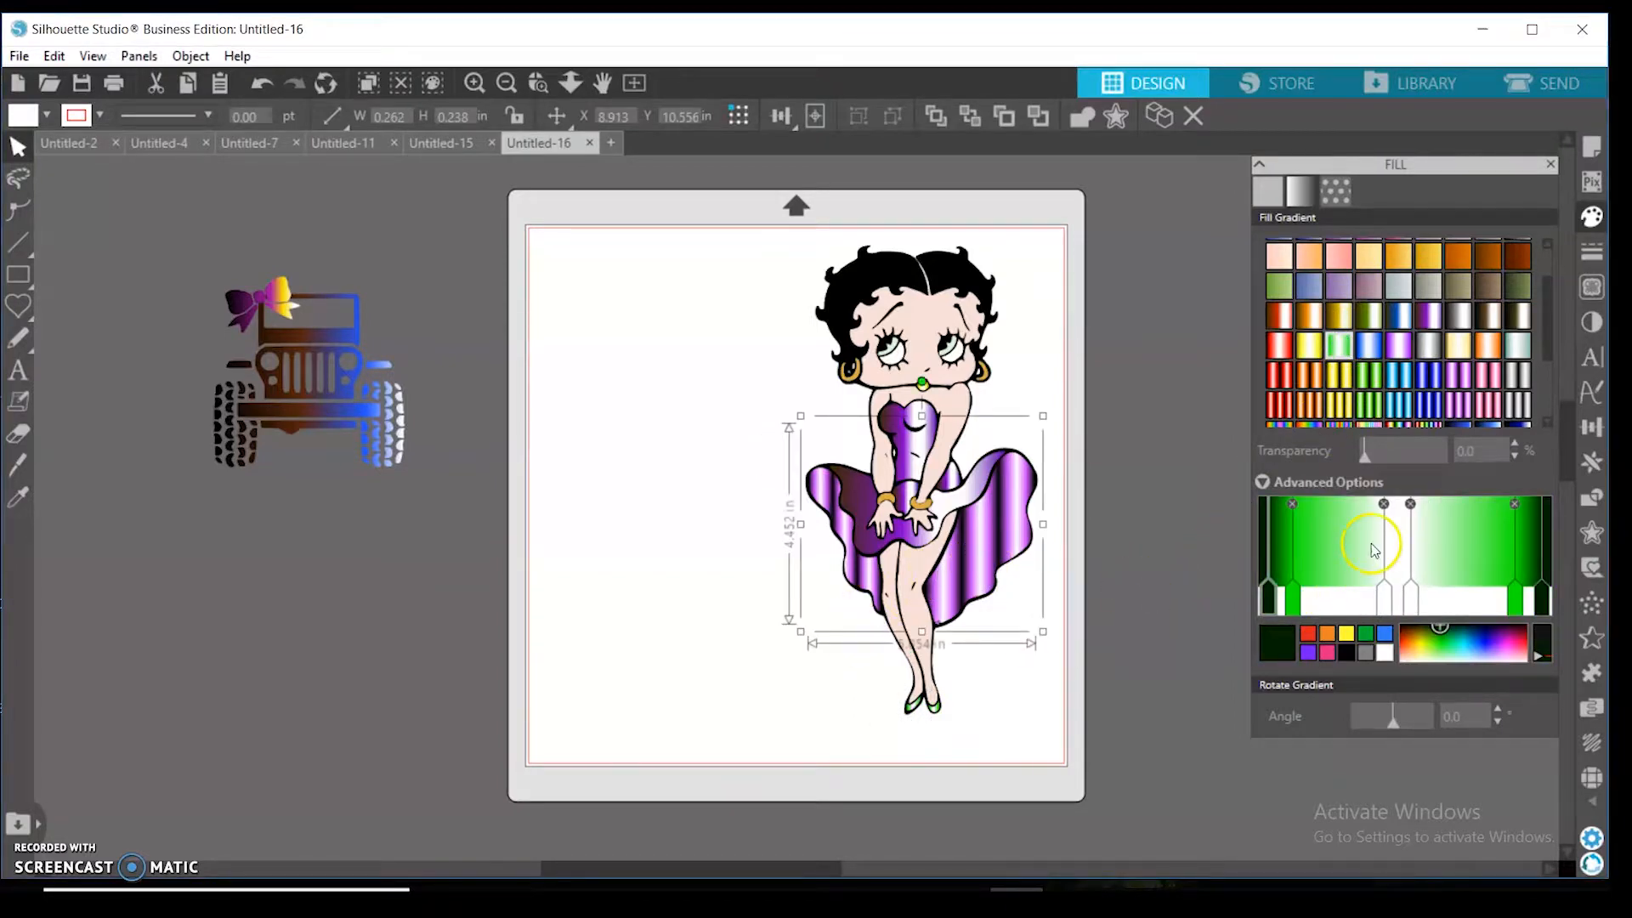
{"action": "left_click", "coordinate": [1399, 374]}
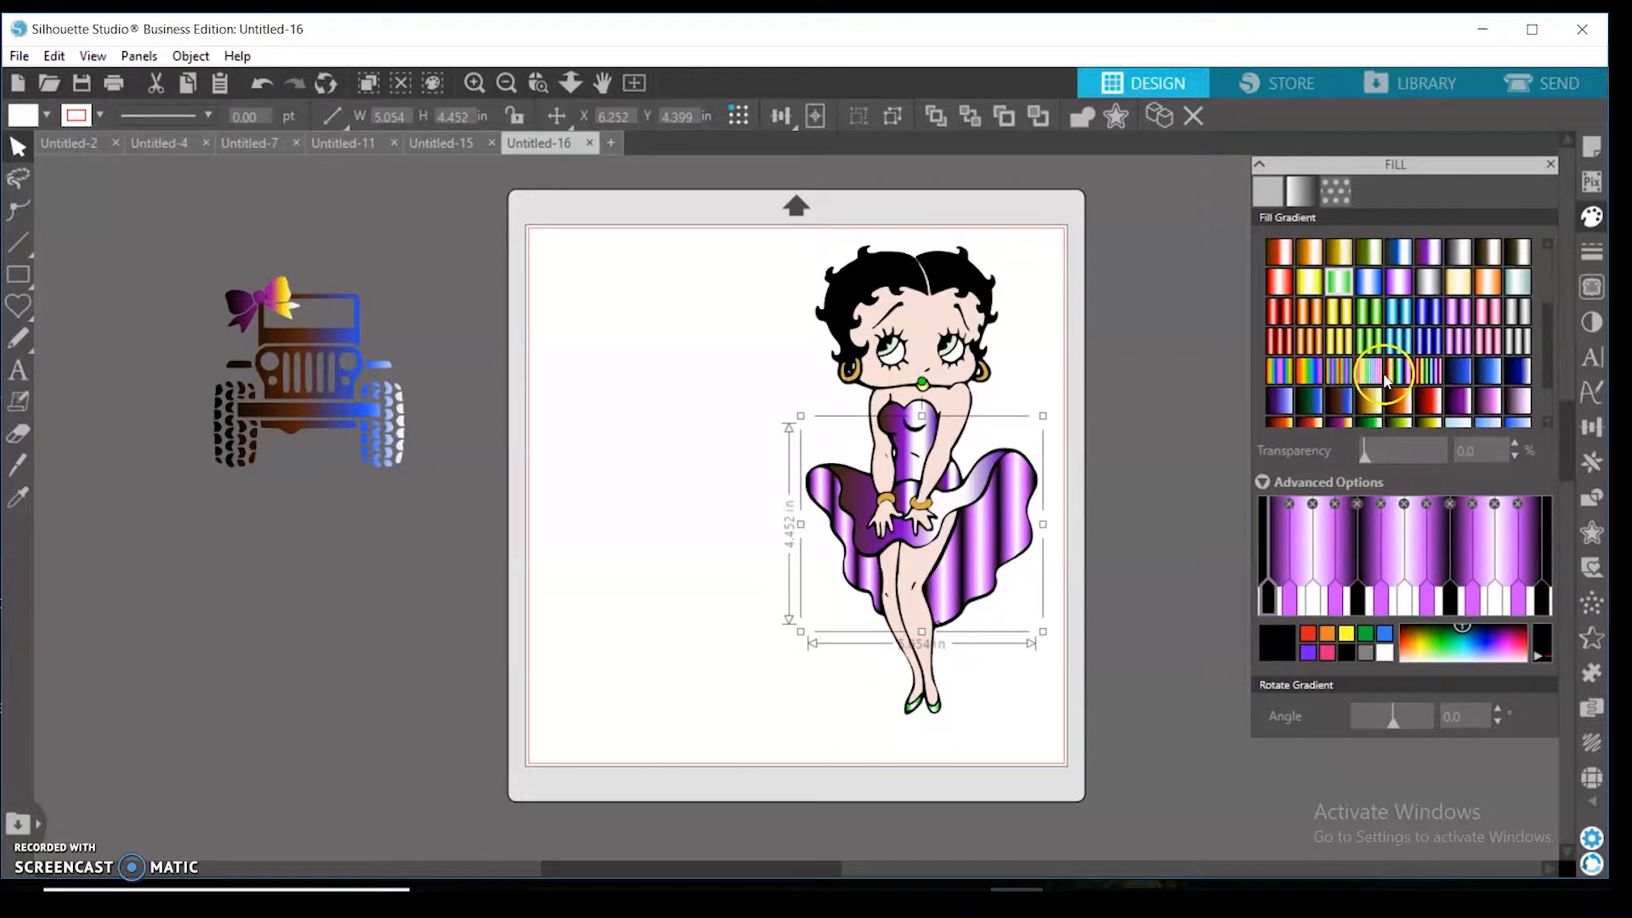
{"action": "left_click", "coordinate": [1380, 369]}
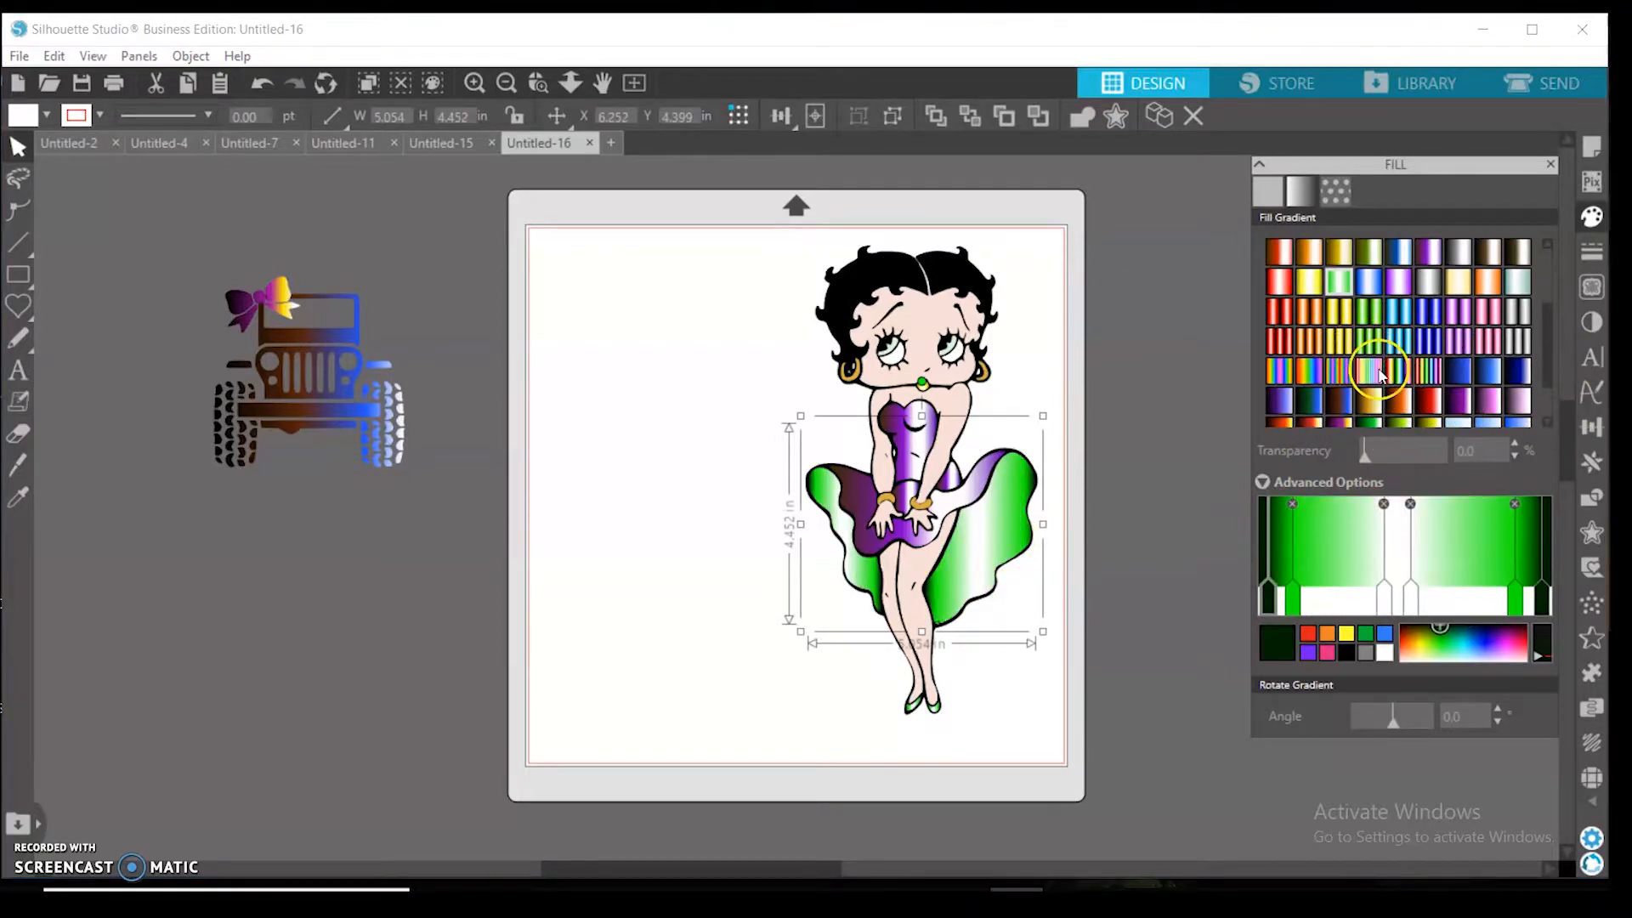
{"action": "left_click", "coordinate": [1377, 371]}
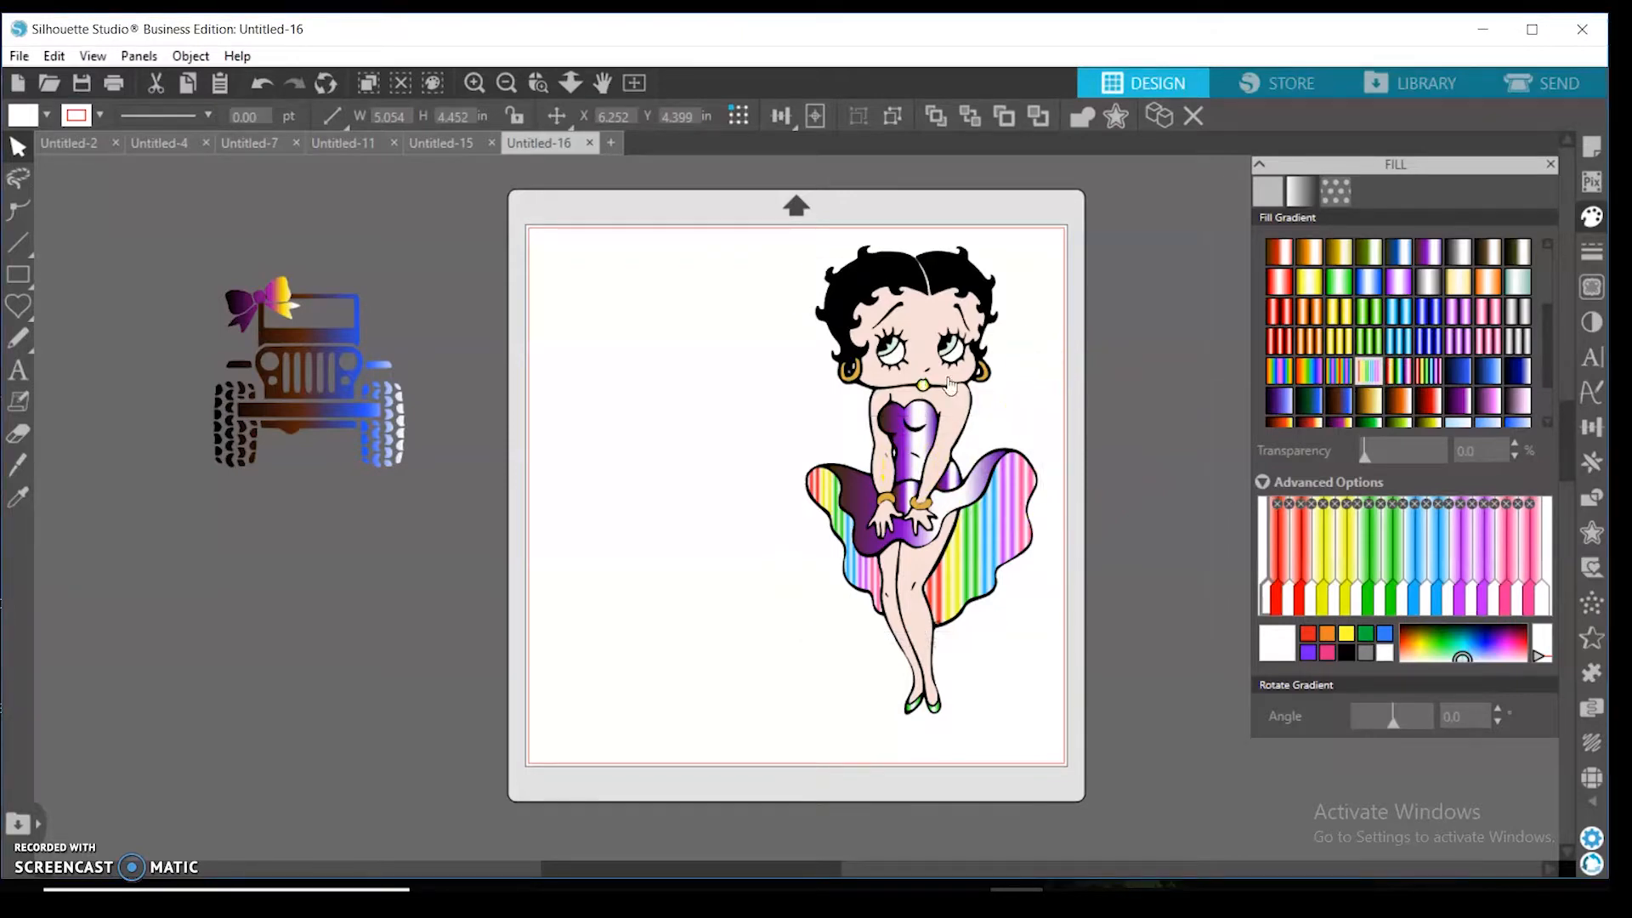
{"action": "left_click", "coordinate": [942, 399]}
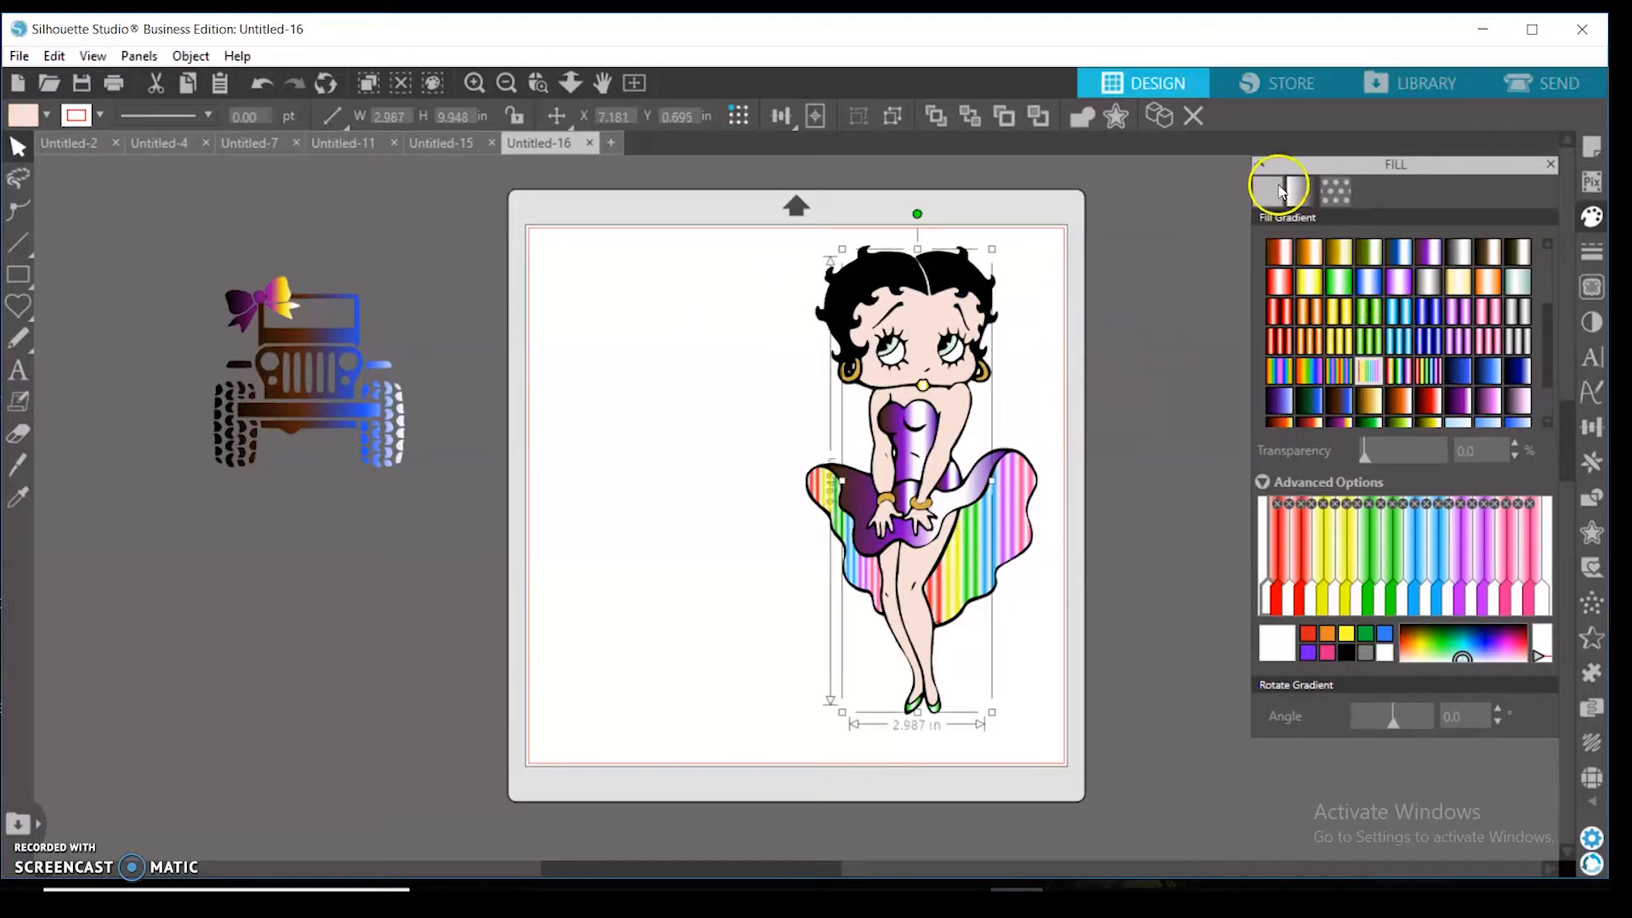
- Change Betty Boop's skin to a tan solid fill colour
{"action": "left_click", "coordinate": [1268, 189]}
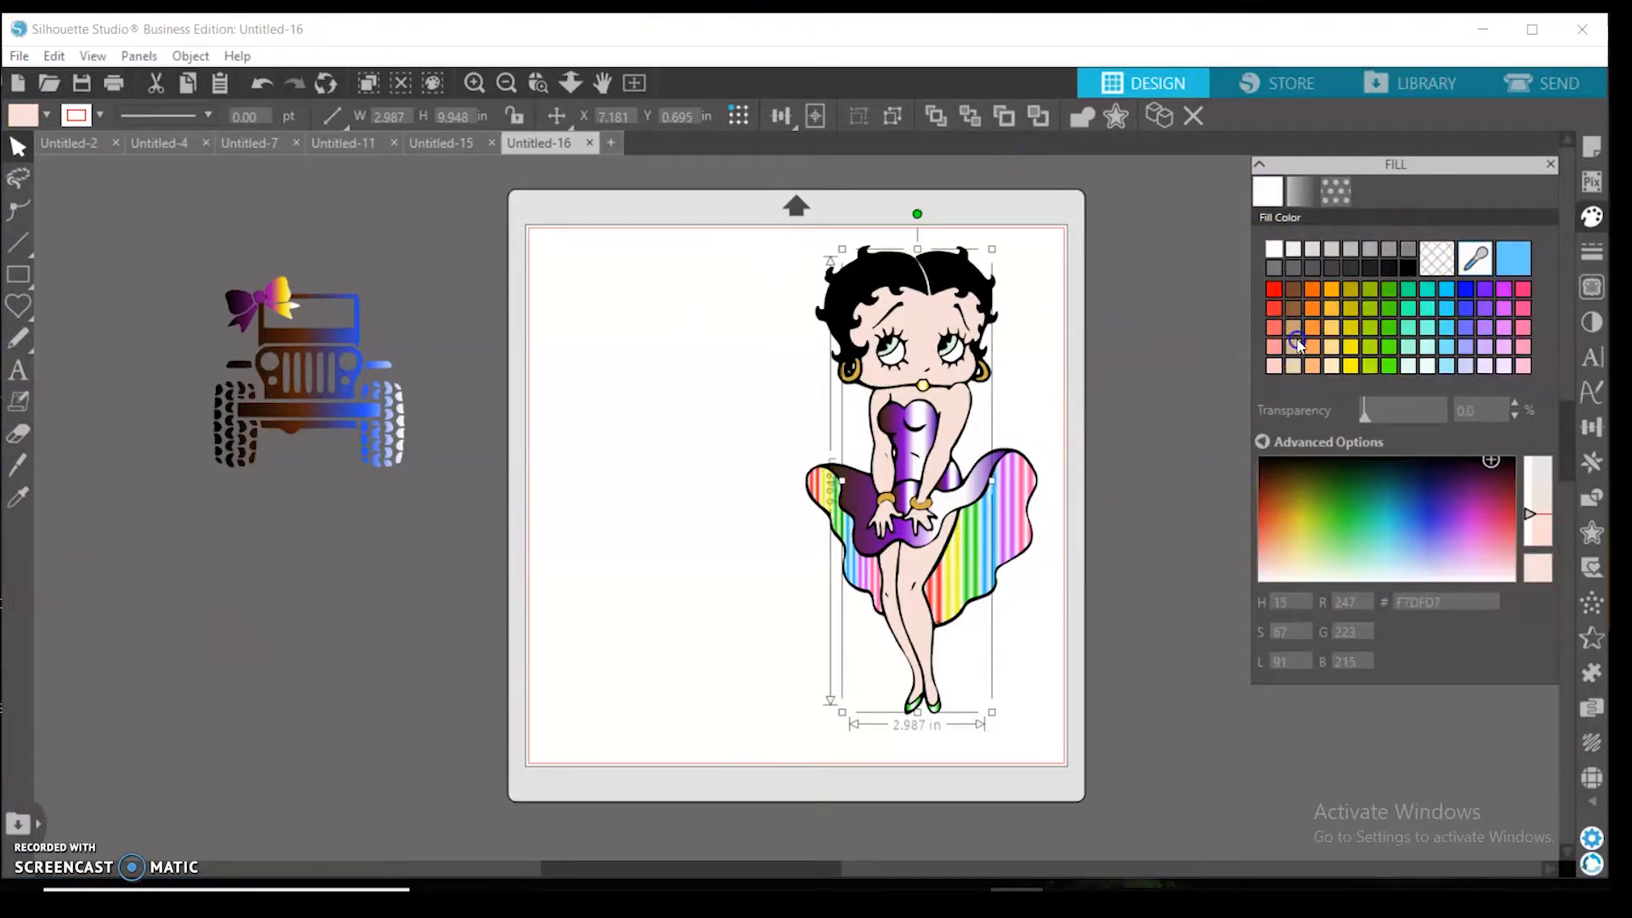
{"action": "left_click", "coordinate": [1291, 313]}
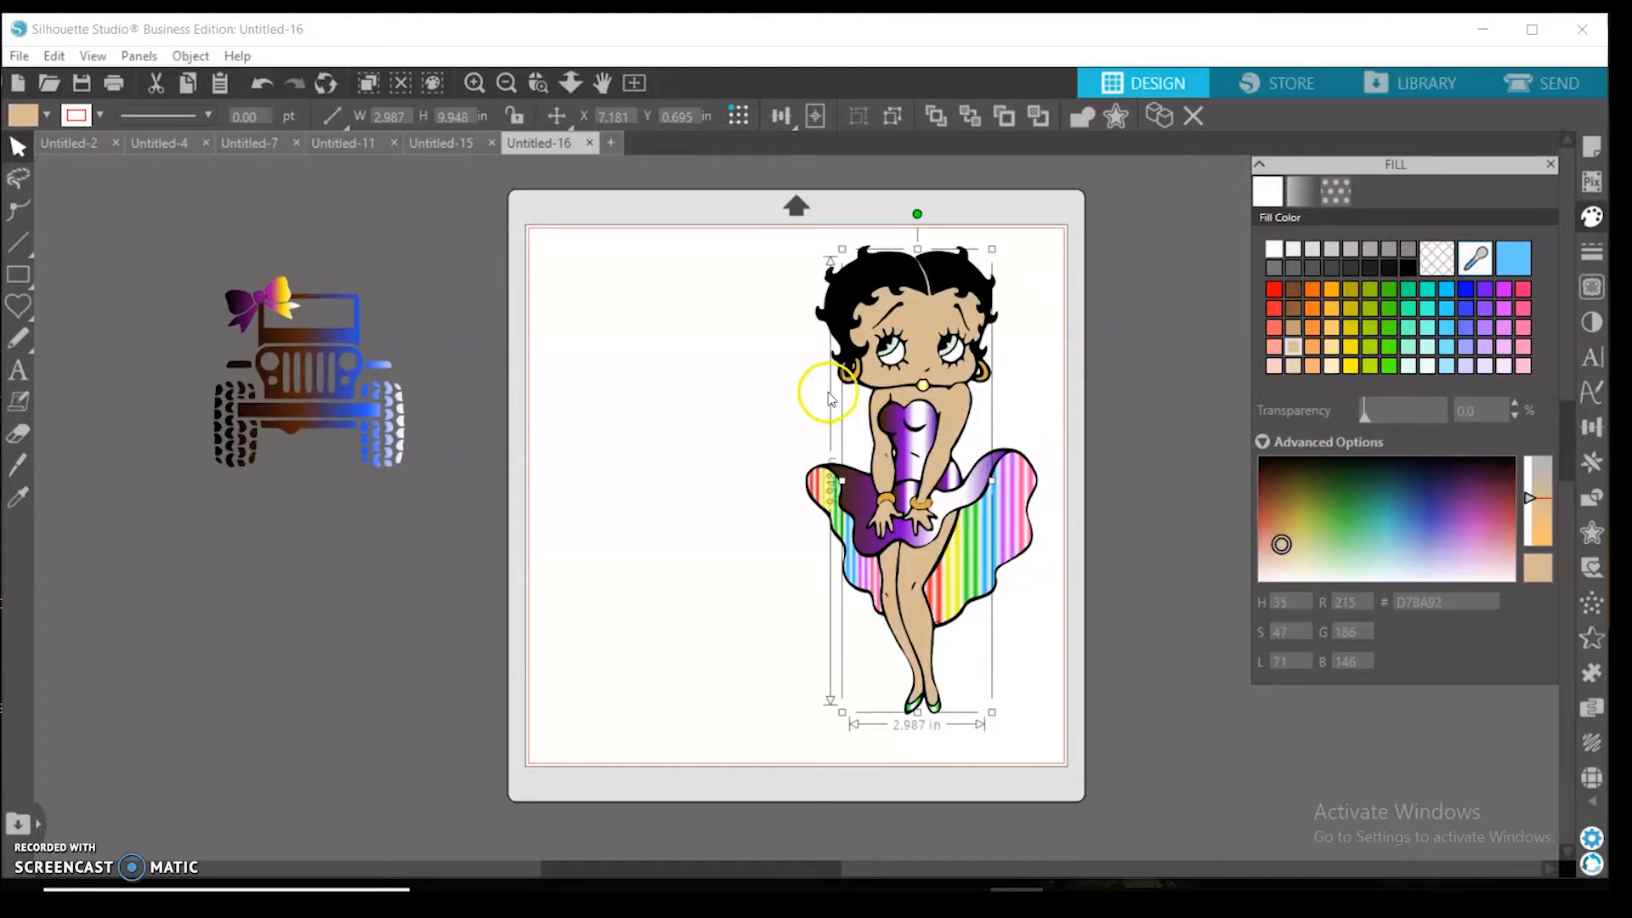
{"action": "mouse_move", "coordinate": [1008, 394]}
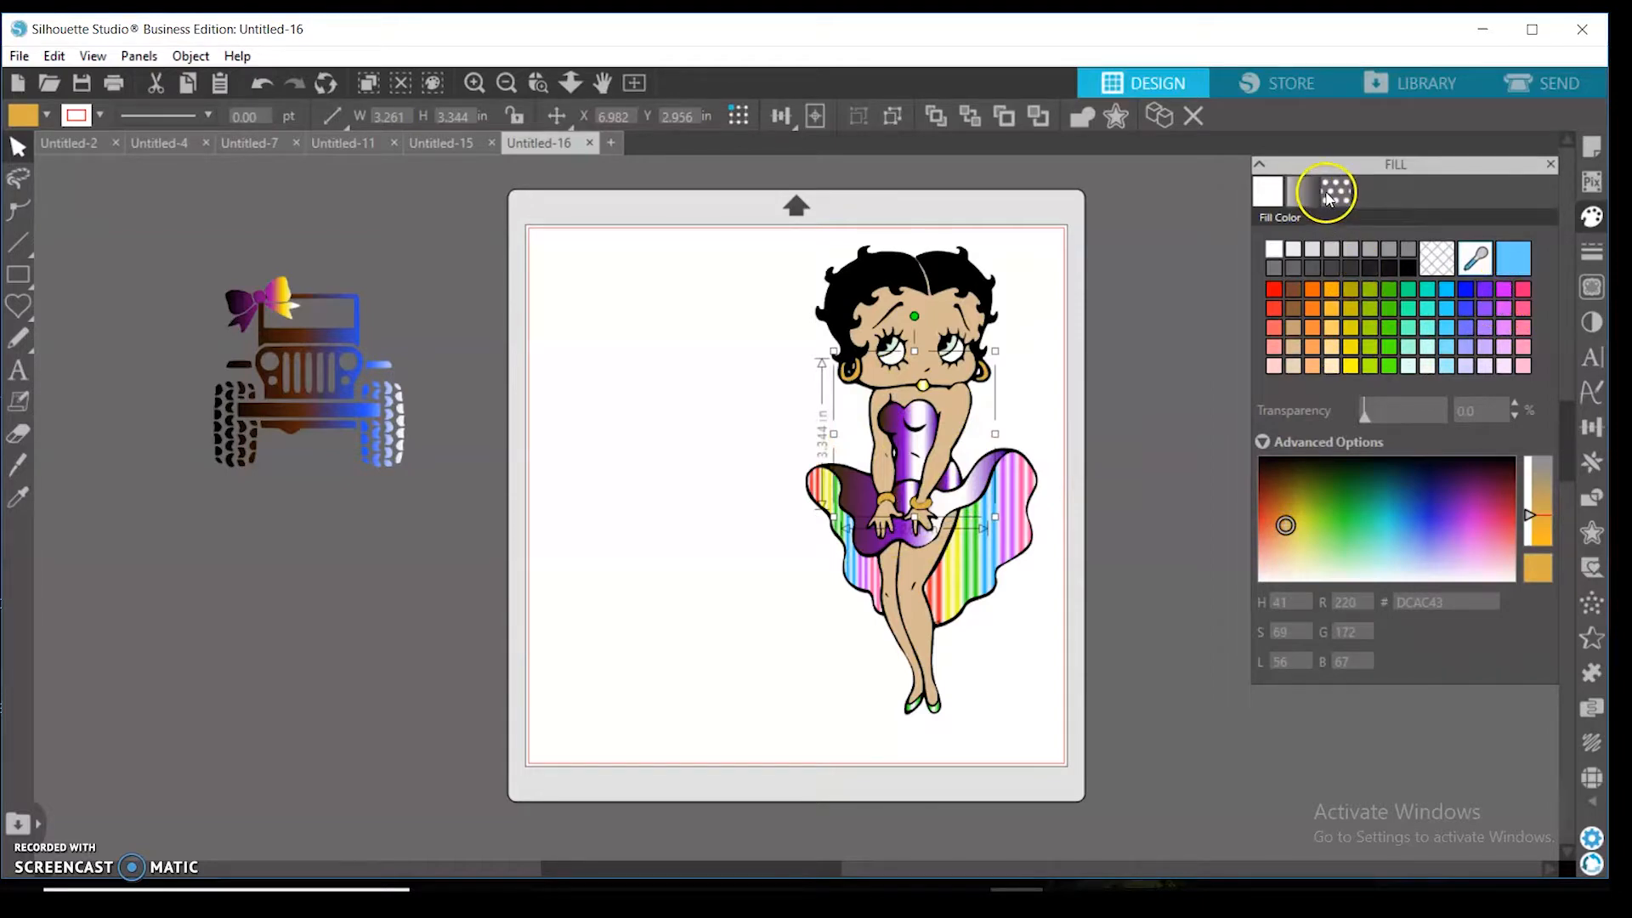
{"action": "left_click", "coordinate": [1332, 190]}
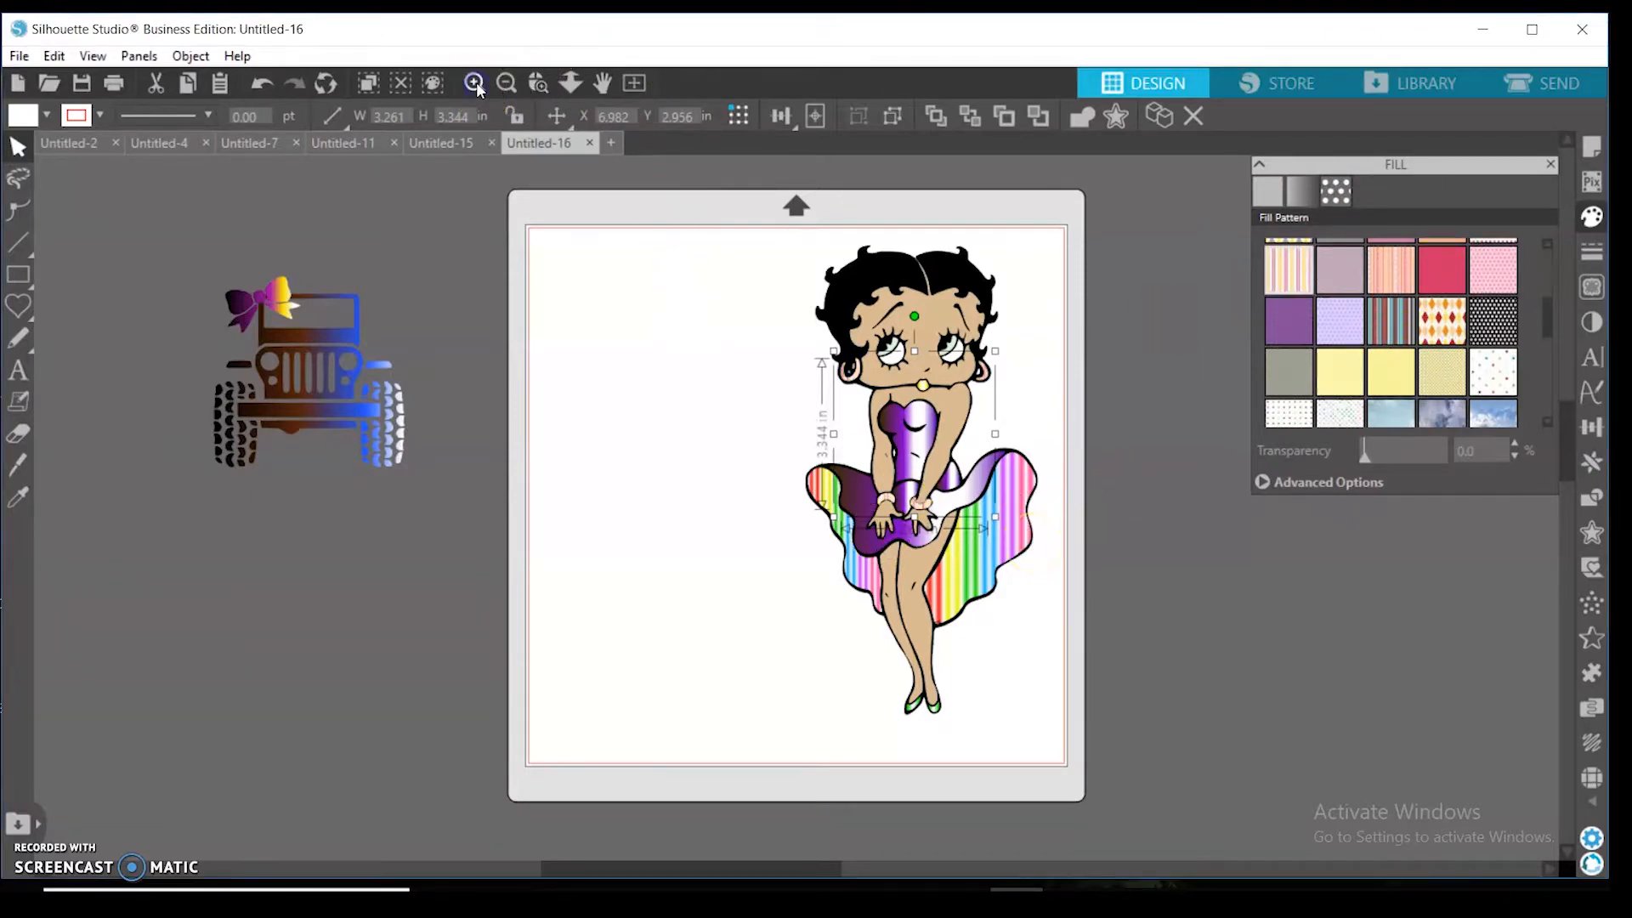
- Zoom in and expand the Fill Color advanced options, trying a near-black fill
{"action": "left_click", "coordinate": [473, 82]}
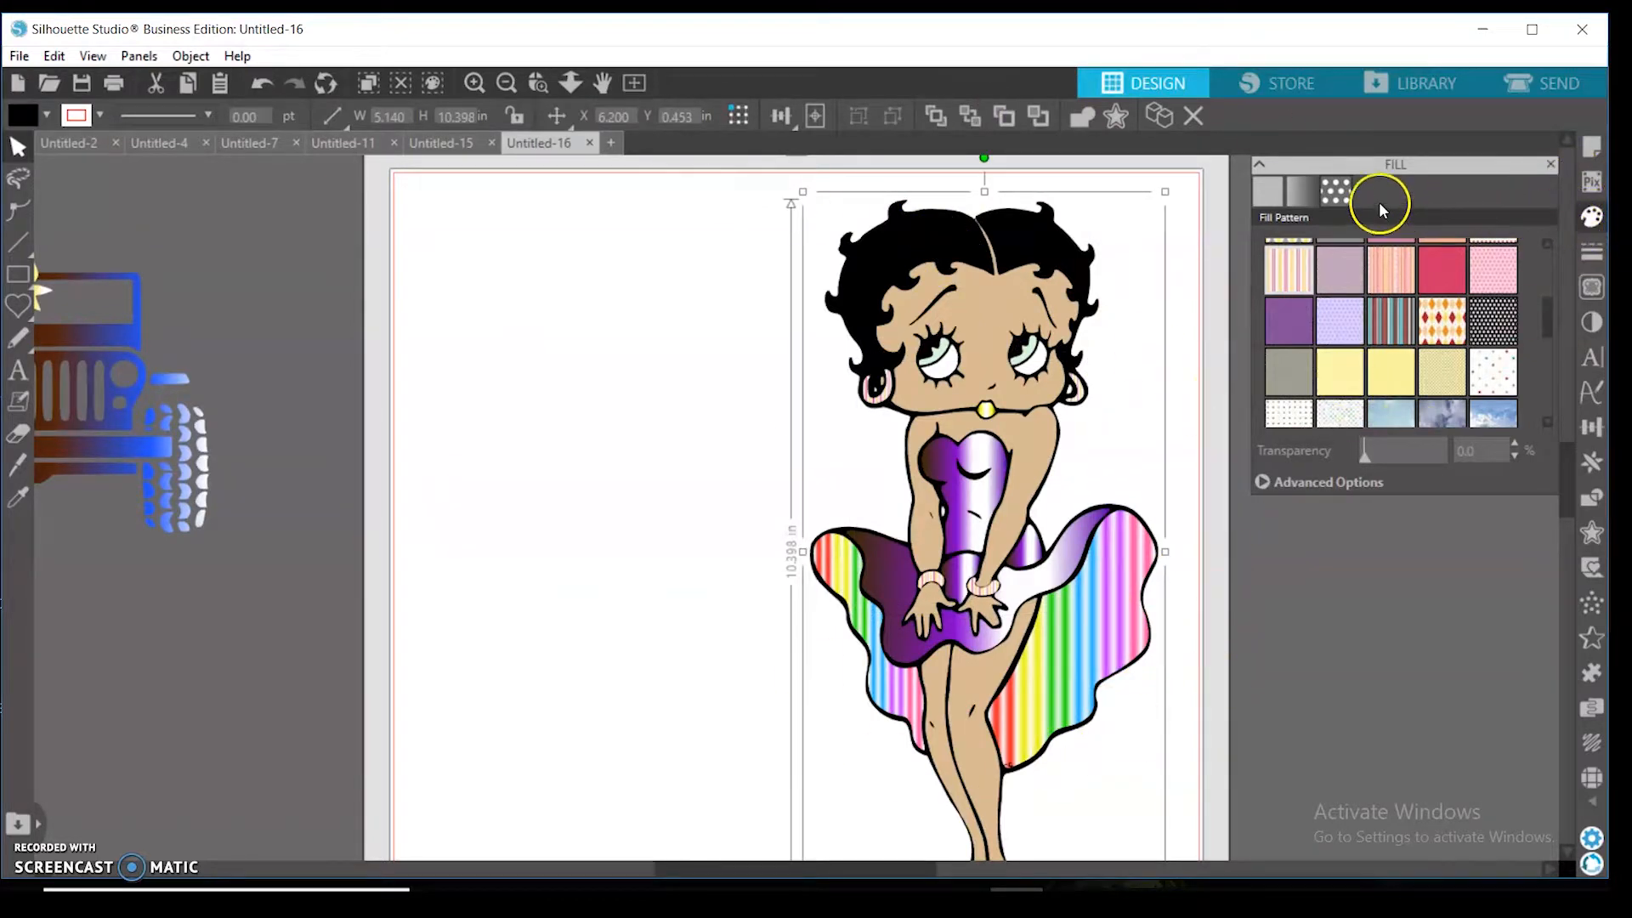
{"action": "left_click", "coordinate": [1270, 190]}
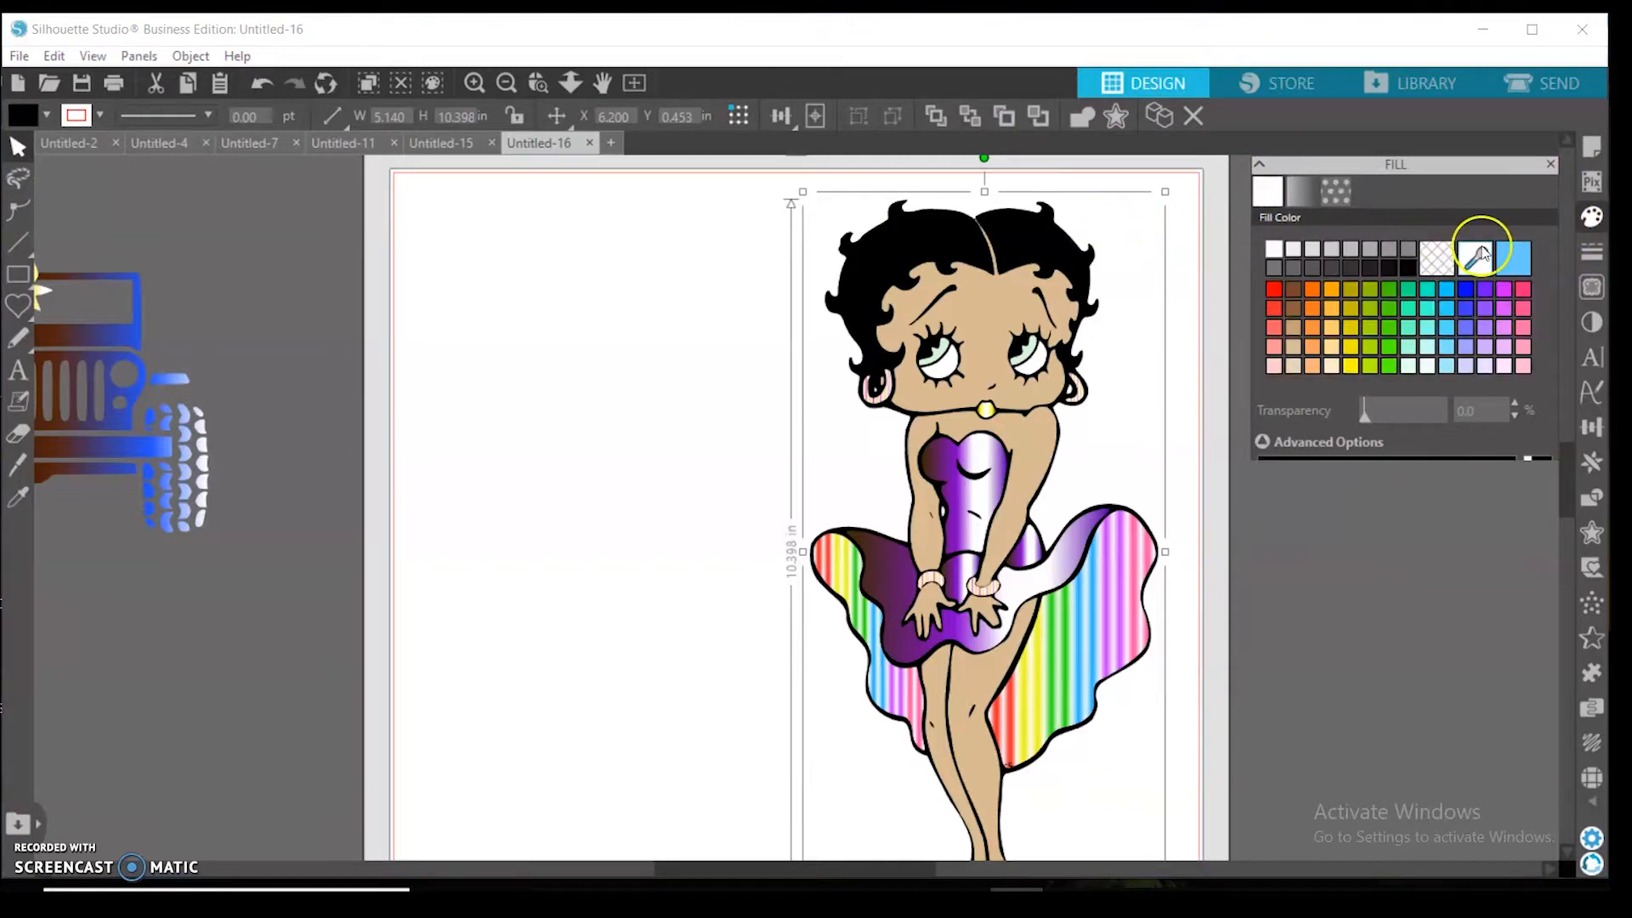
{"action": "left_click", "coordinate": [1326, 442]}
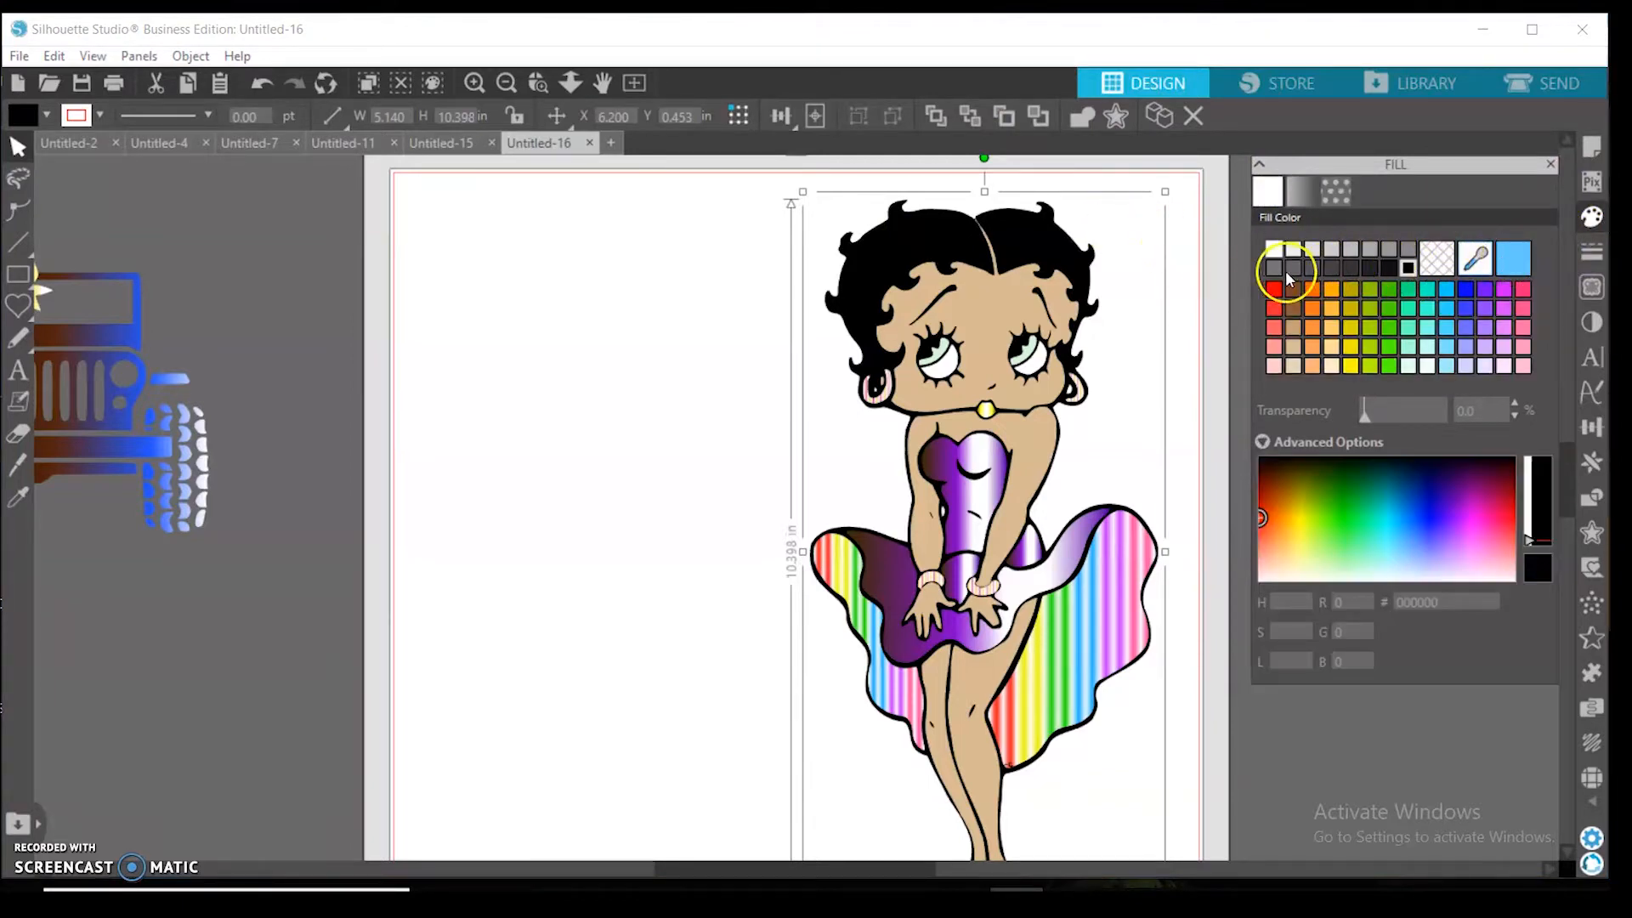
{"action": "left_click", "coordinate": [1311, 265]}
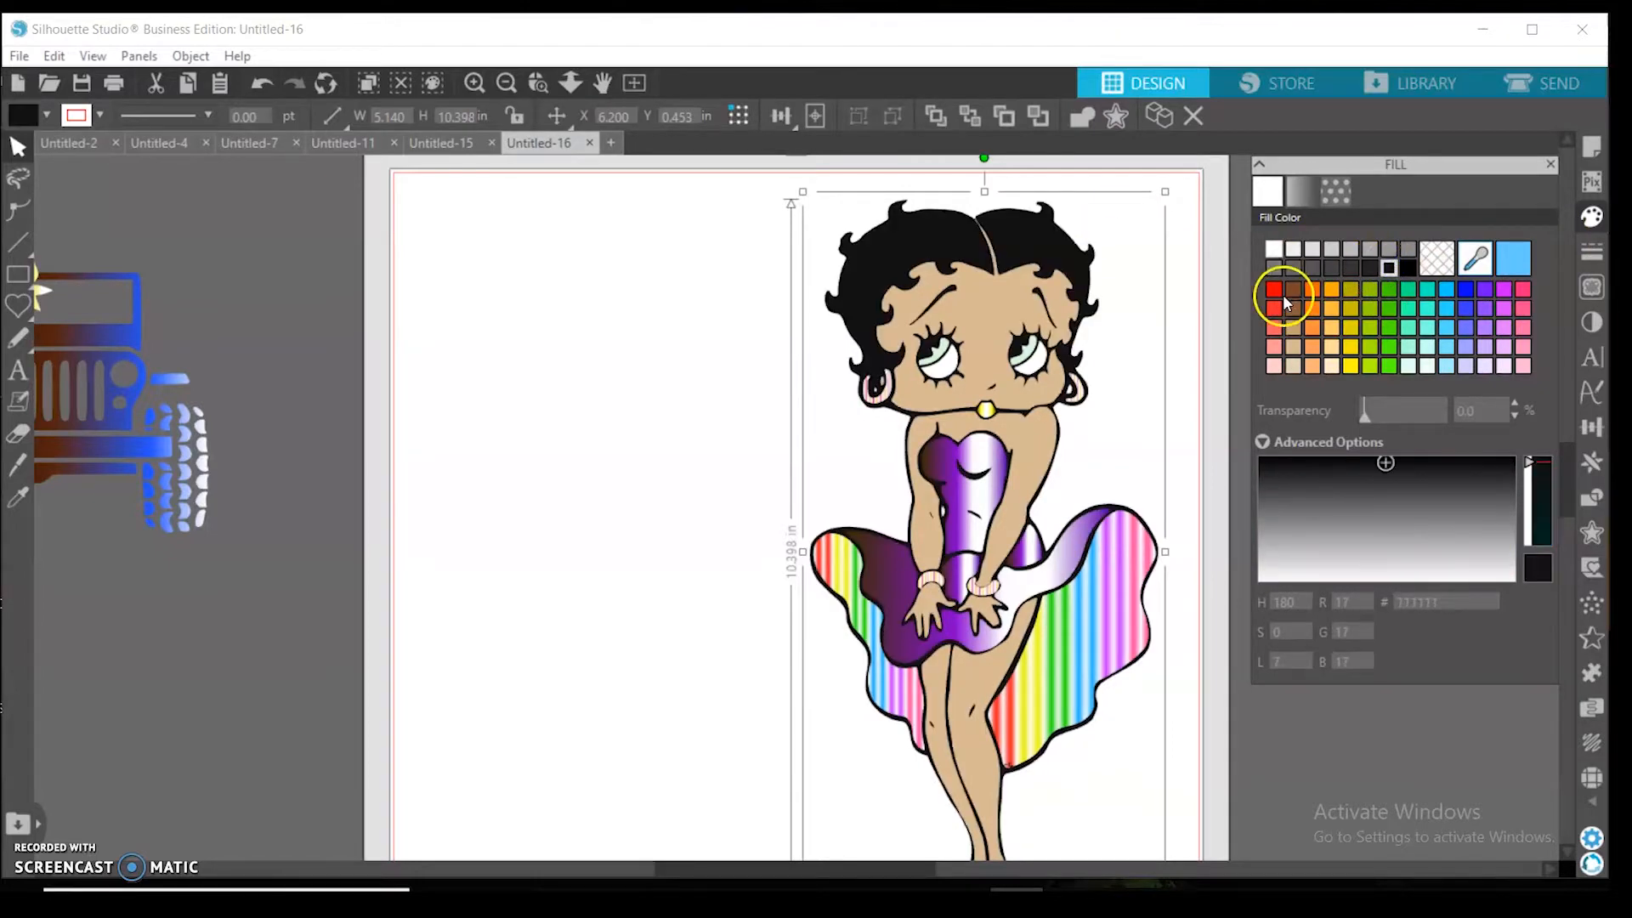
{"action": "left_click", "coordinate": [1292, 291]}
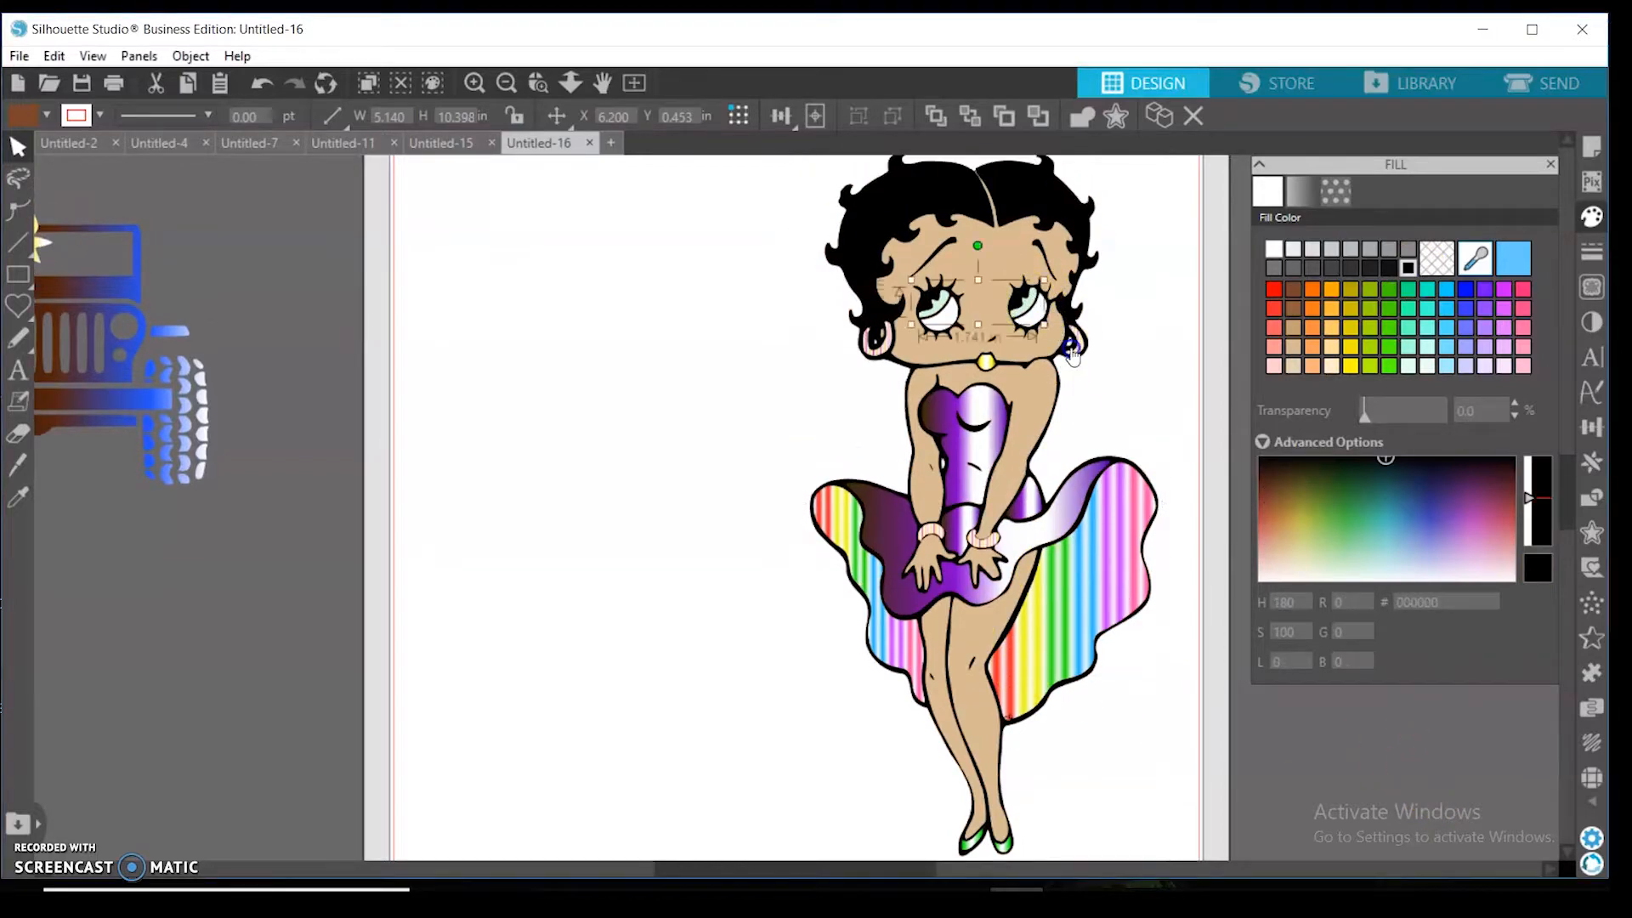
- Fill the whites of Betty Boop's eyes with pale yellow (FFDB96) after trying tan
{"action": "left_click", "coordinate": [1306, 354]}
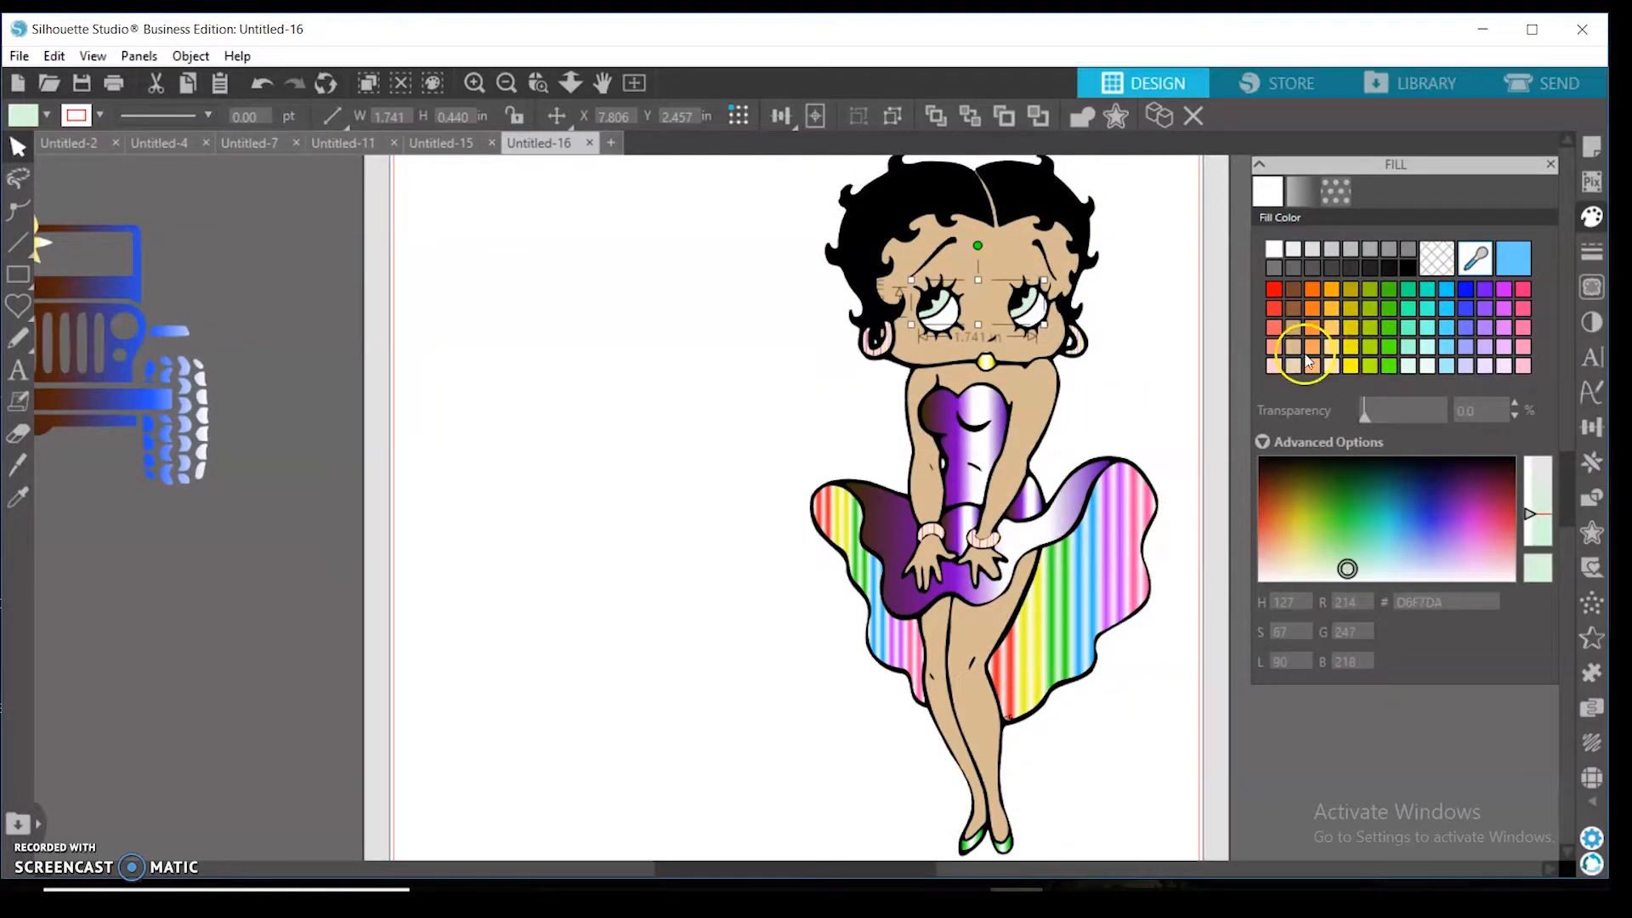
{"action": "left_click", "coordinate": [1283, 343]}
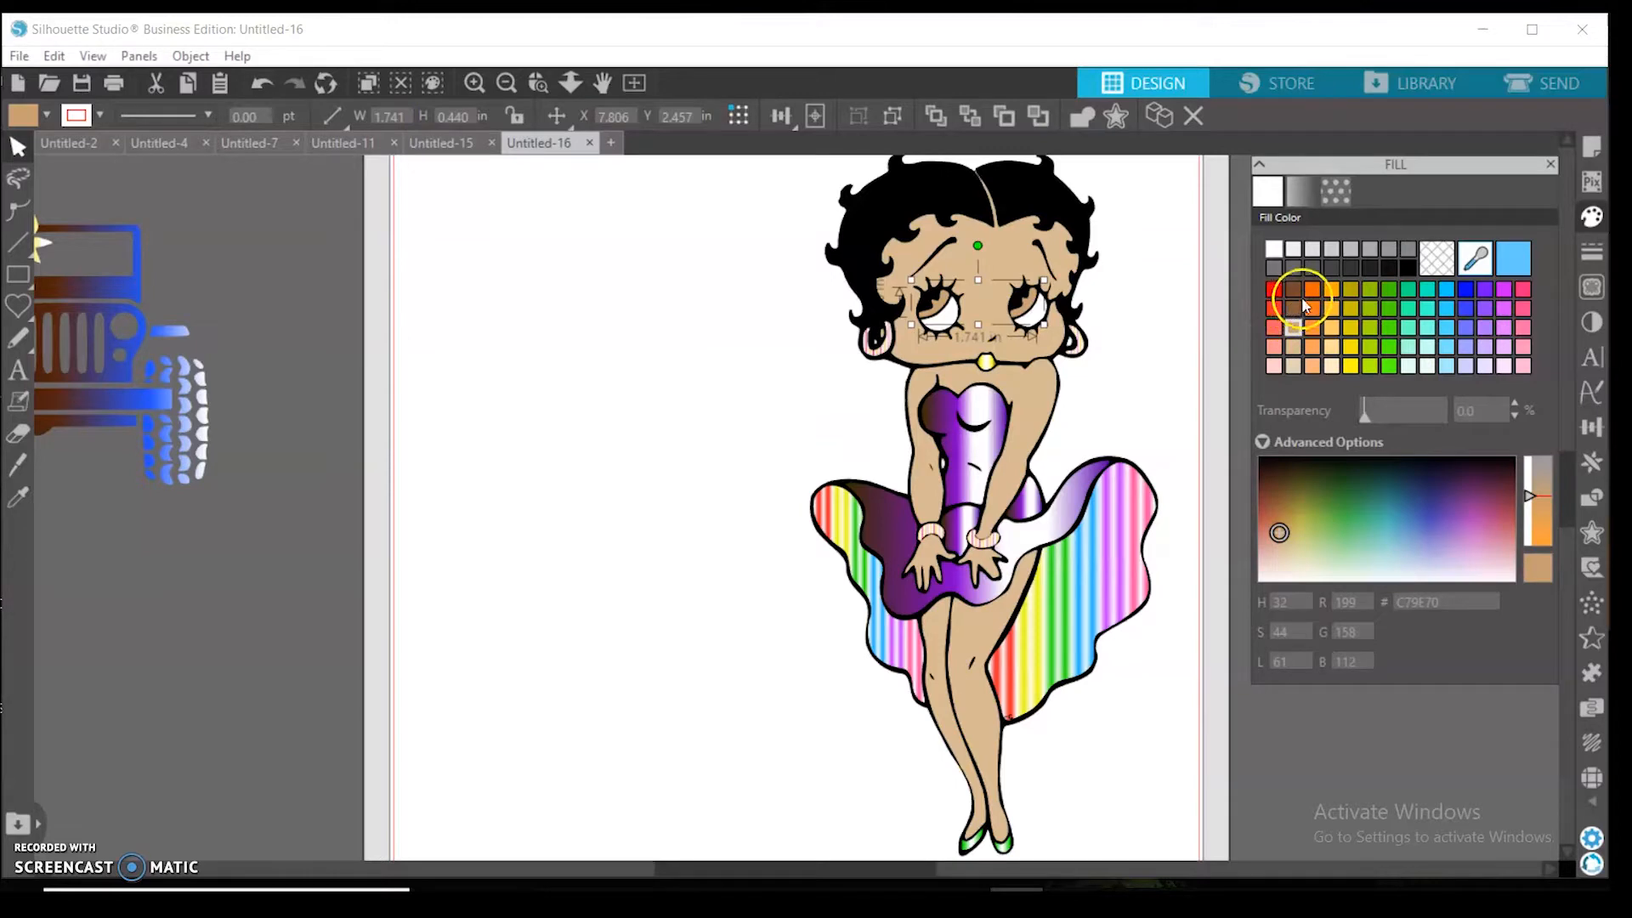
{"action": "left_click", "coordinate": [1331, 349]}
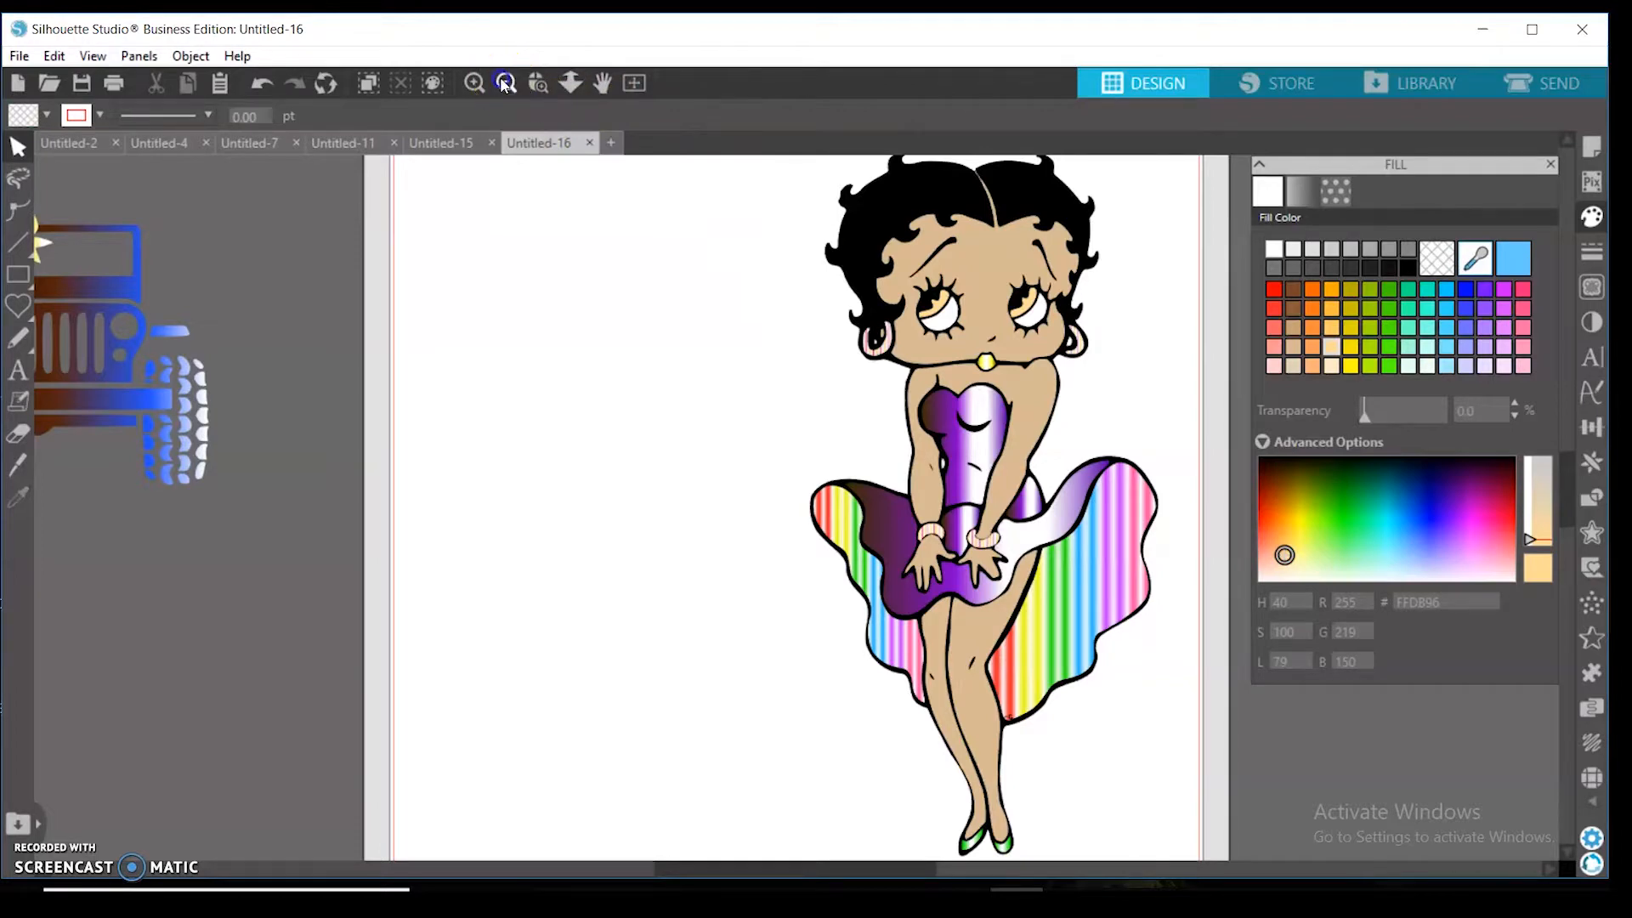
- Fill the striped skirt ruffles with vivid magenta from the Advanced Options color spectrum
{"action": "left_click", "coordinate": [504, 83]}
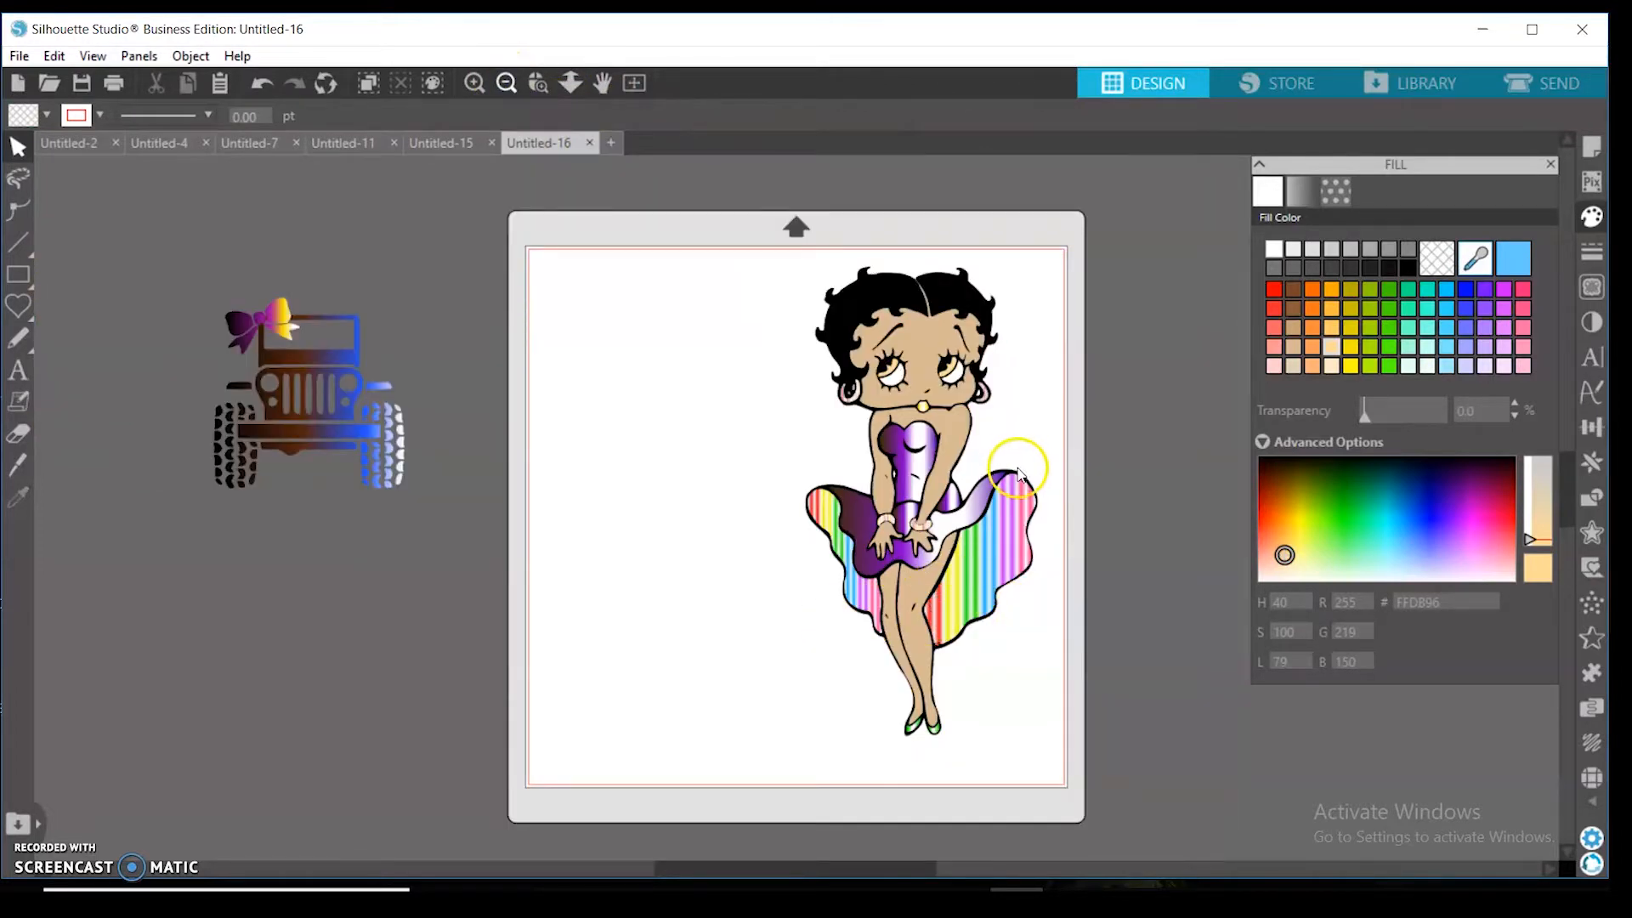
{"action": "left_click", "coordinate": [918, 524]}
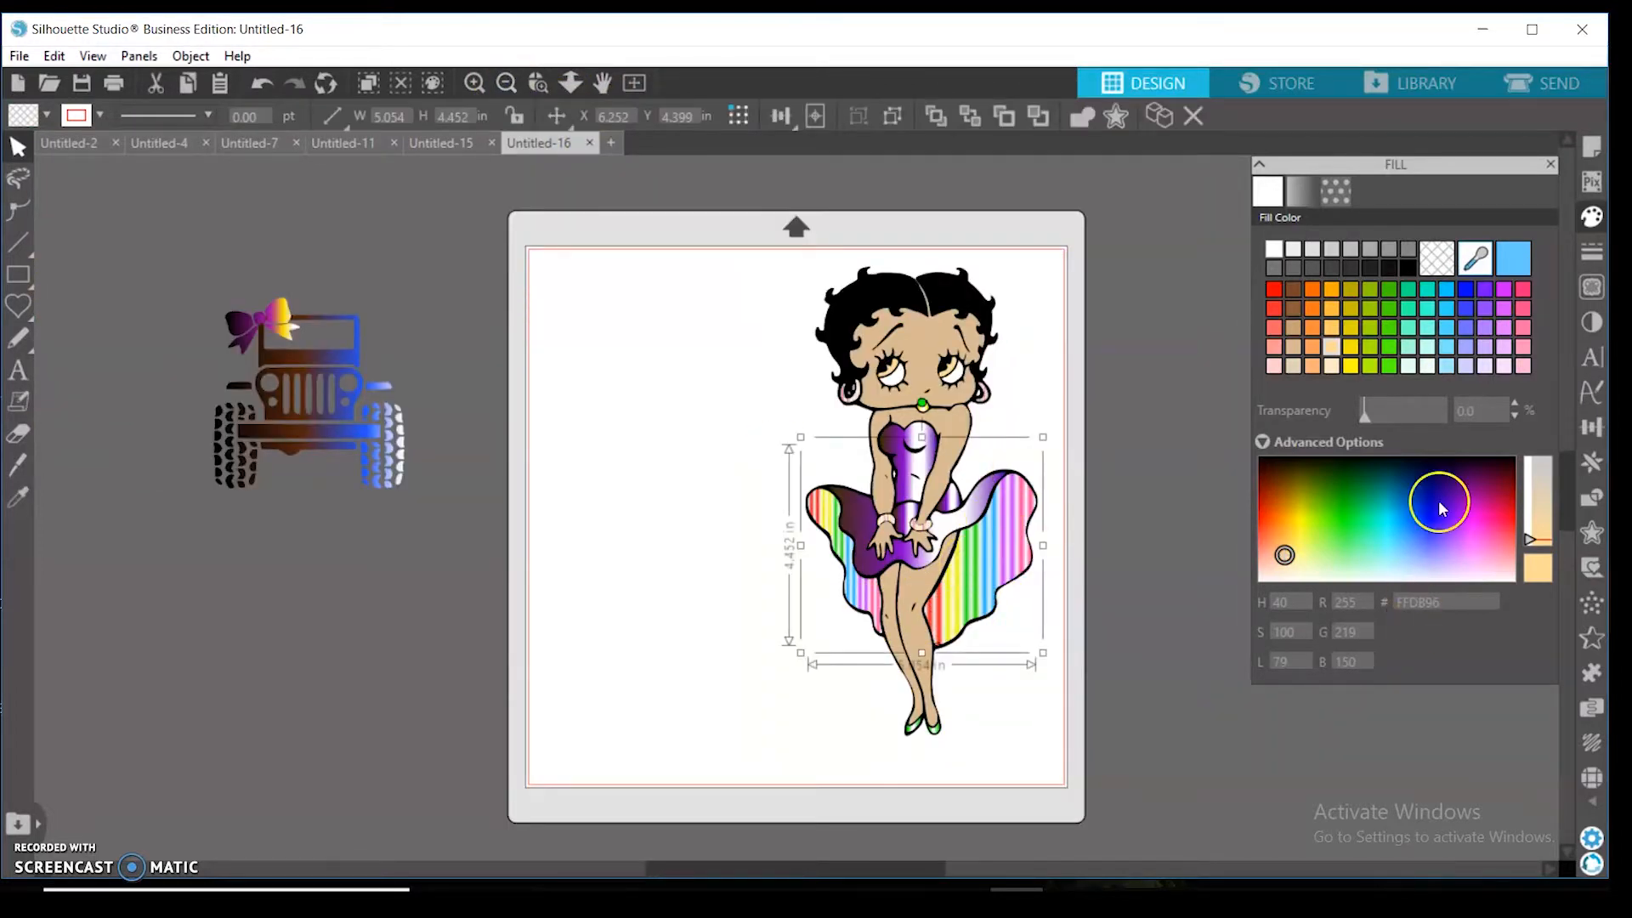
{"action": "left_click", "coordinate": [1475, 522]}
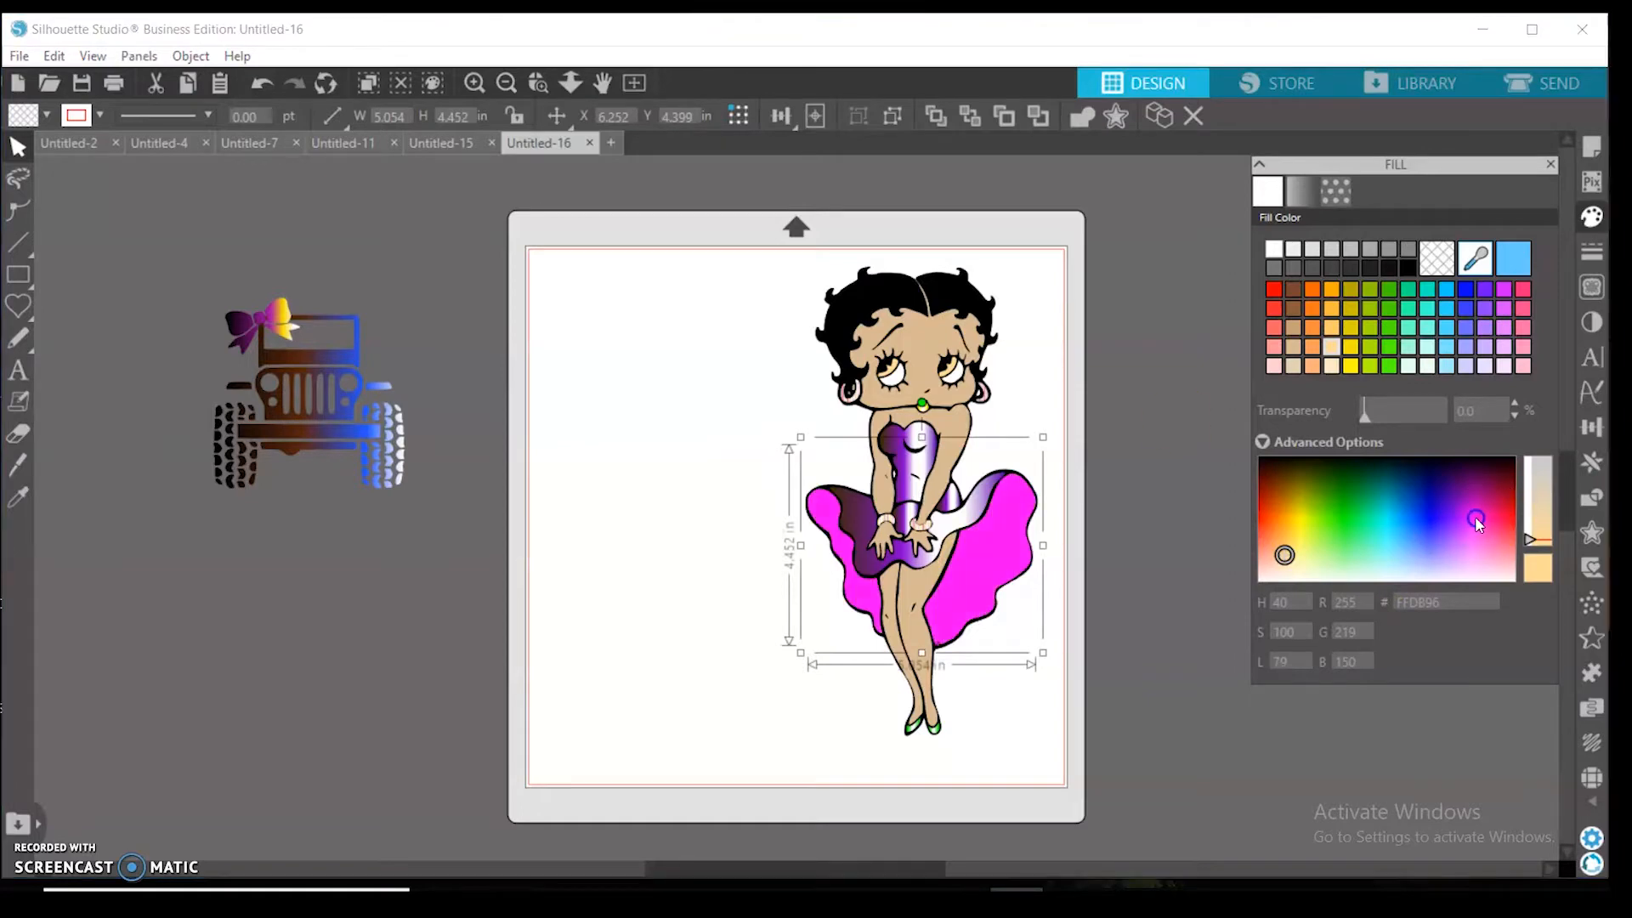
{"action": "left_click", "coordinate": [1474, 516]}
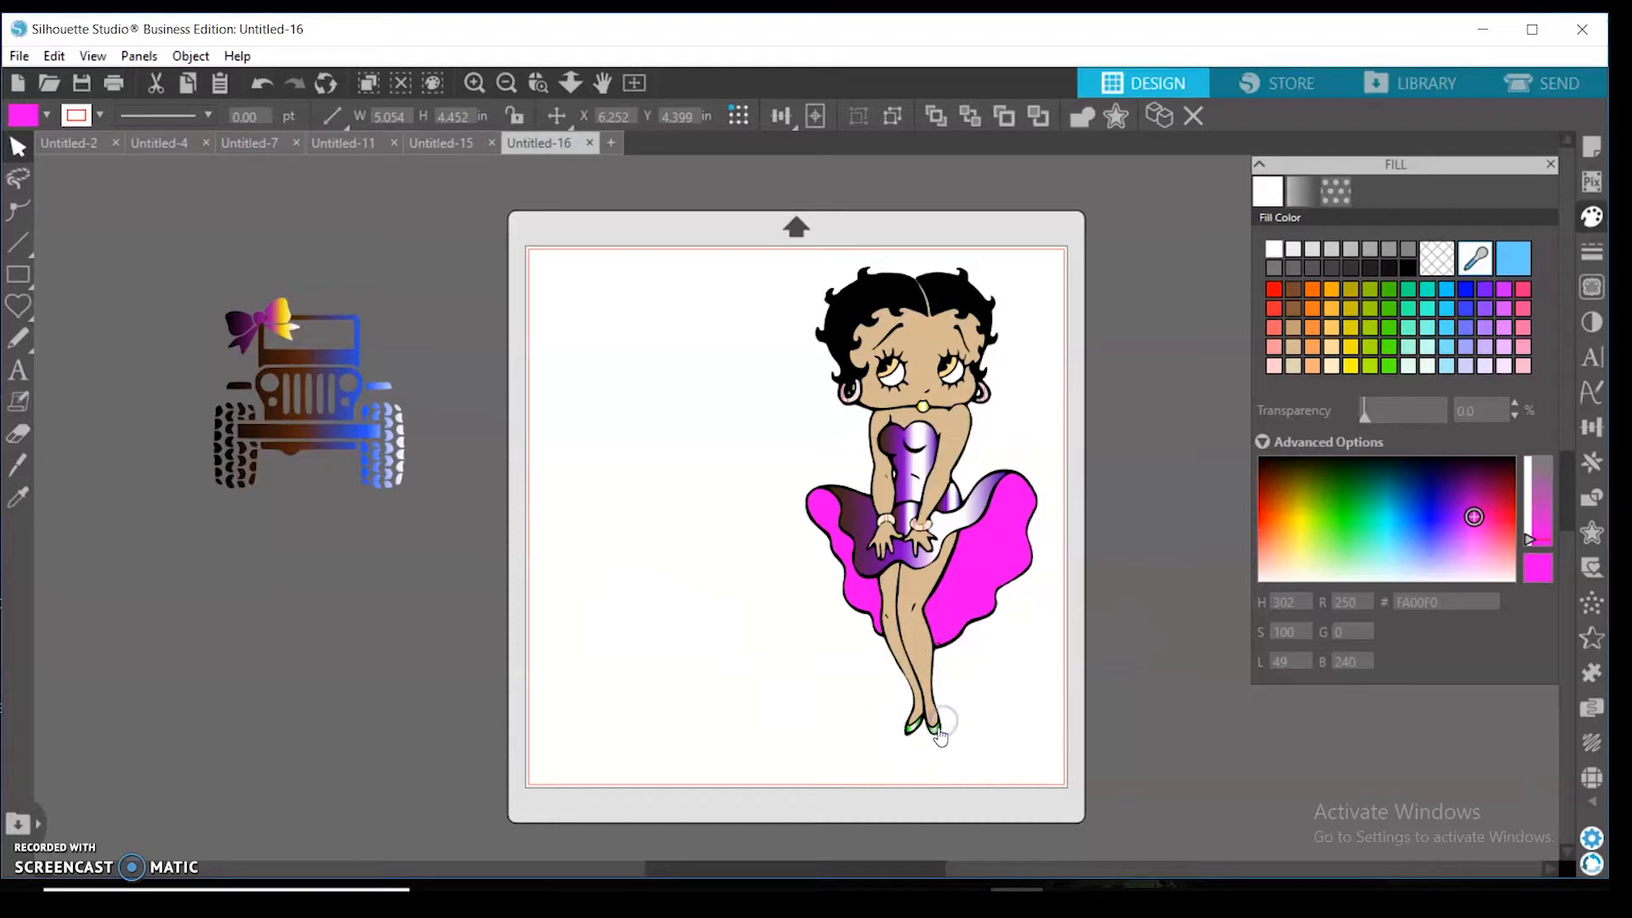
{"action": "left_click", "coordinate": [942, 734]}
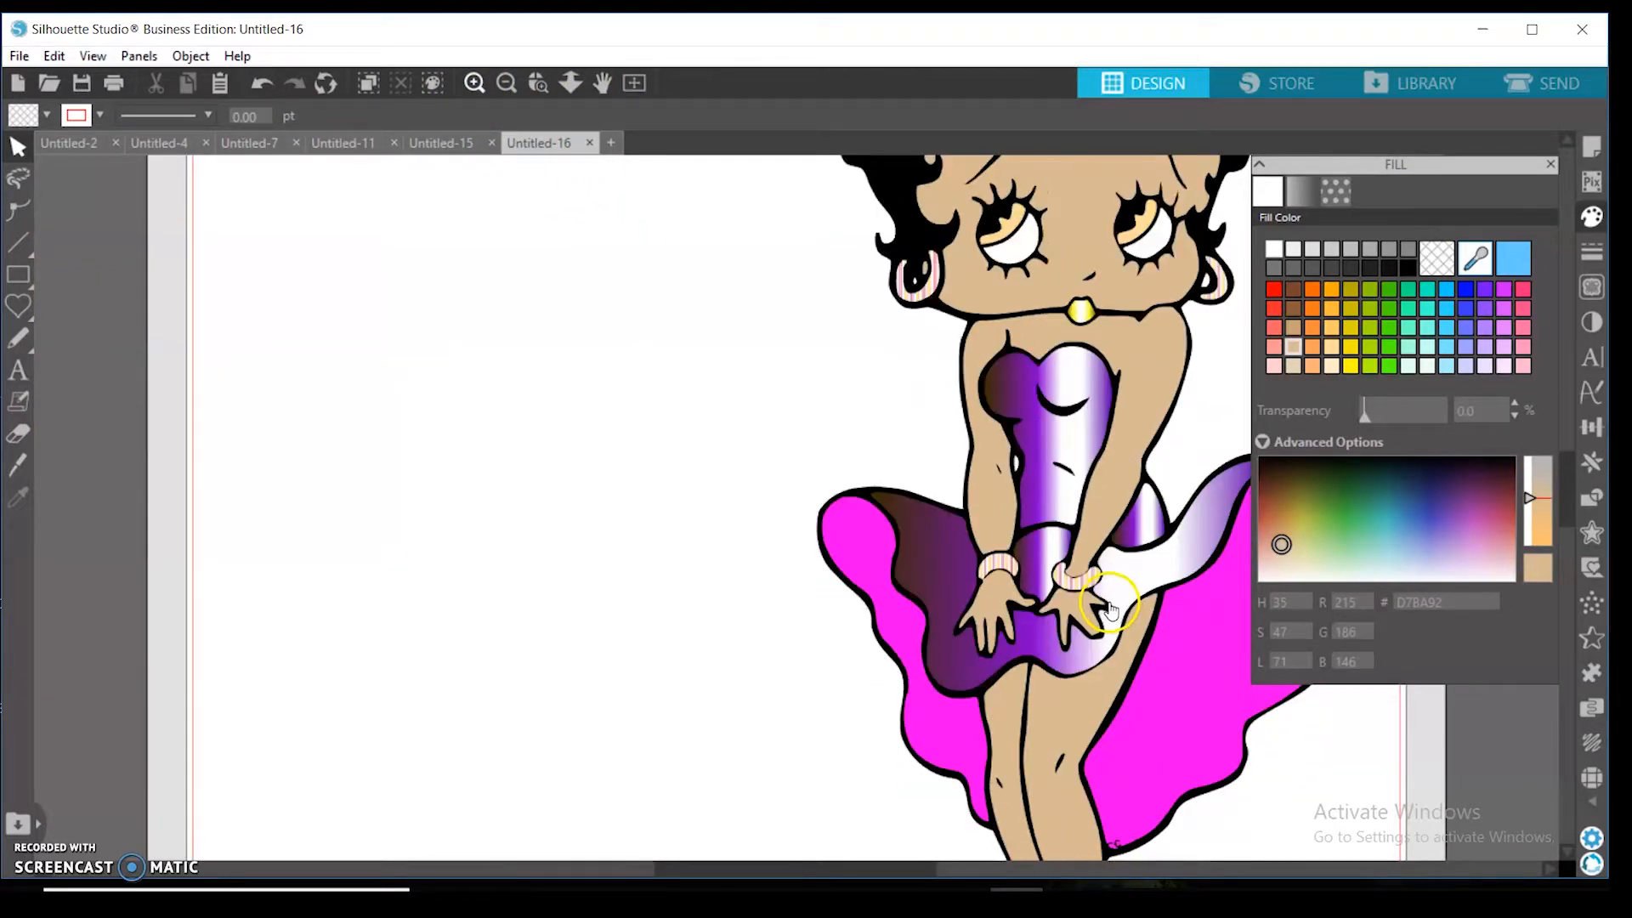
- Fill the green shoes with light pink, then view the whole figure on the mat
{"action": "scroll", "scroll_direction": "down", "scroll_amount": 3}
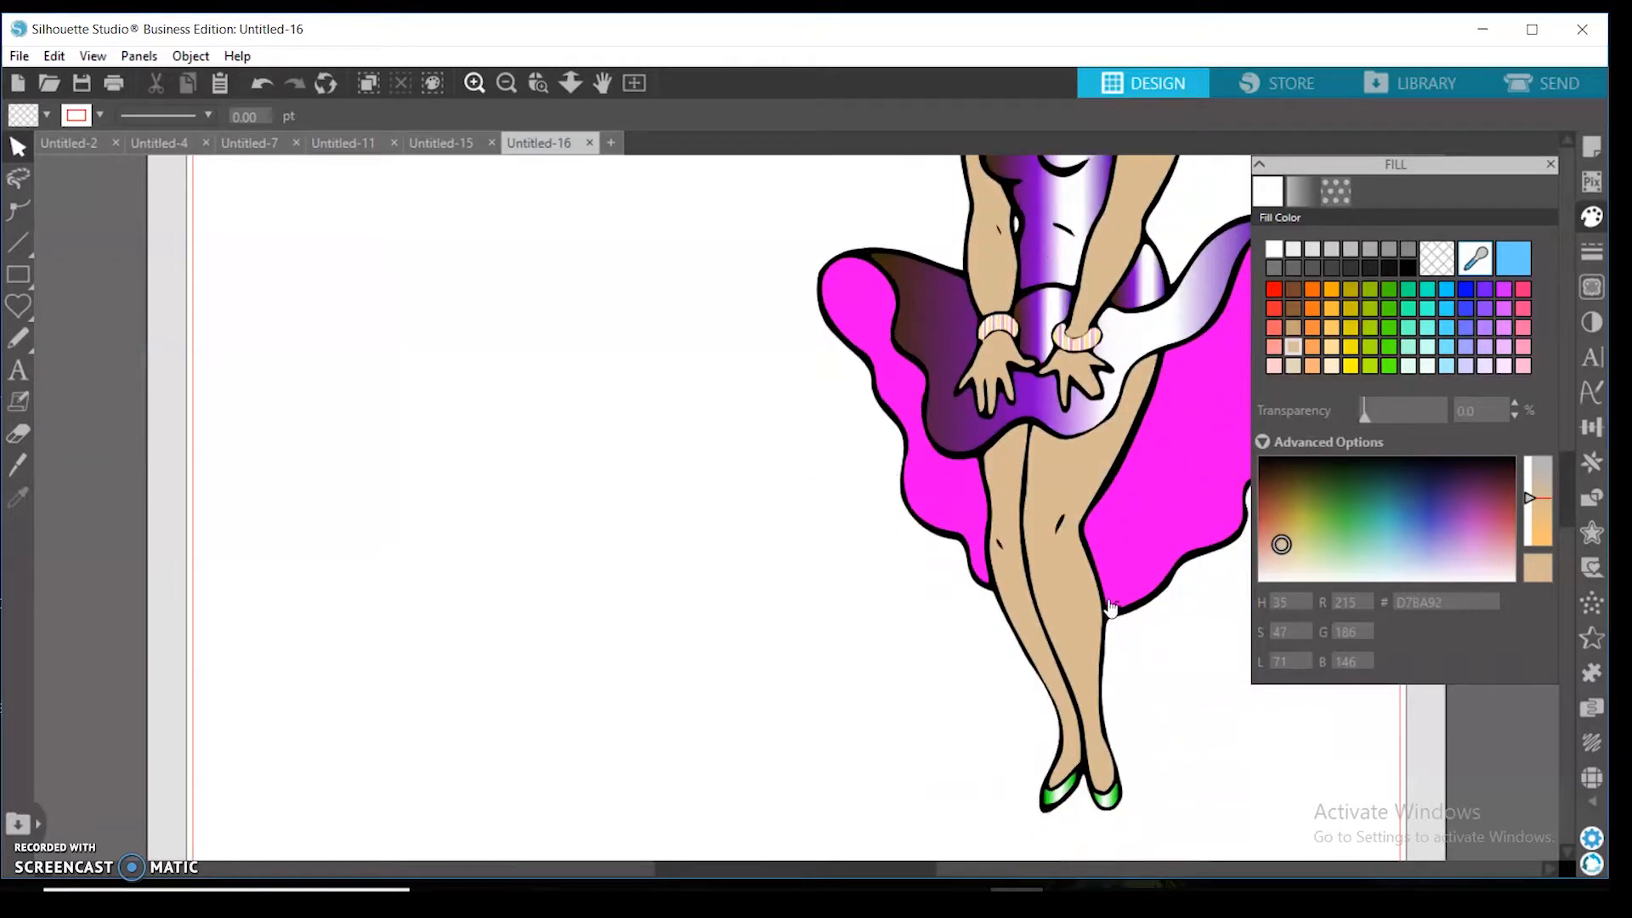
{"action": "scroll", "scroll_direction": "down", "scroll_amount": 3}
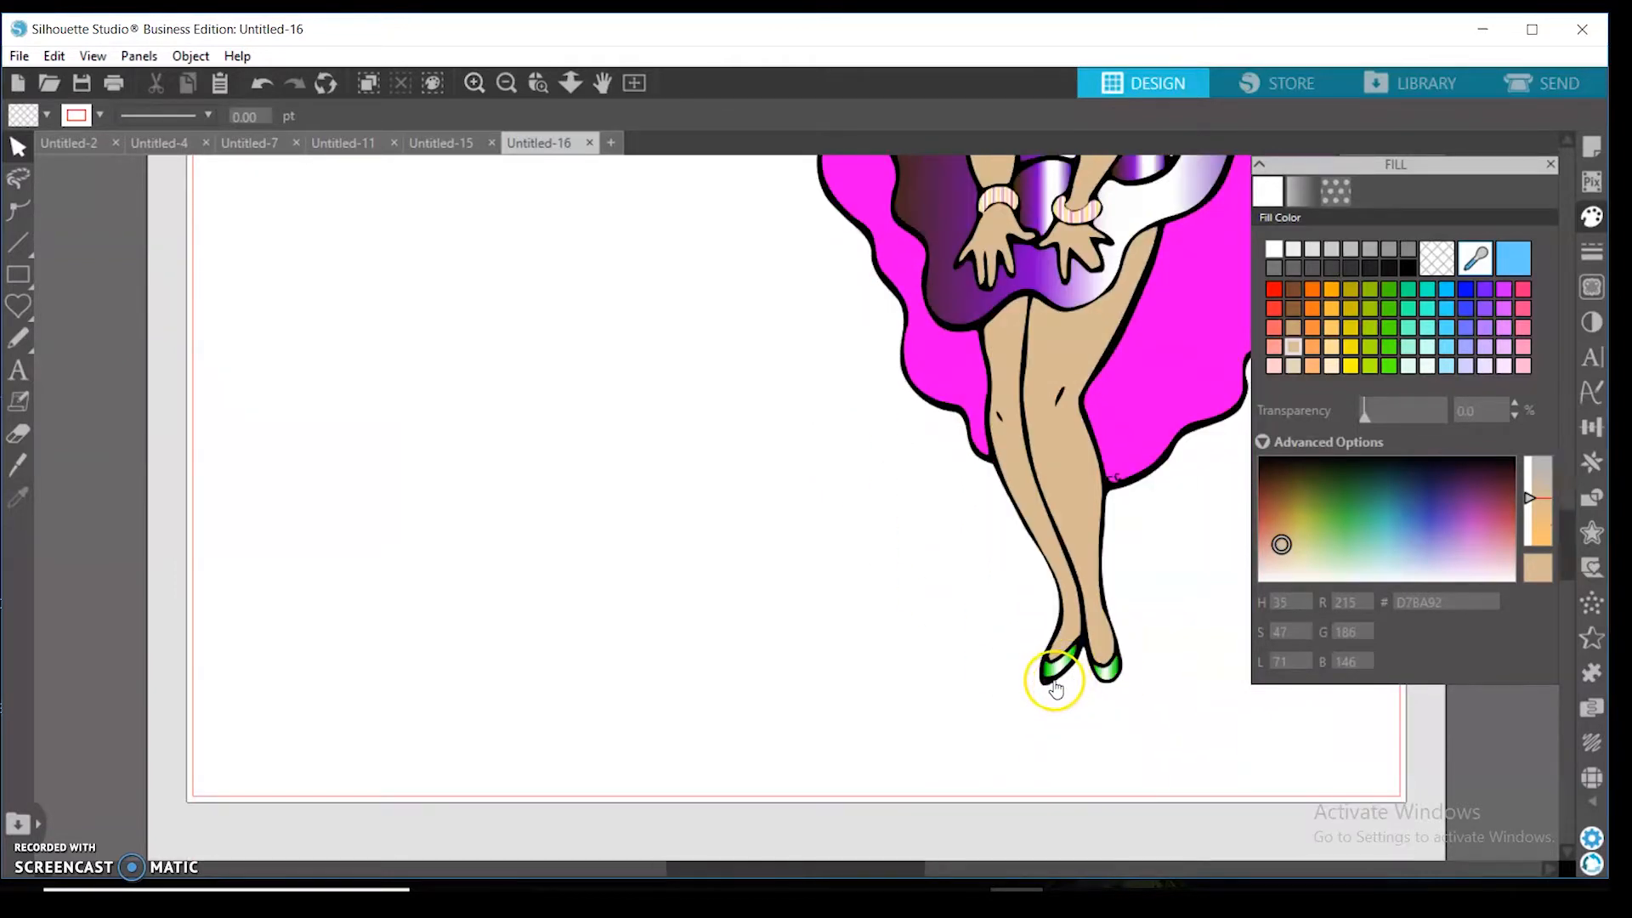
{"action": "left_click", "coordinate": [1068, 675]}
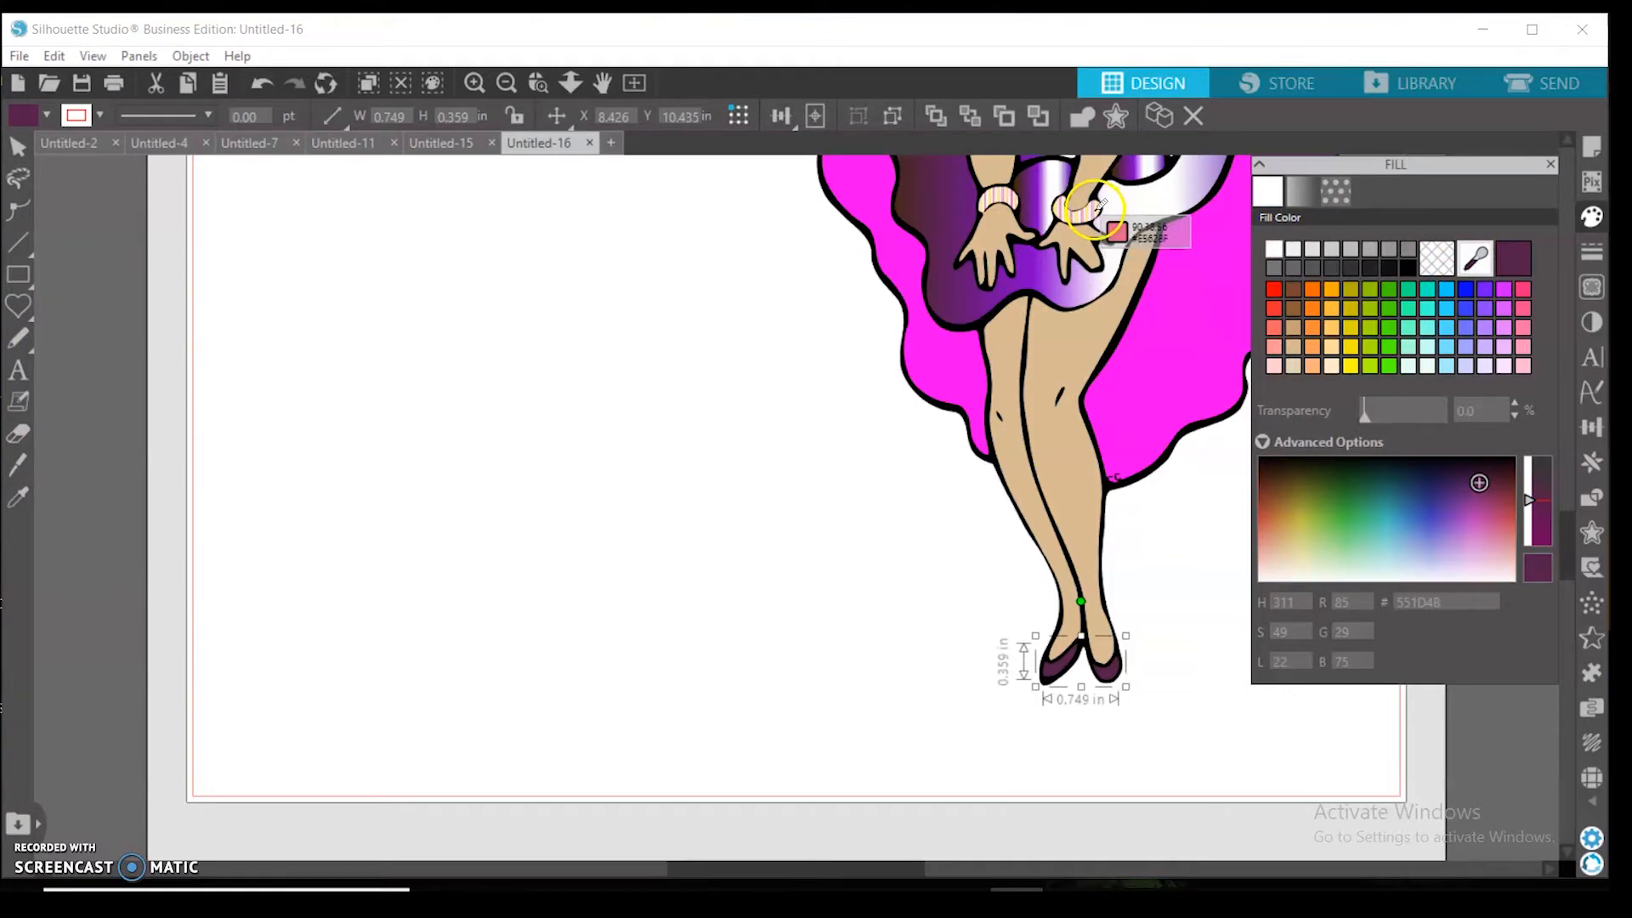
{"action": "left_click", "coordinate": [1521, 262]}
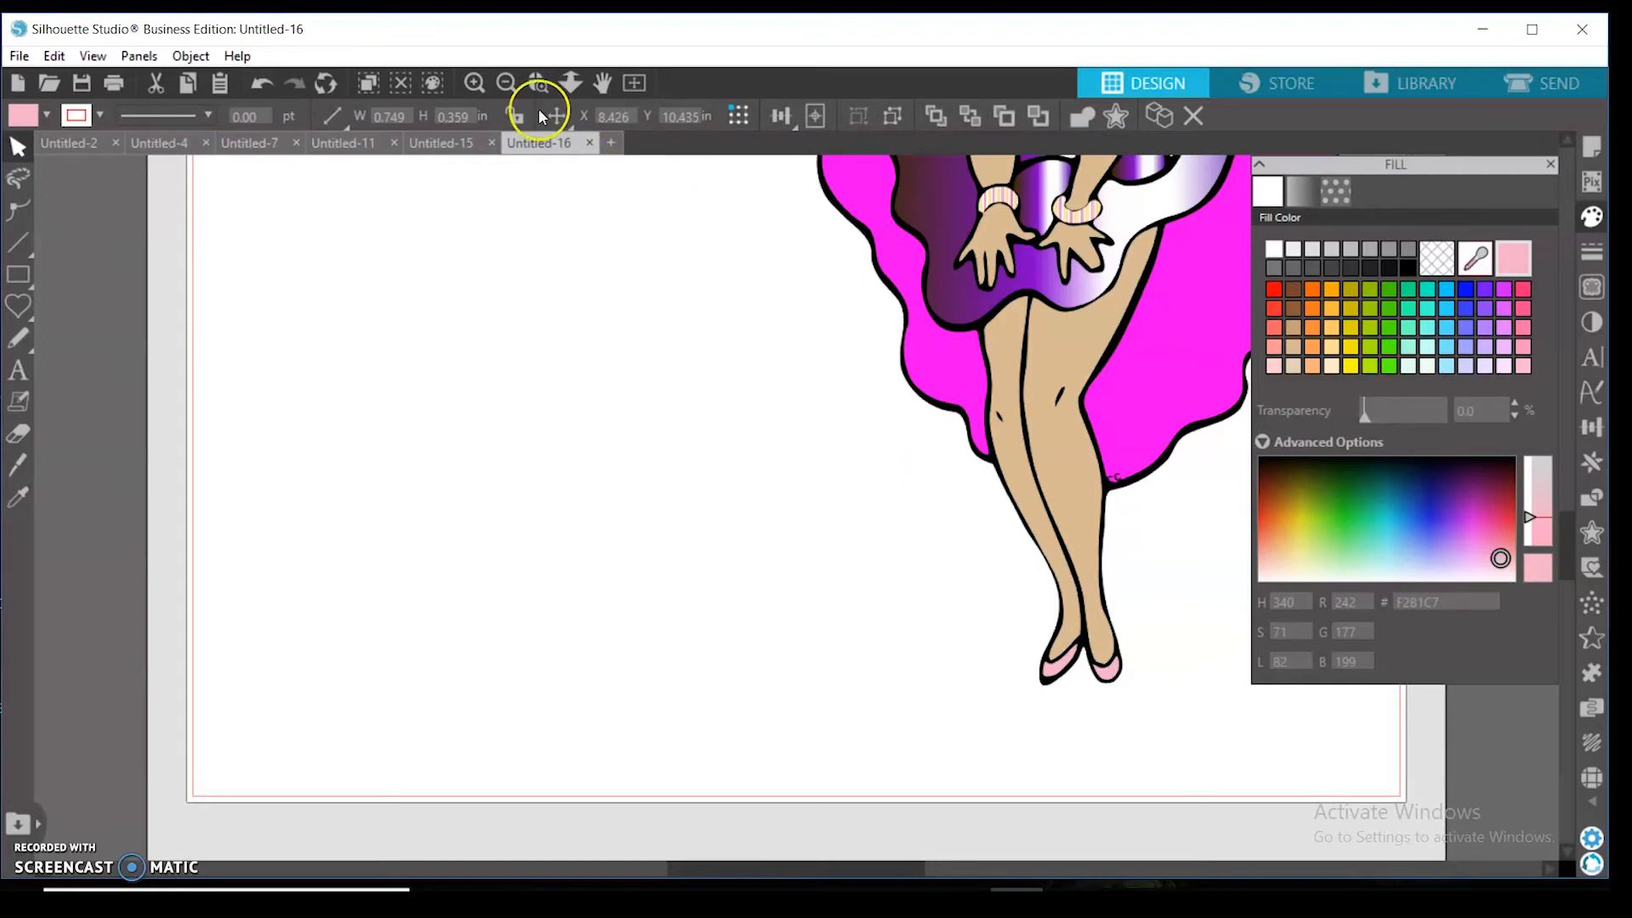
{"action": "left_click", "coordinate": [506, 82]}
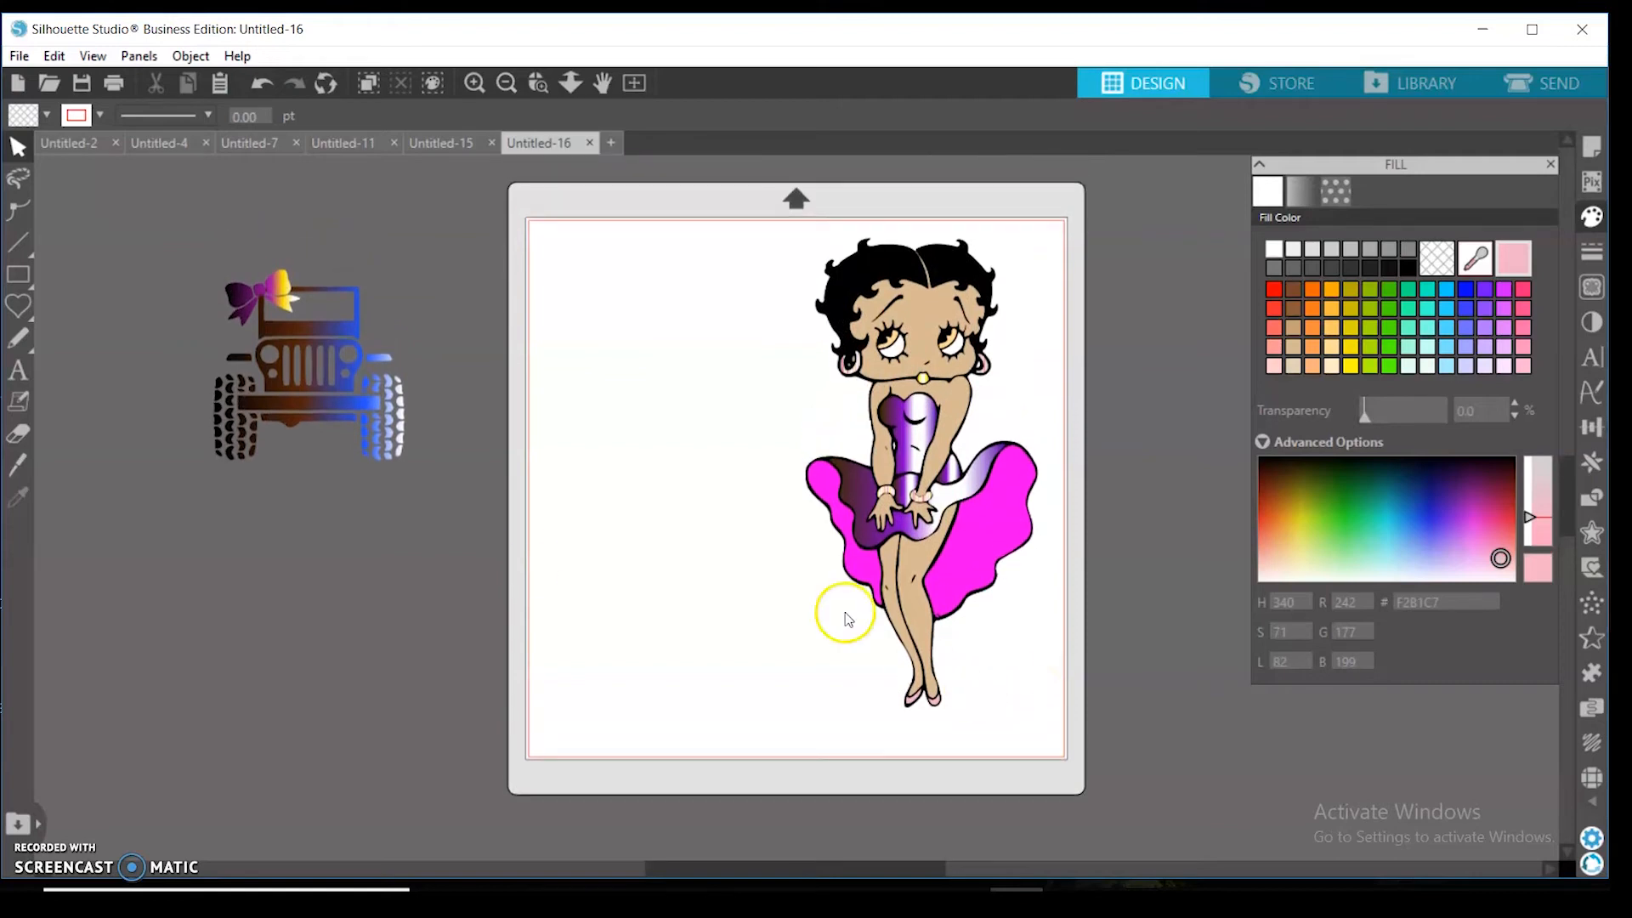
{"action": "mouse_move", "coordinate": [530, 568]}
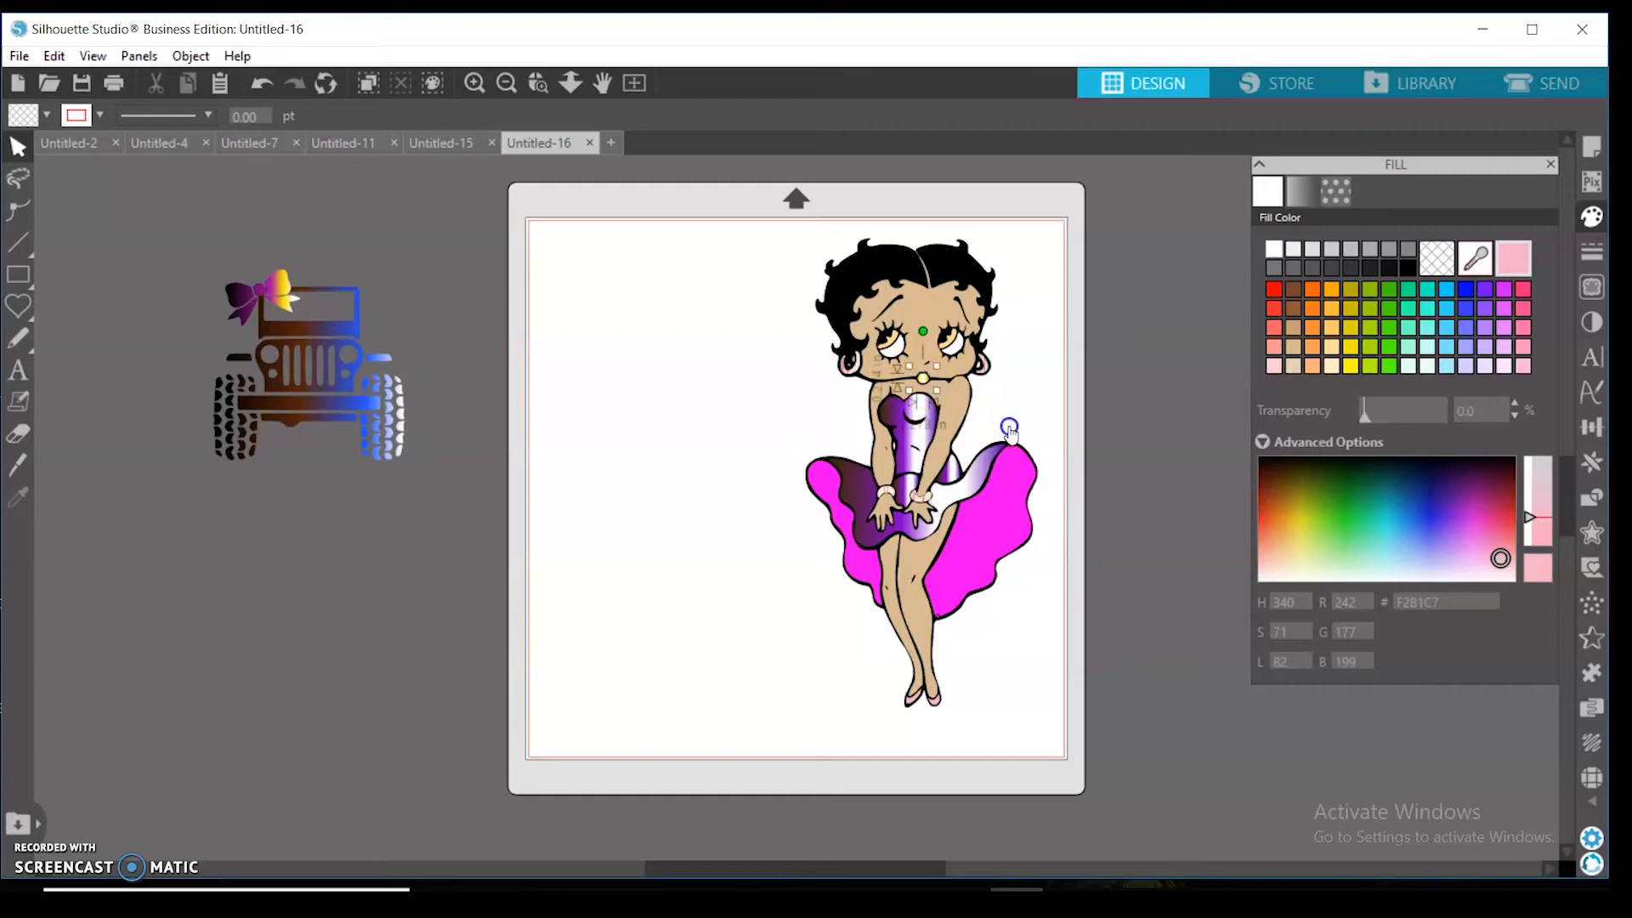
{"action": "left_click", "coordinate": [1517, 259]}
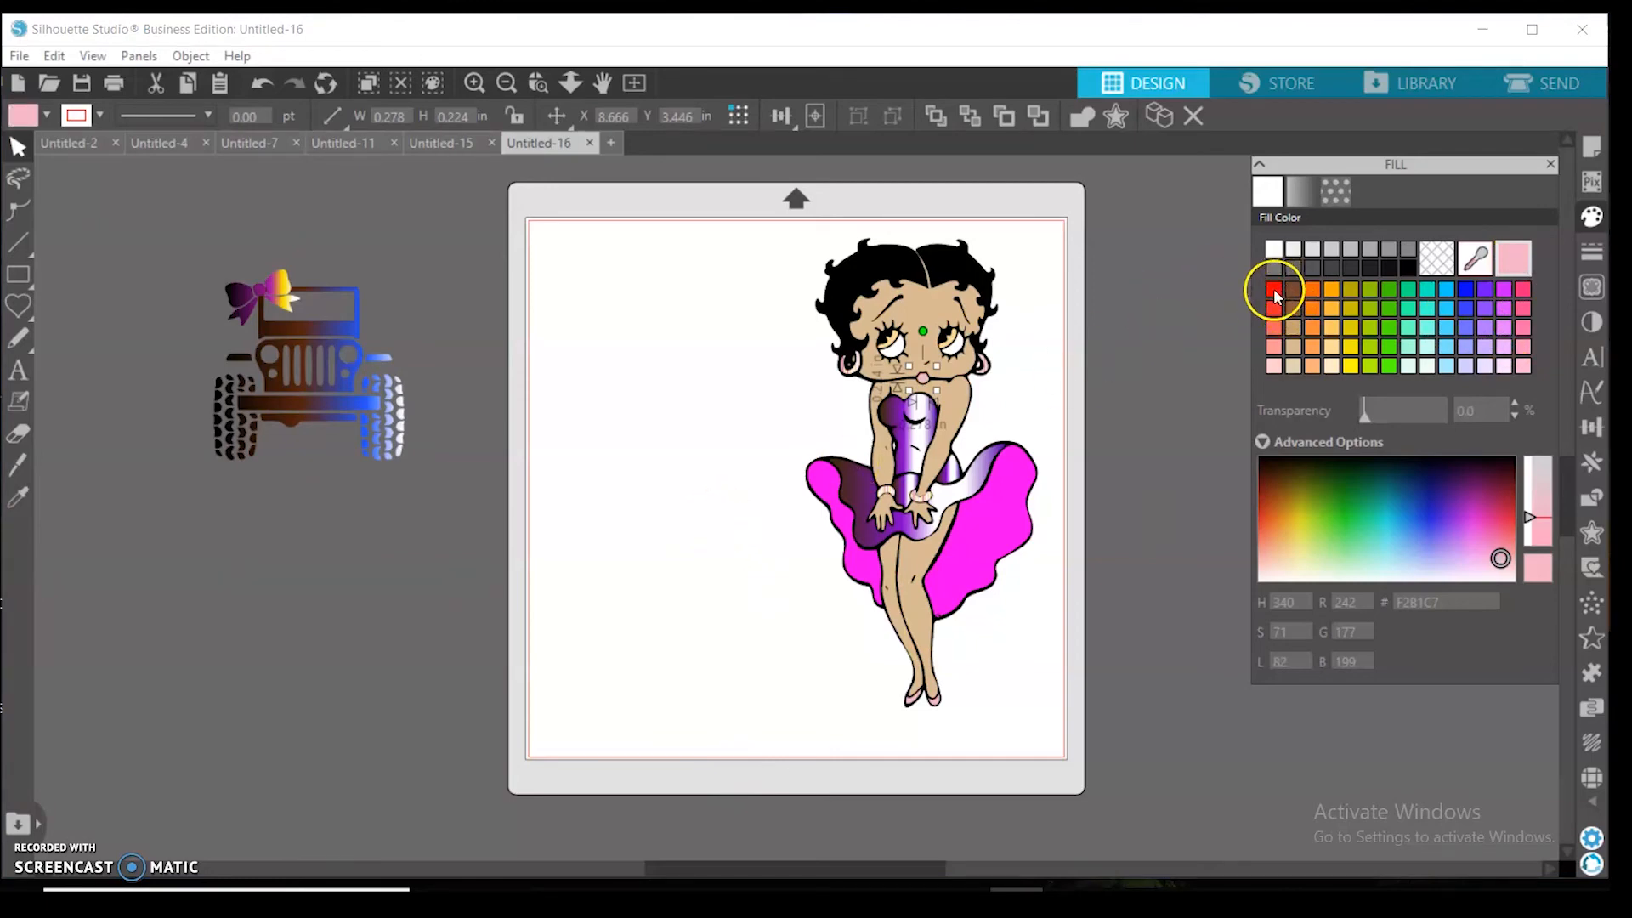
{"action": "left_click", "coordinate": [1271, 293]}
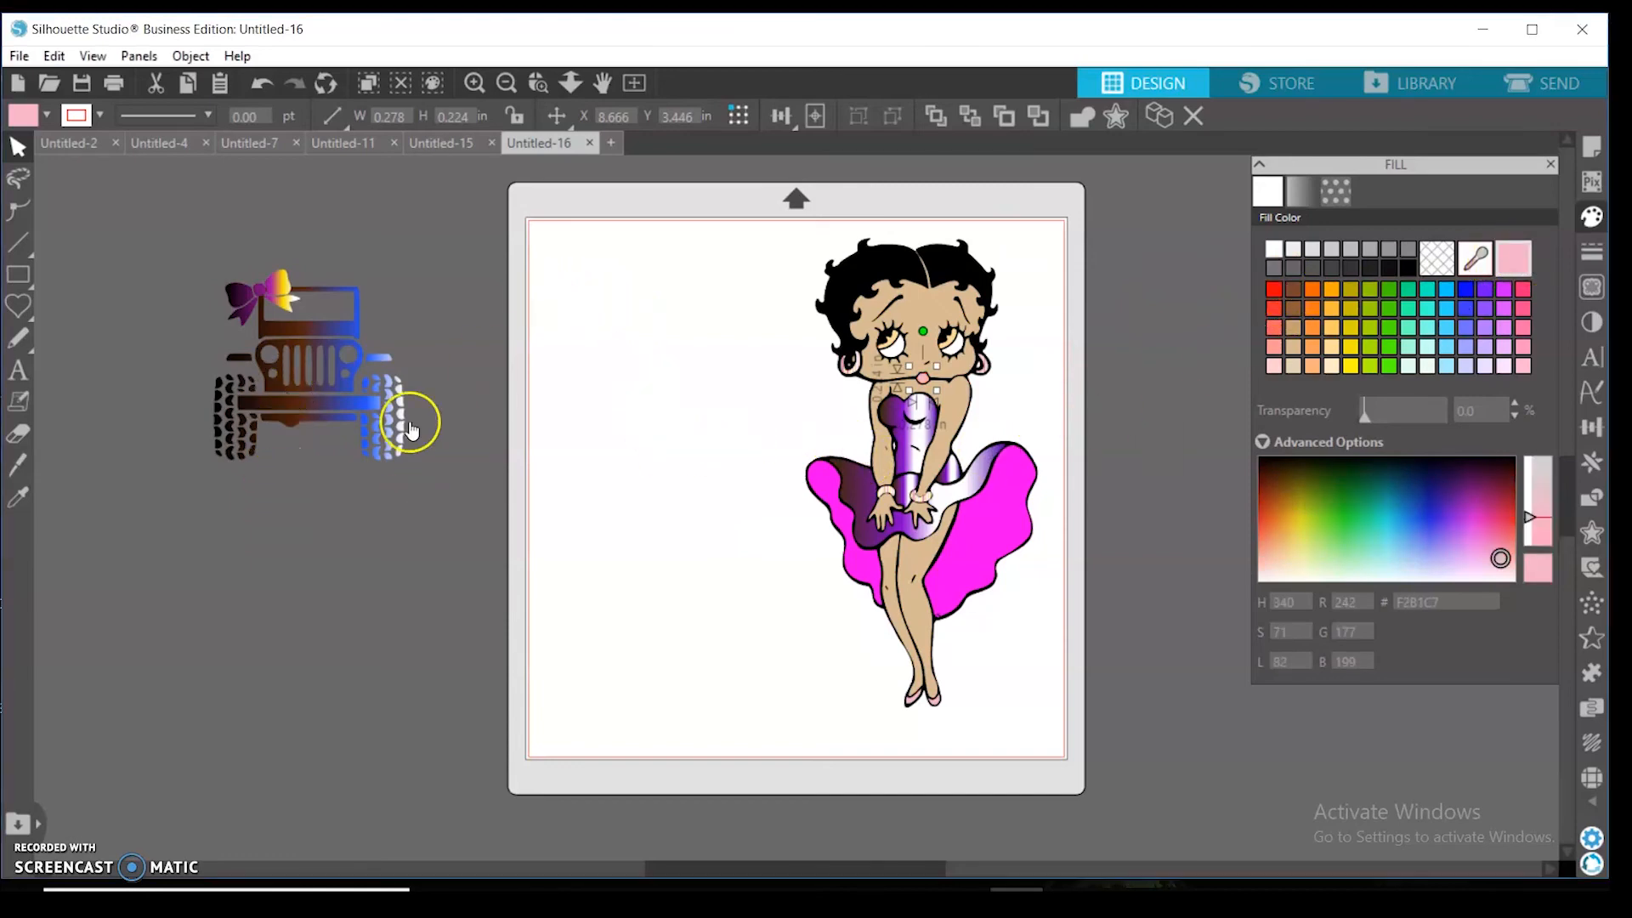
- Move the gradient jeep onto the mat left of Betty and set the bow on its top left corner
{"action": "left_click_drag", "start_coordinate": [412, 421], "coordinate": [642, 447]}
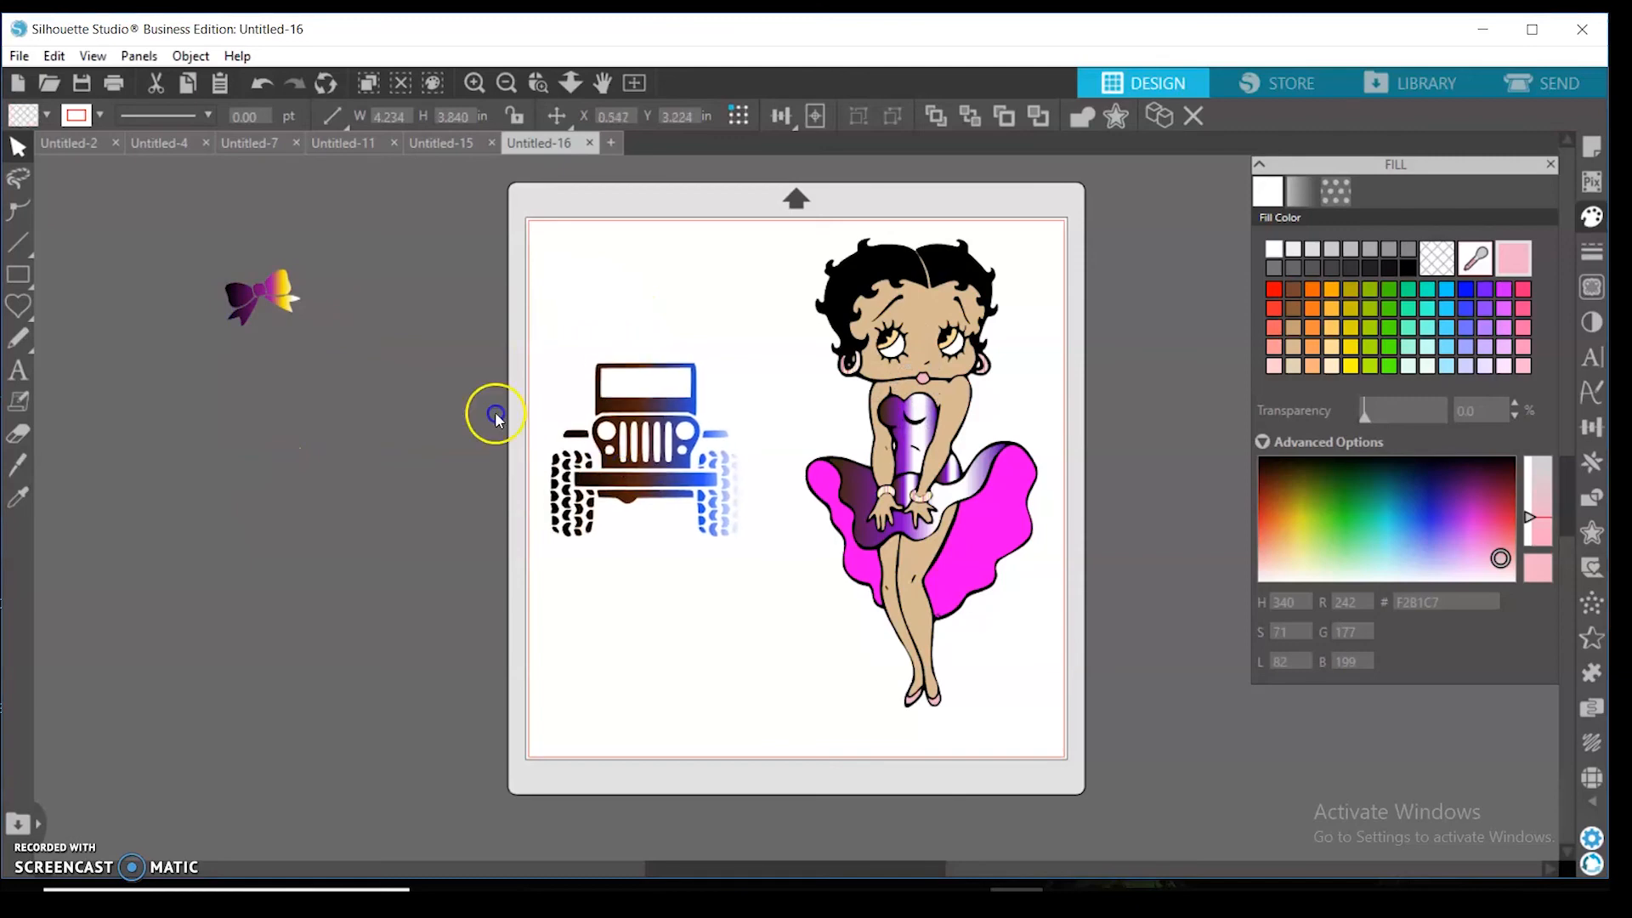
{"action": "left_click_drag", "start_coordinate": [260, 295], "coordinate": [588, 396]}
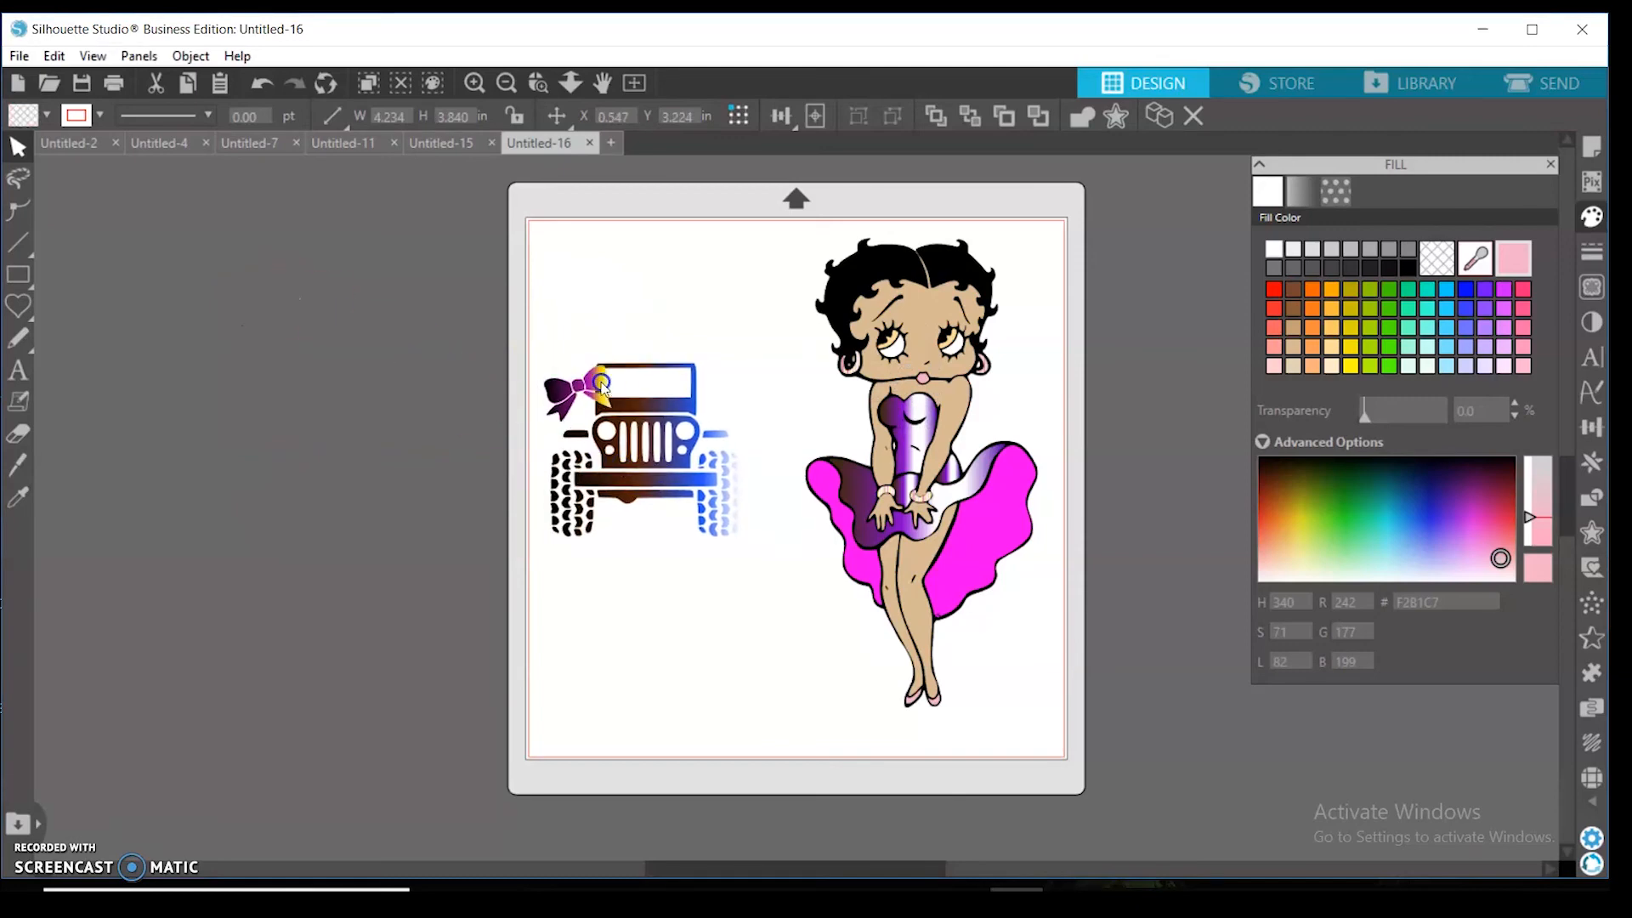